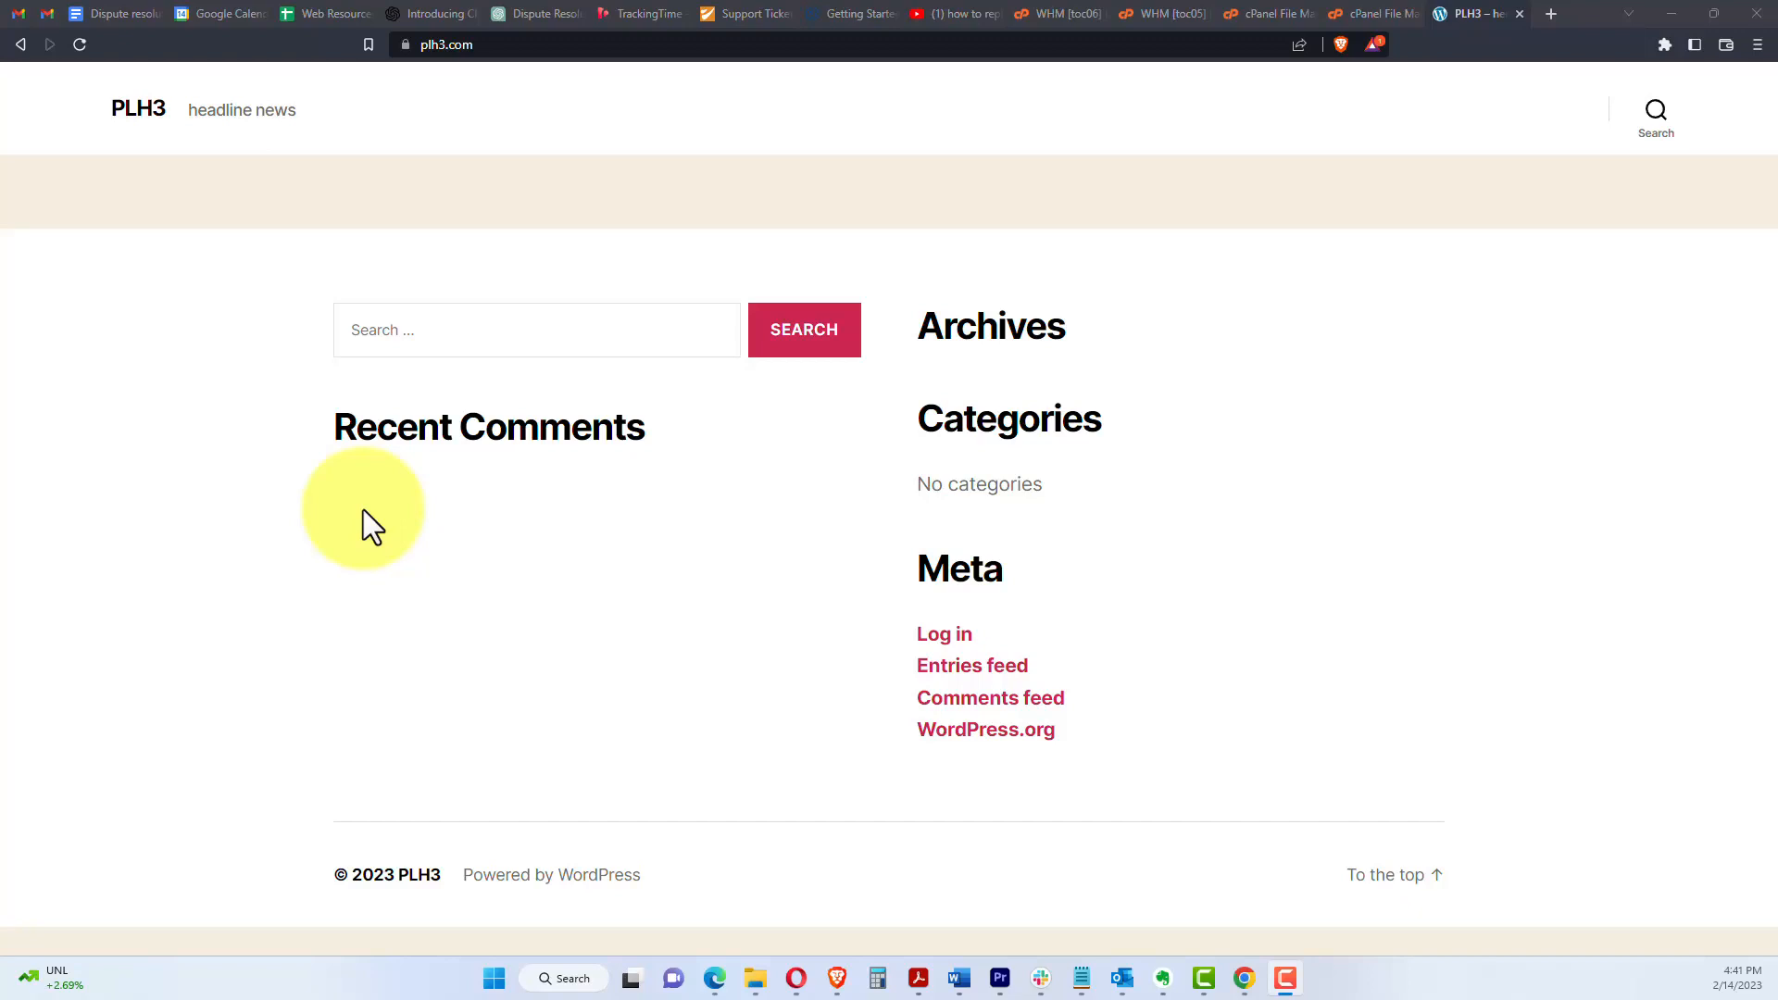
{"action": "mouse_move", "coordinate": [1222, 330]}
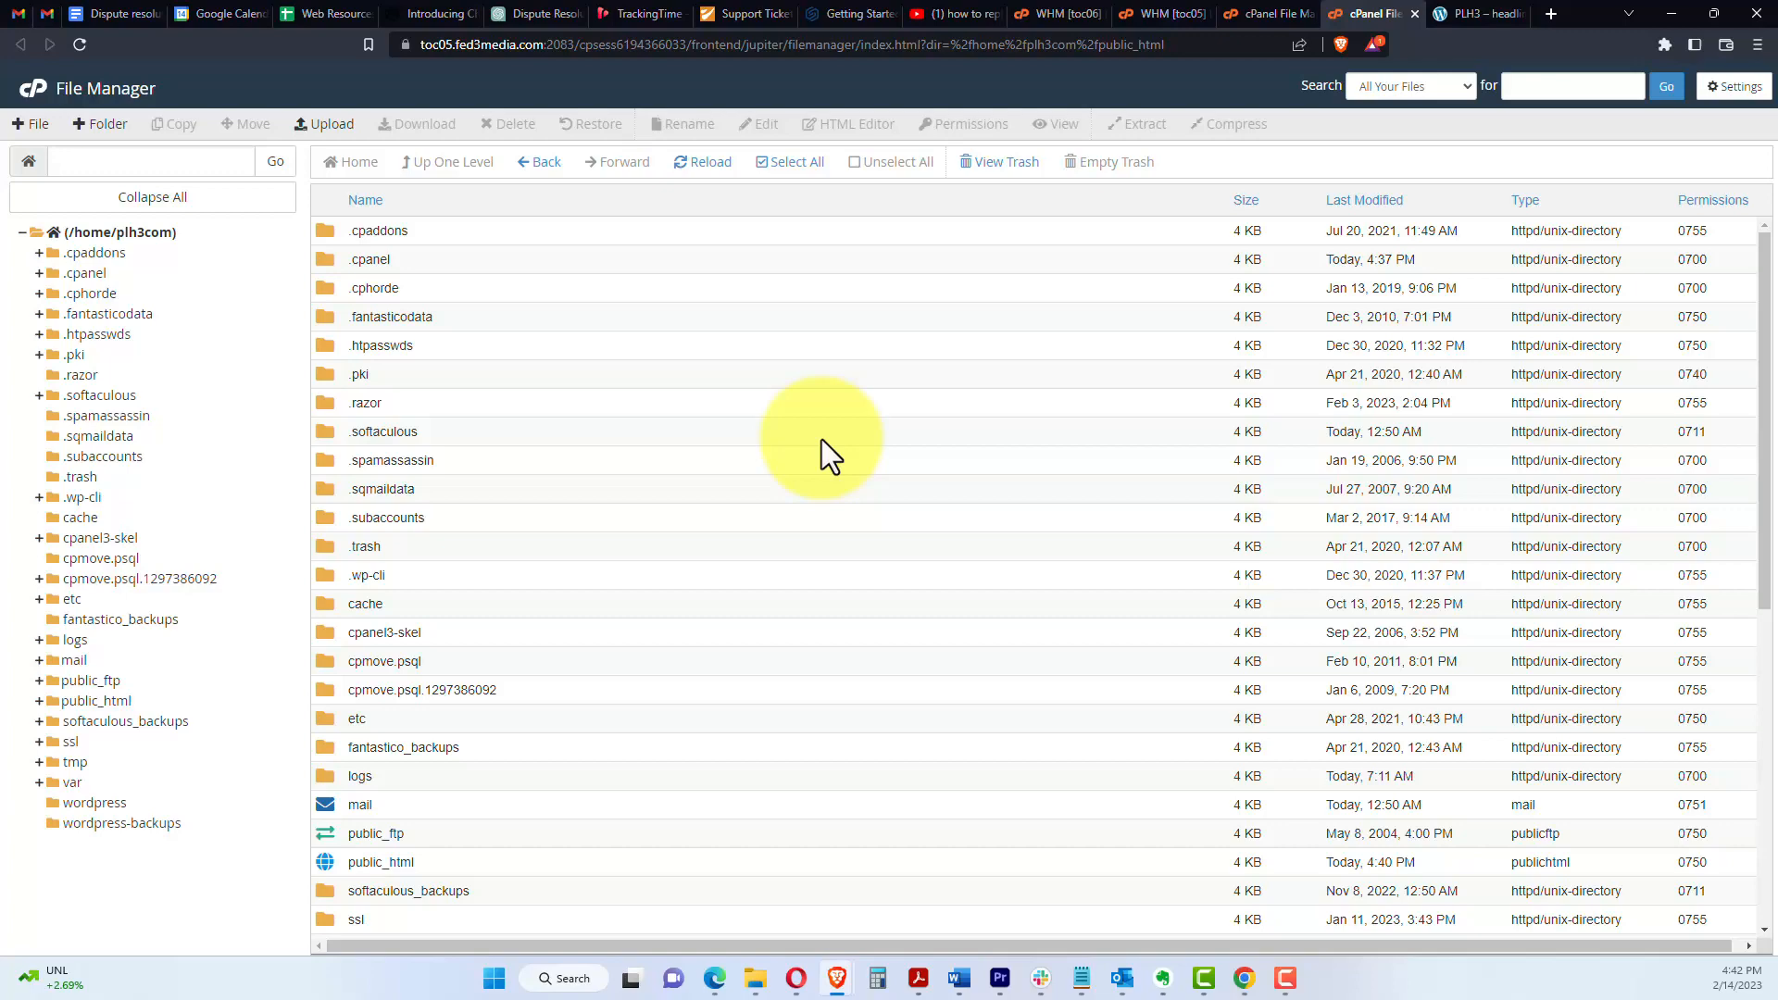
Step: Open the public_html folder so the WordPress site's folders and files are listed
{"action": "scroll", "scroll_direction": "down", "scroll_amount": 3}
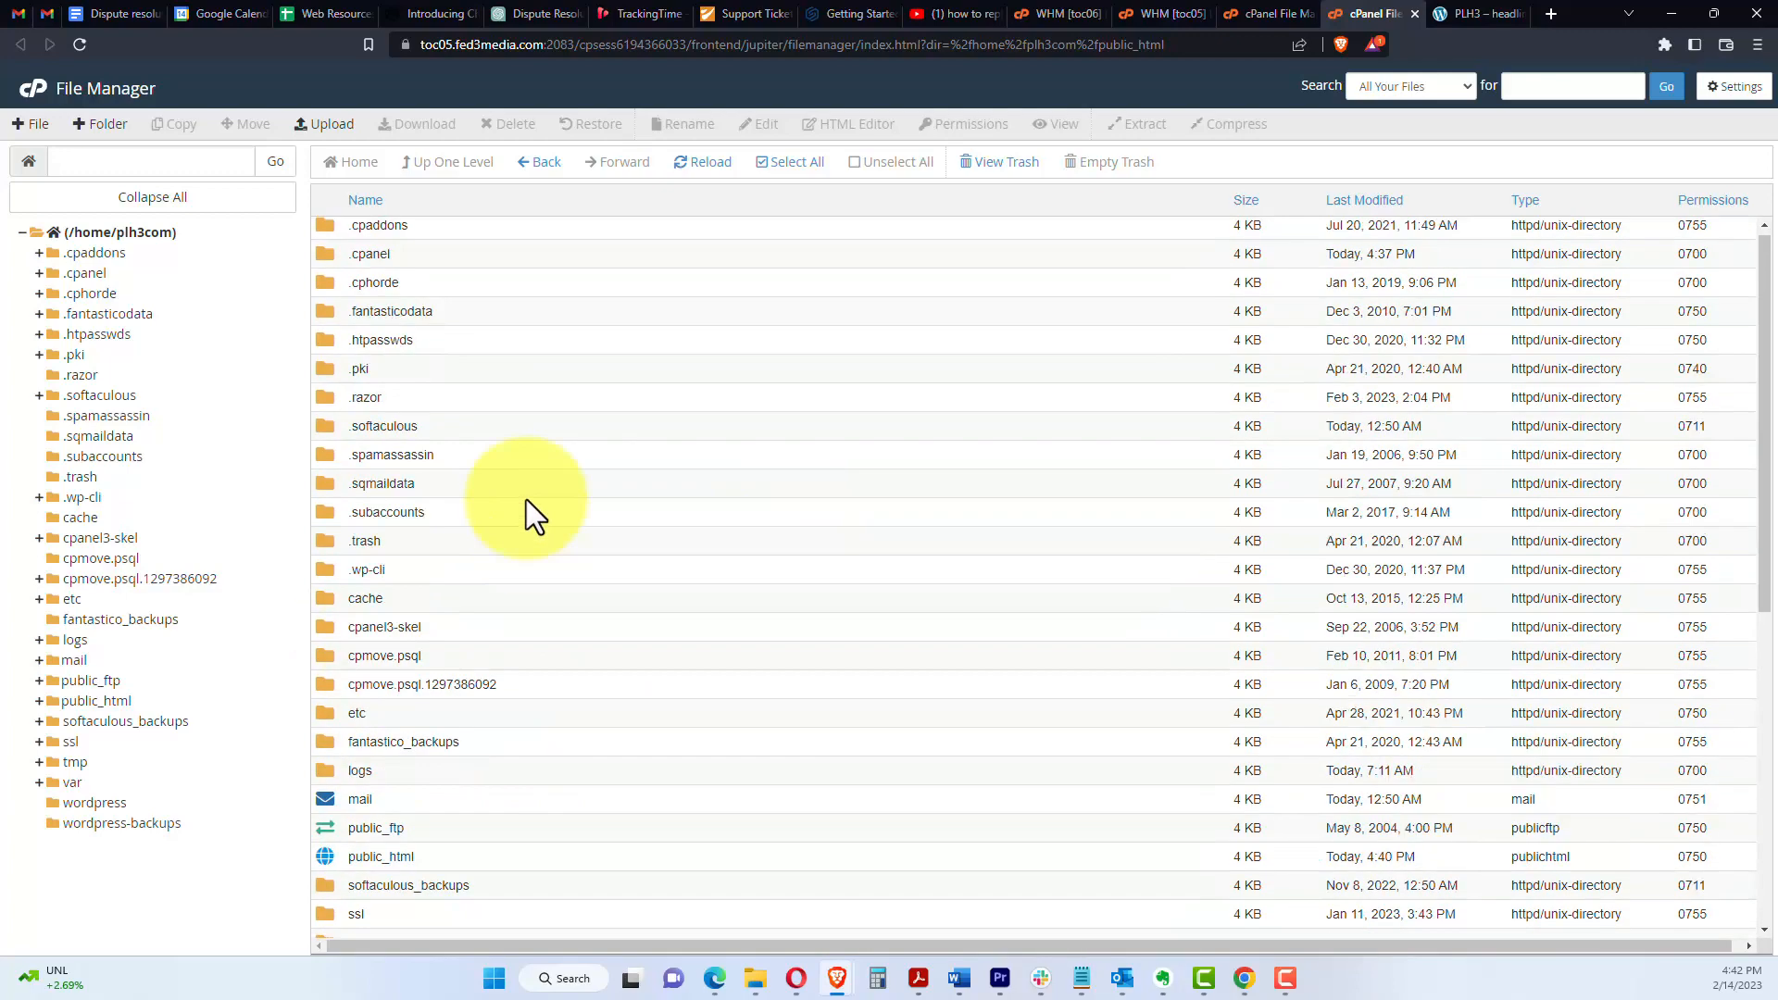
{"action": "scroll", "scroll_direction": "down", "scroll_amount": 3}
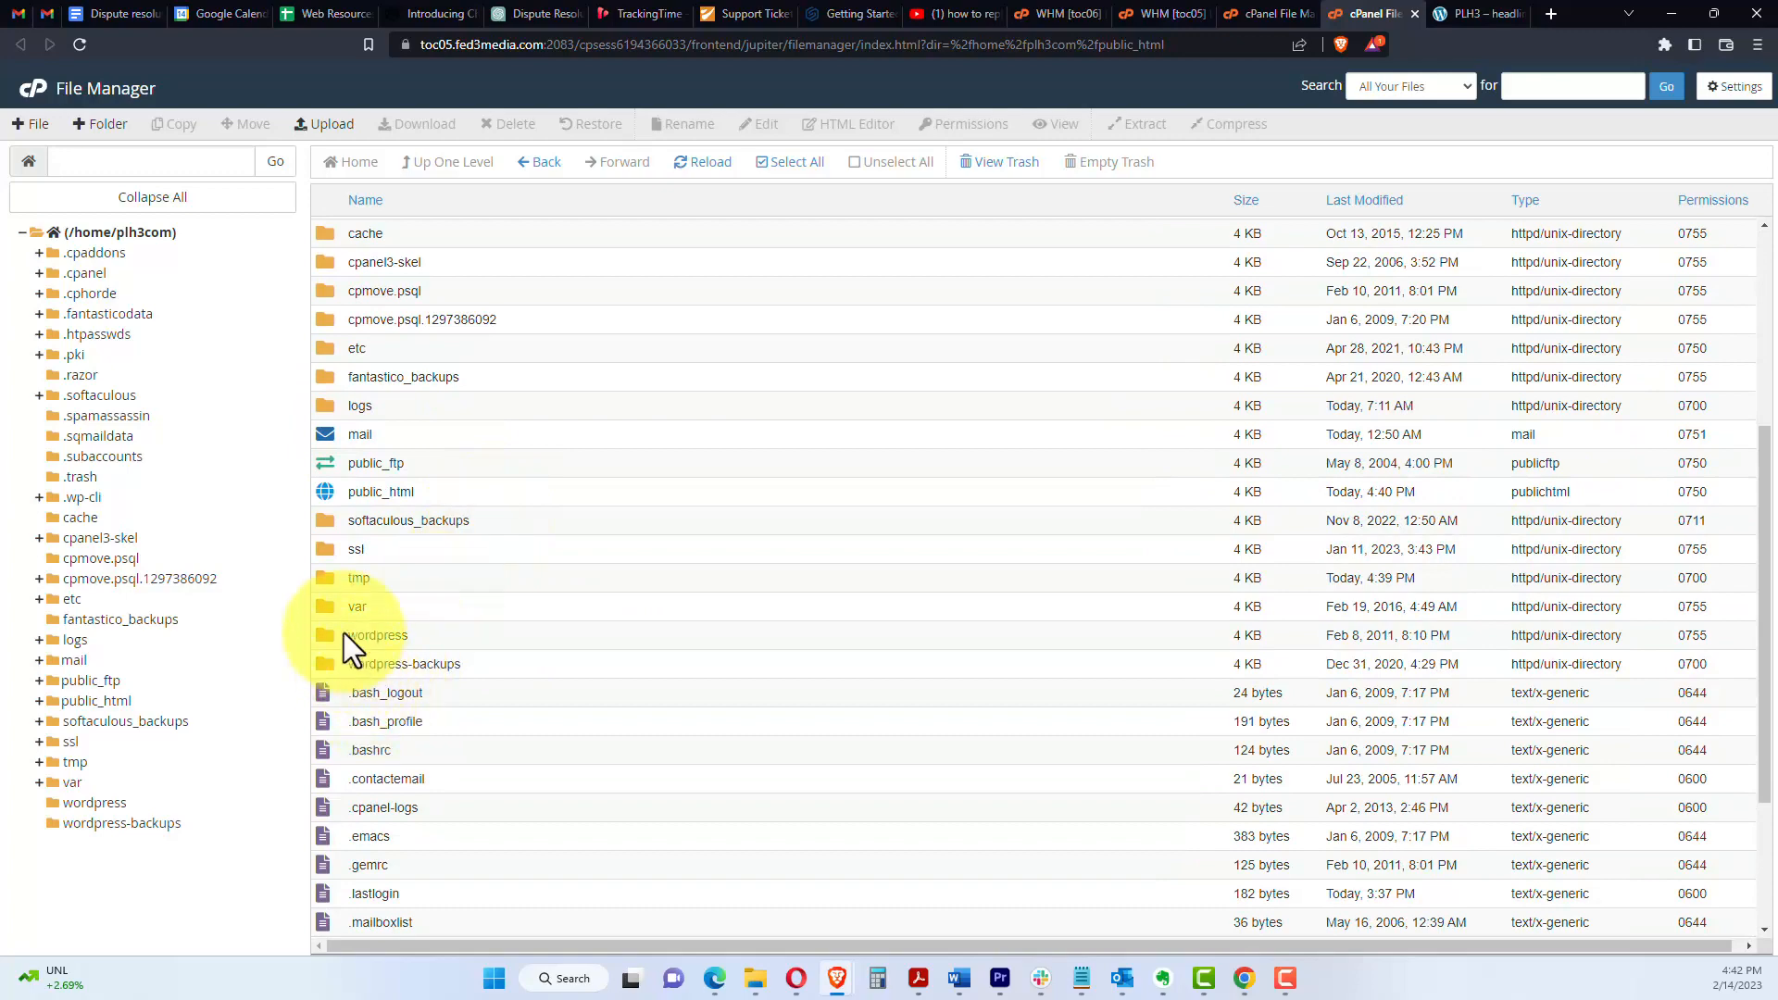
{"action": "double_click", "coordinate": [382, 492]}
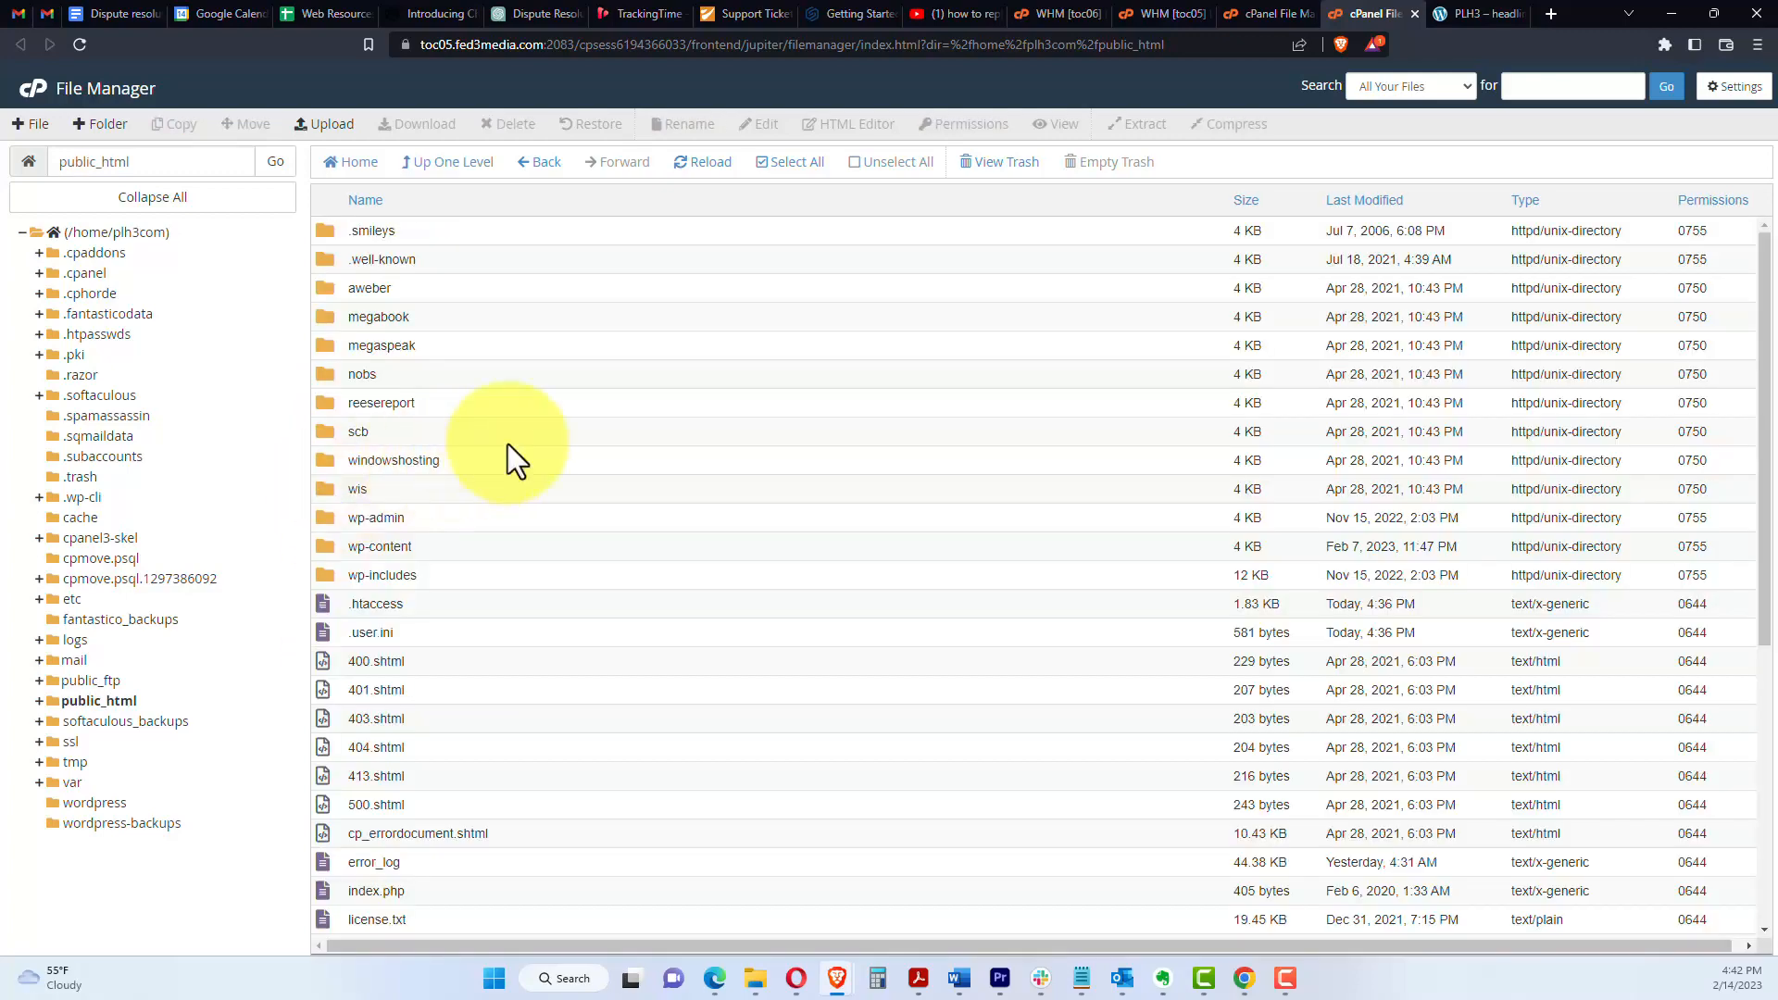
{"action": "mouse_move", "coordinate": [528, 498]}
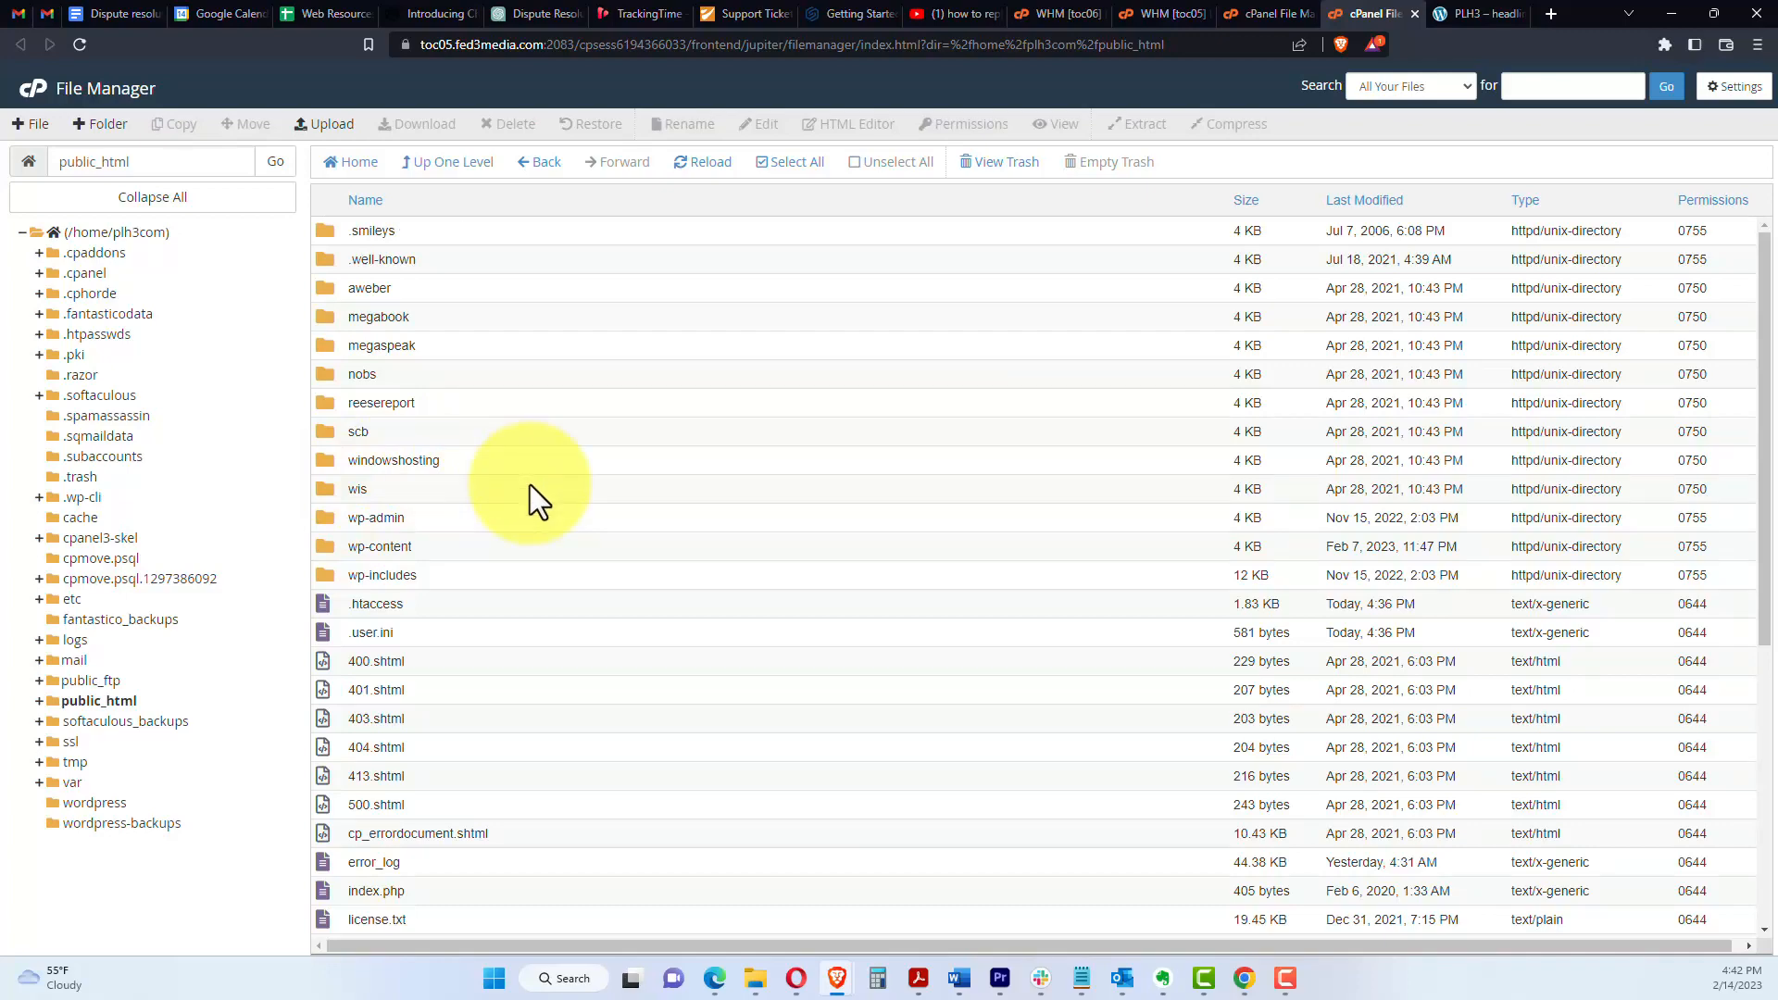
{"action": "scroll", "scroll_direction": "down", "scroll_amount": 3}
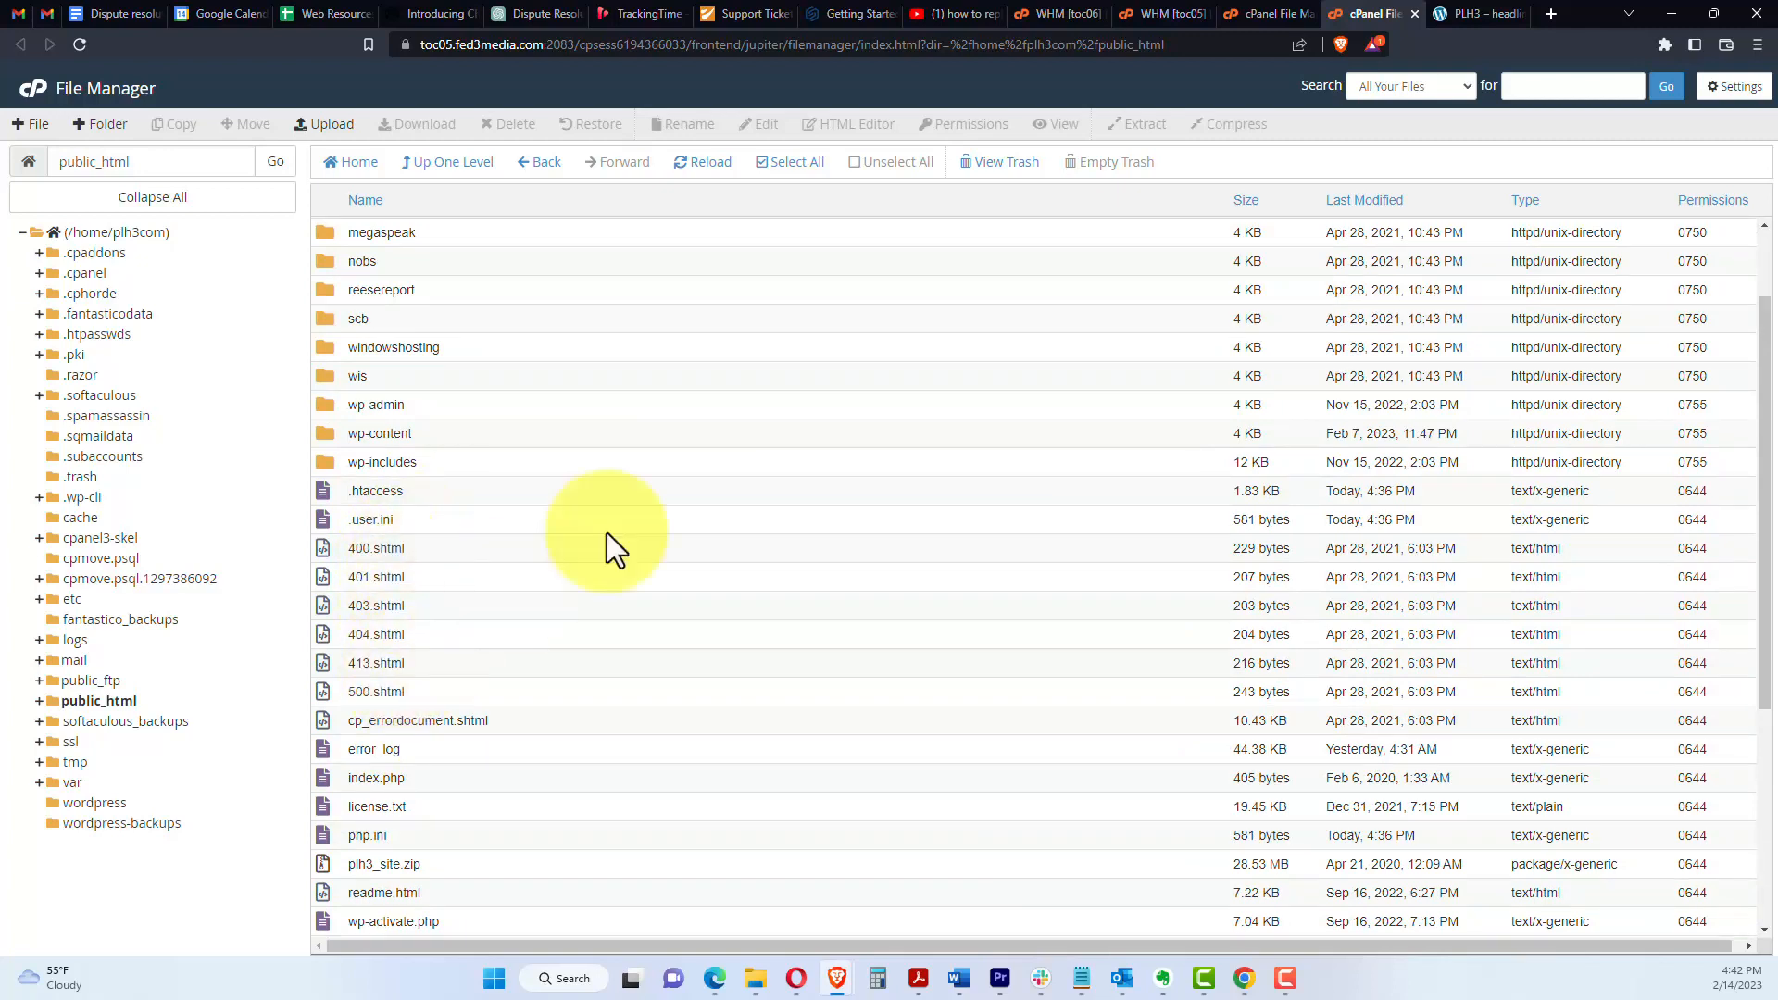
{"action": "mouse_move", "coordinate": [645, 524]}
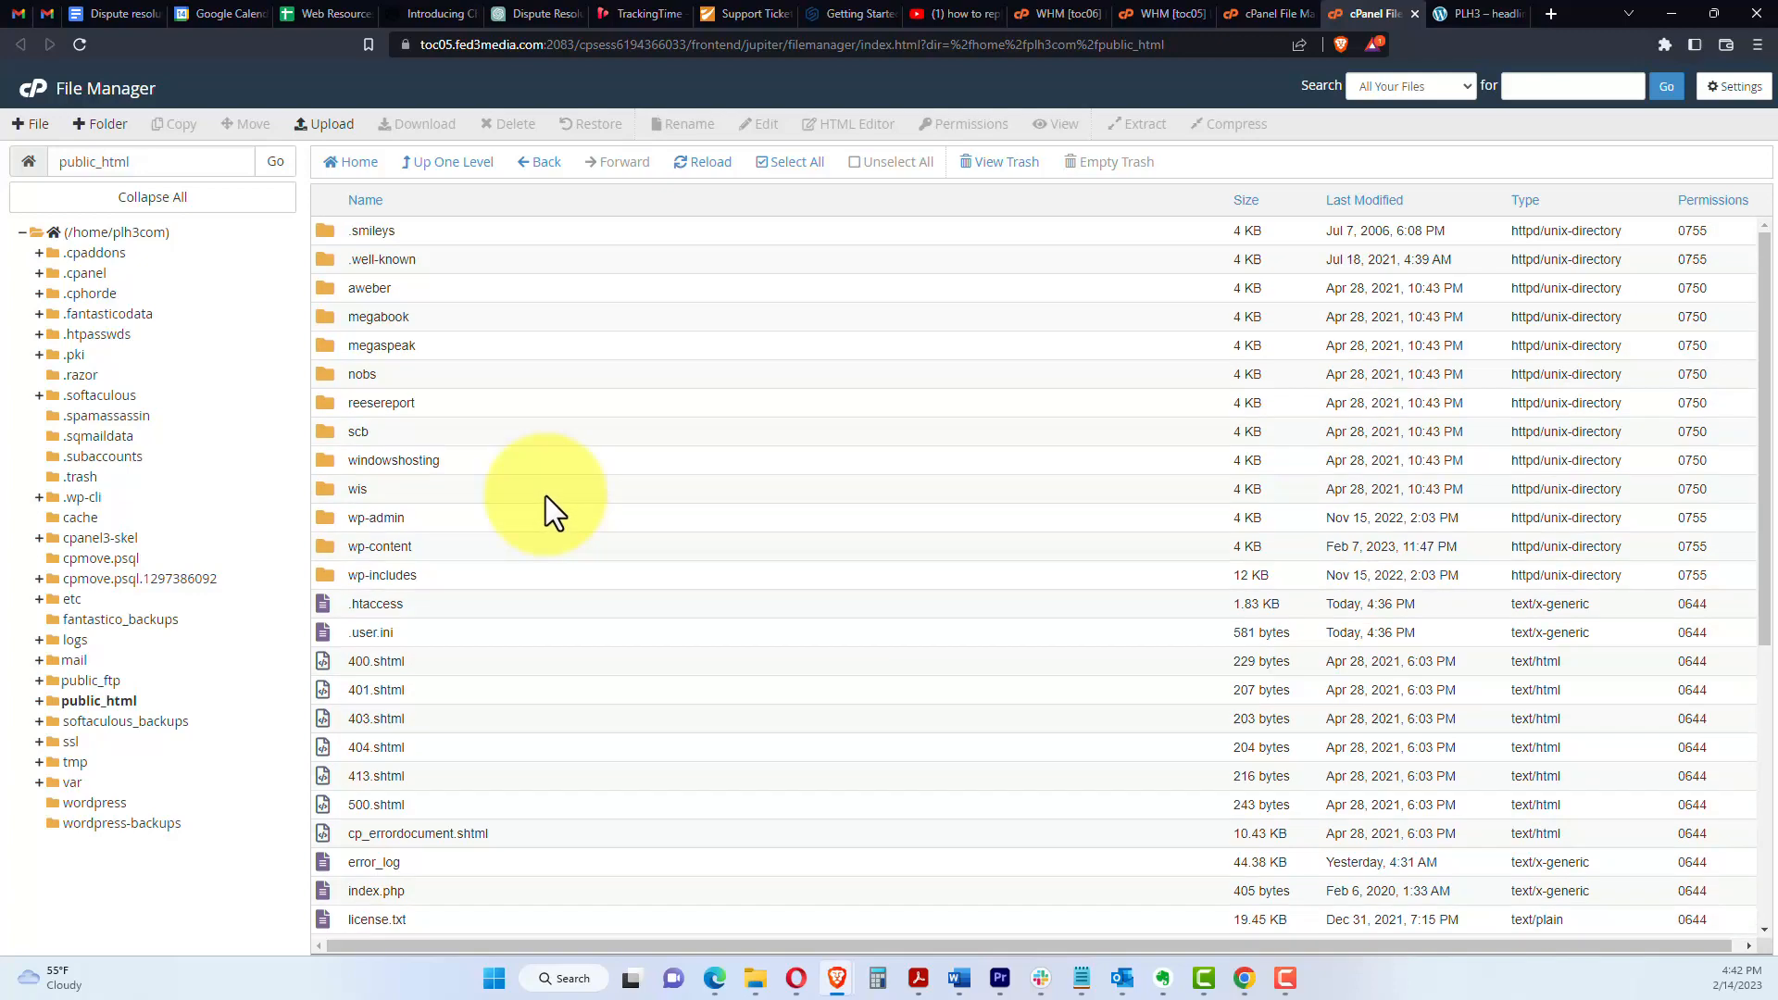
Step: Permanently delete wp-admin and wp-includes, skipping the trash, leaving wp-content in place
{"action": "left_click", "coordinate": [374, 518]}
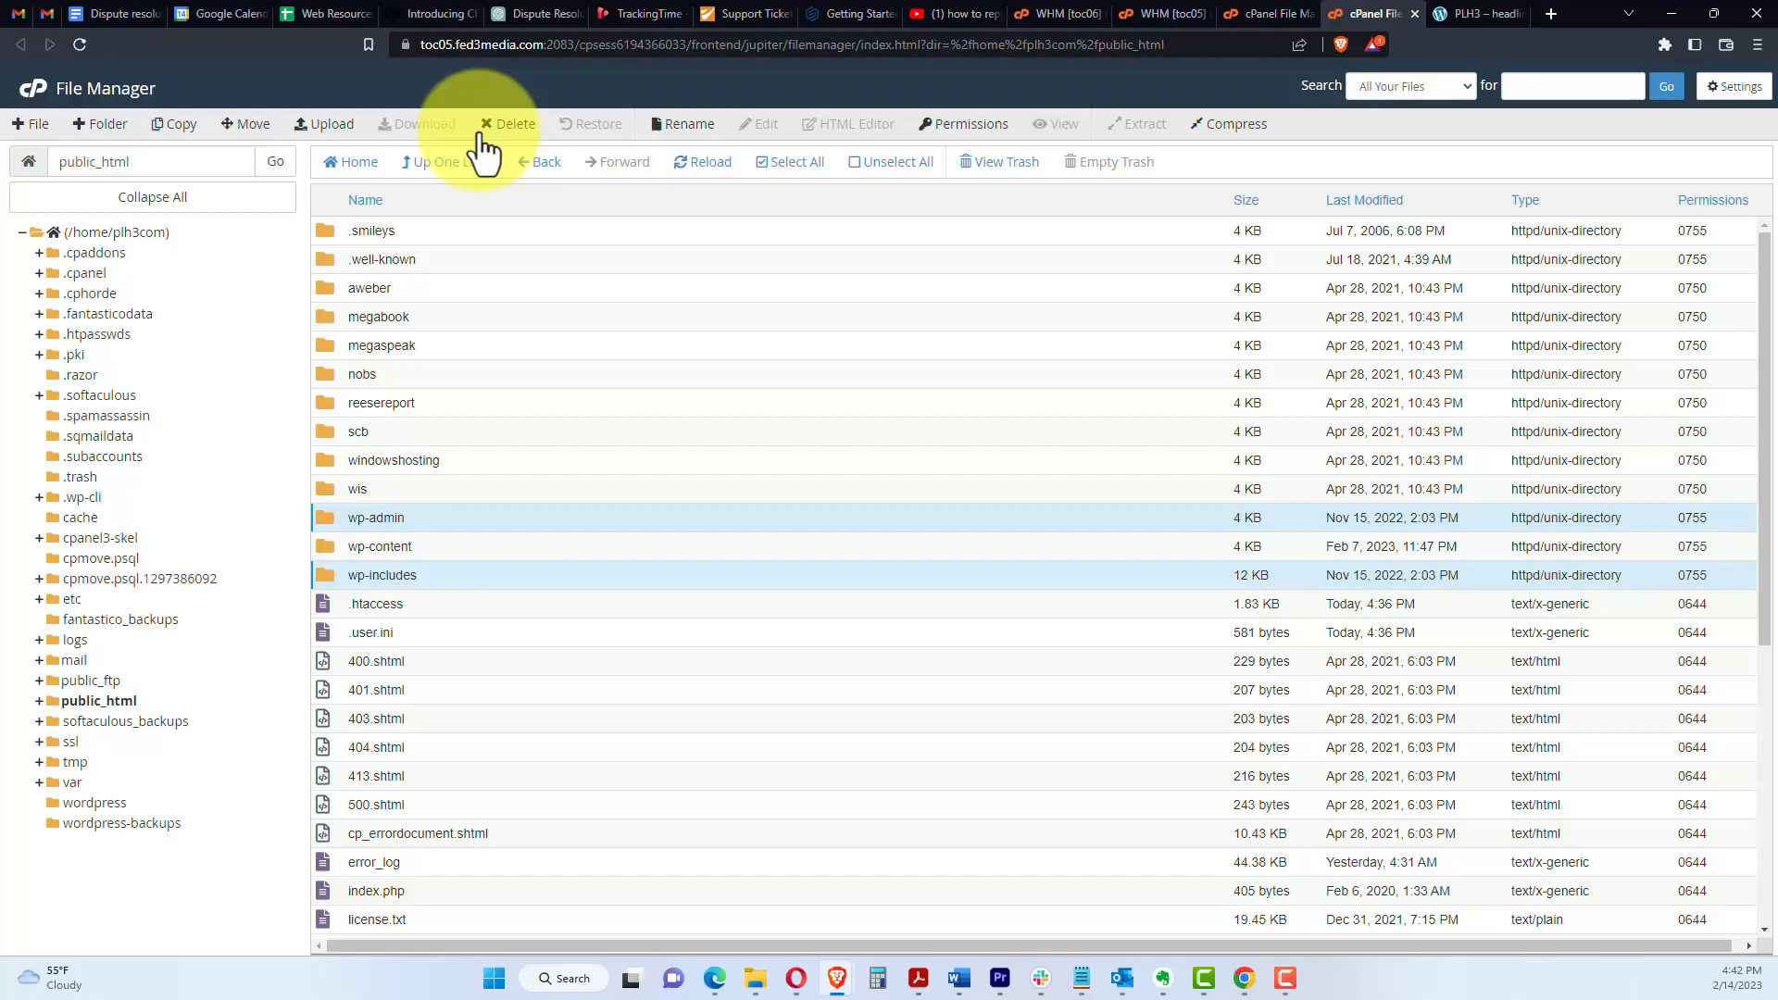
{"action": "left_click", "coordinate": [507, 122]}
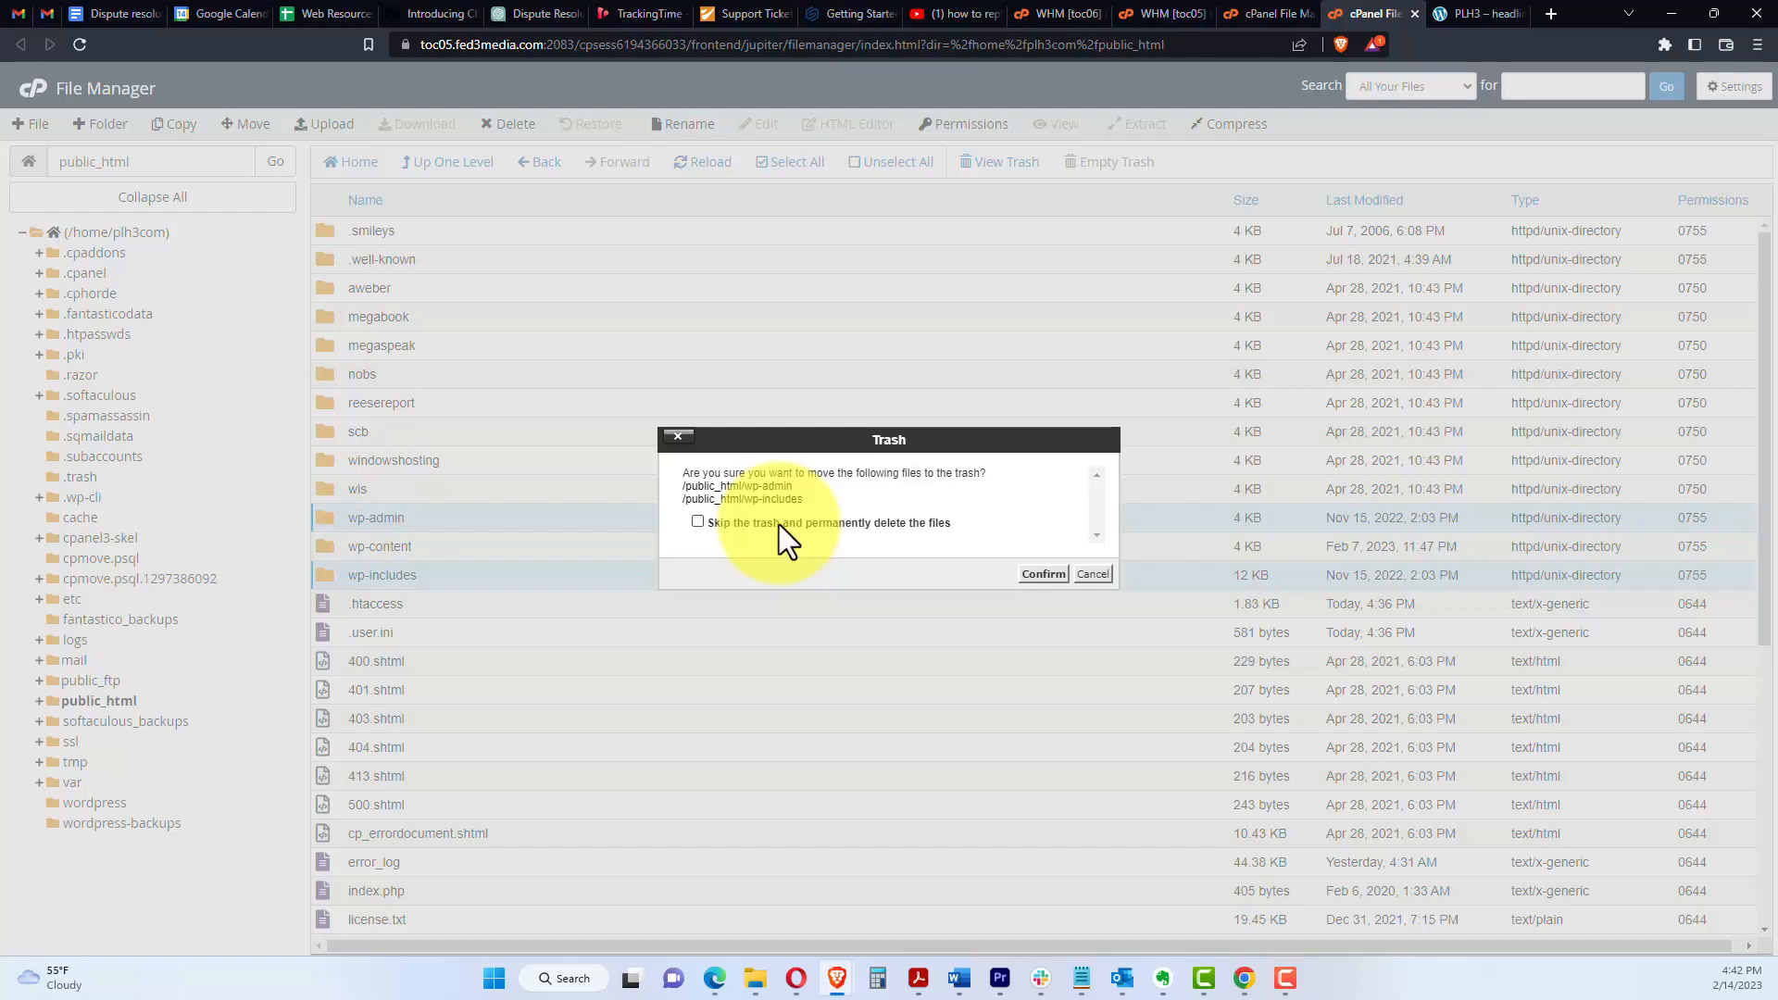
{"action": "mouse_move", "coordinate": [711, 545]}
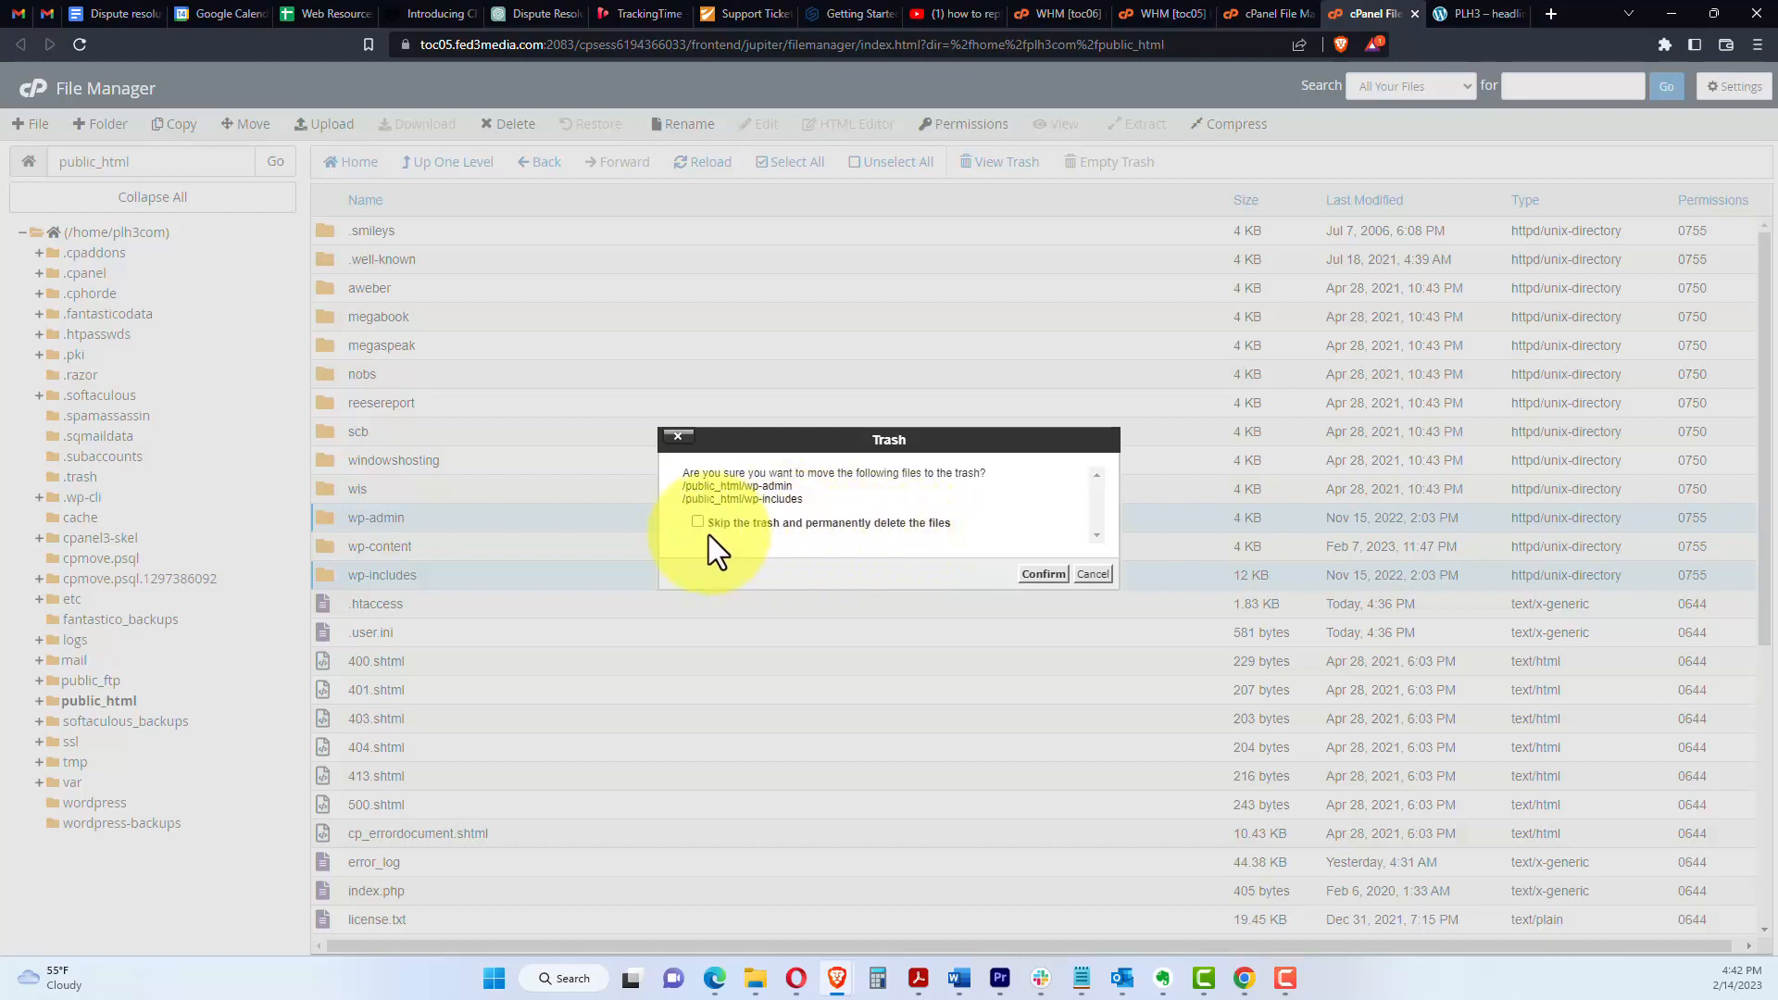
{"action": "mouse_move", "coordinate": [1044, 574]}
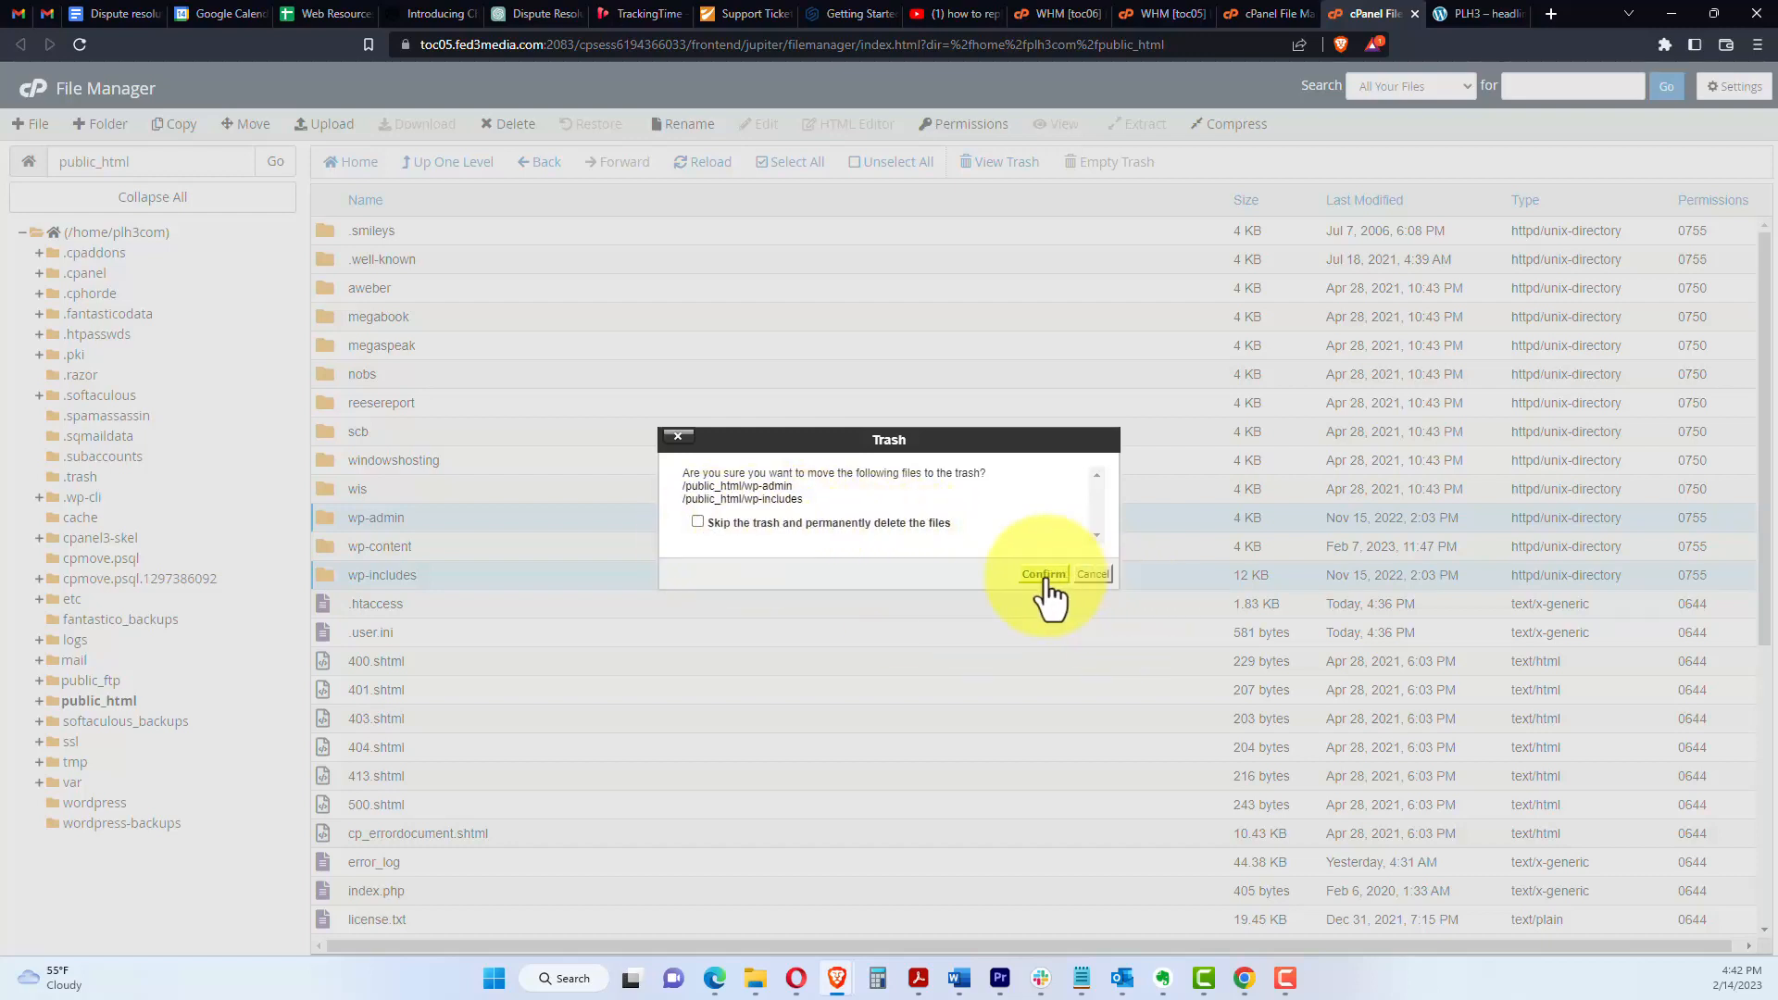
{"action": "mouse_move", "coordinate": [885, 584]}
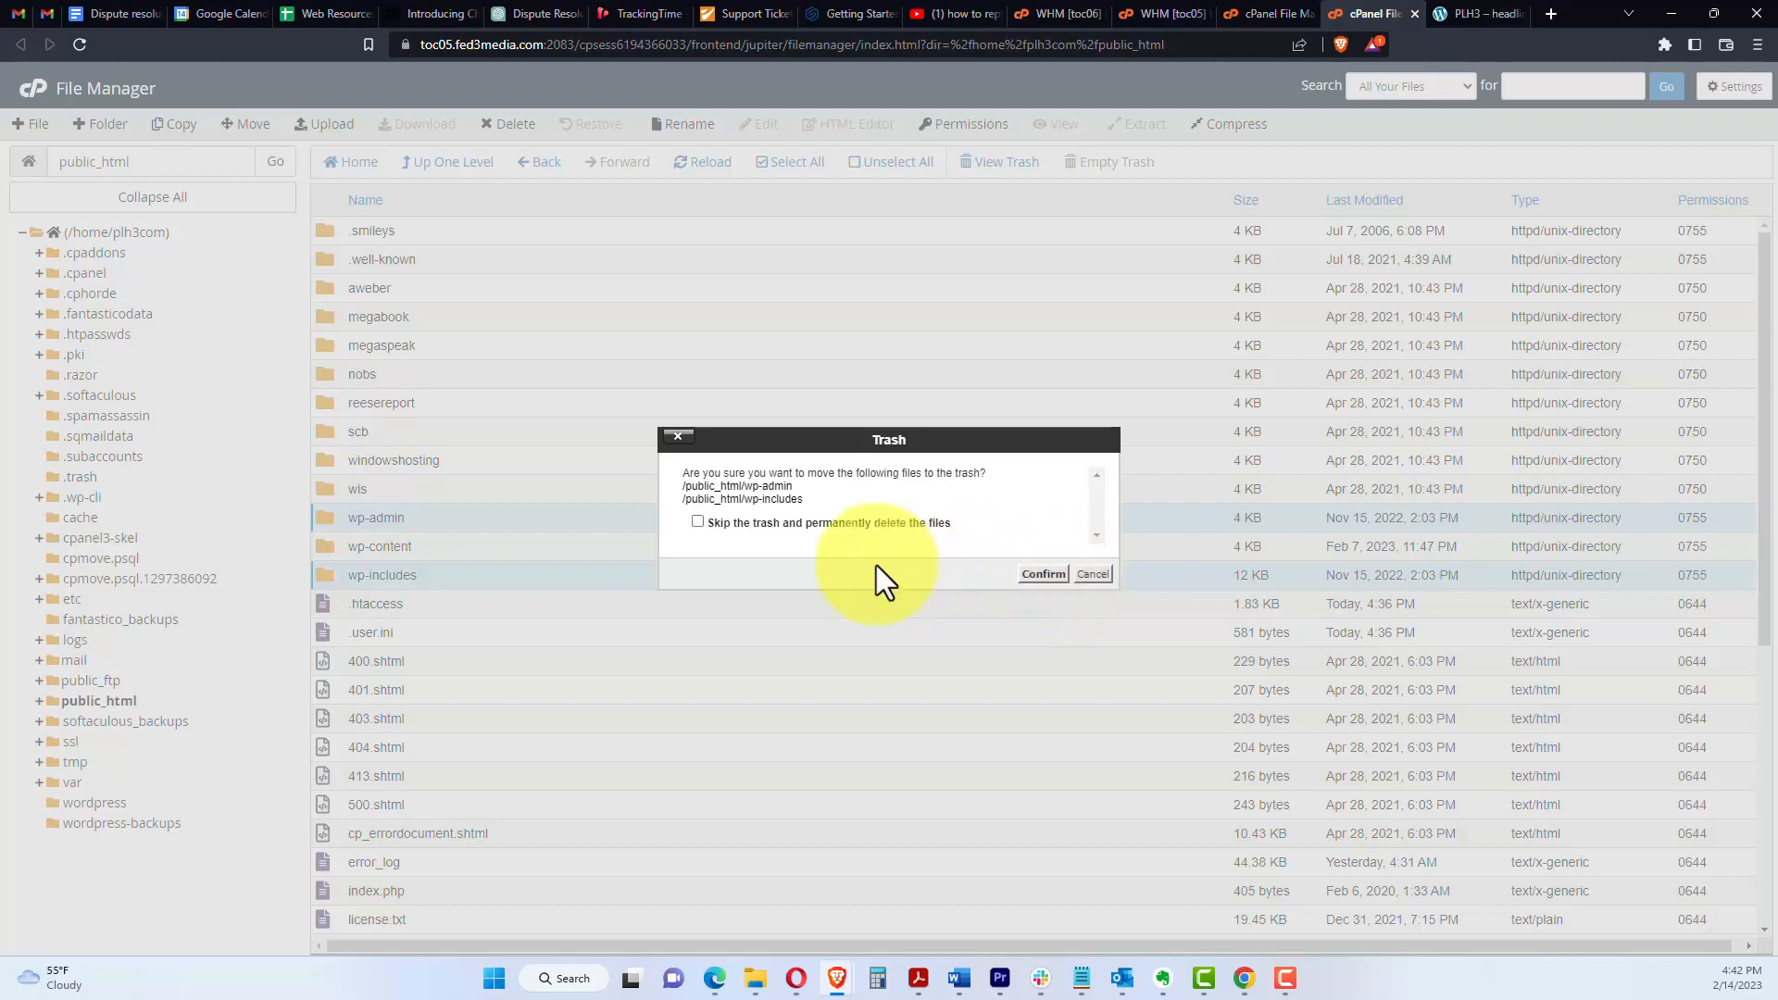
{"action": "mouse_move", "coordinate": [856, 582]}
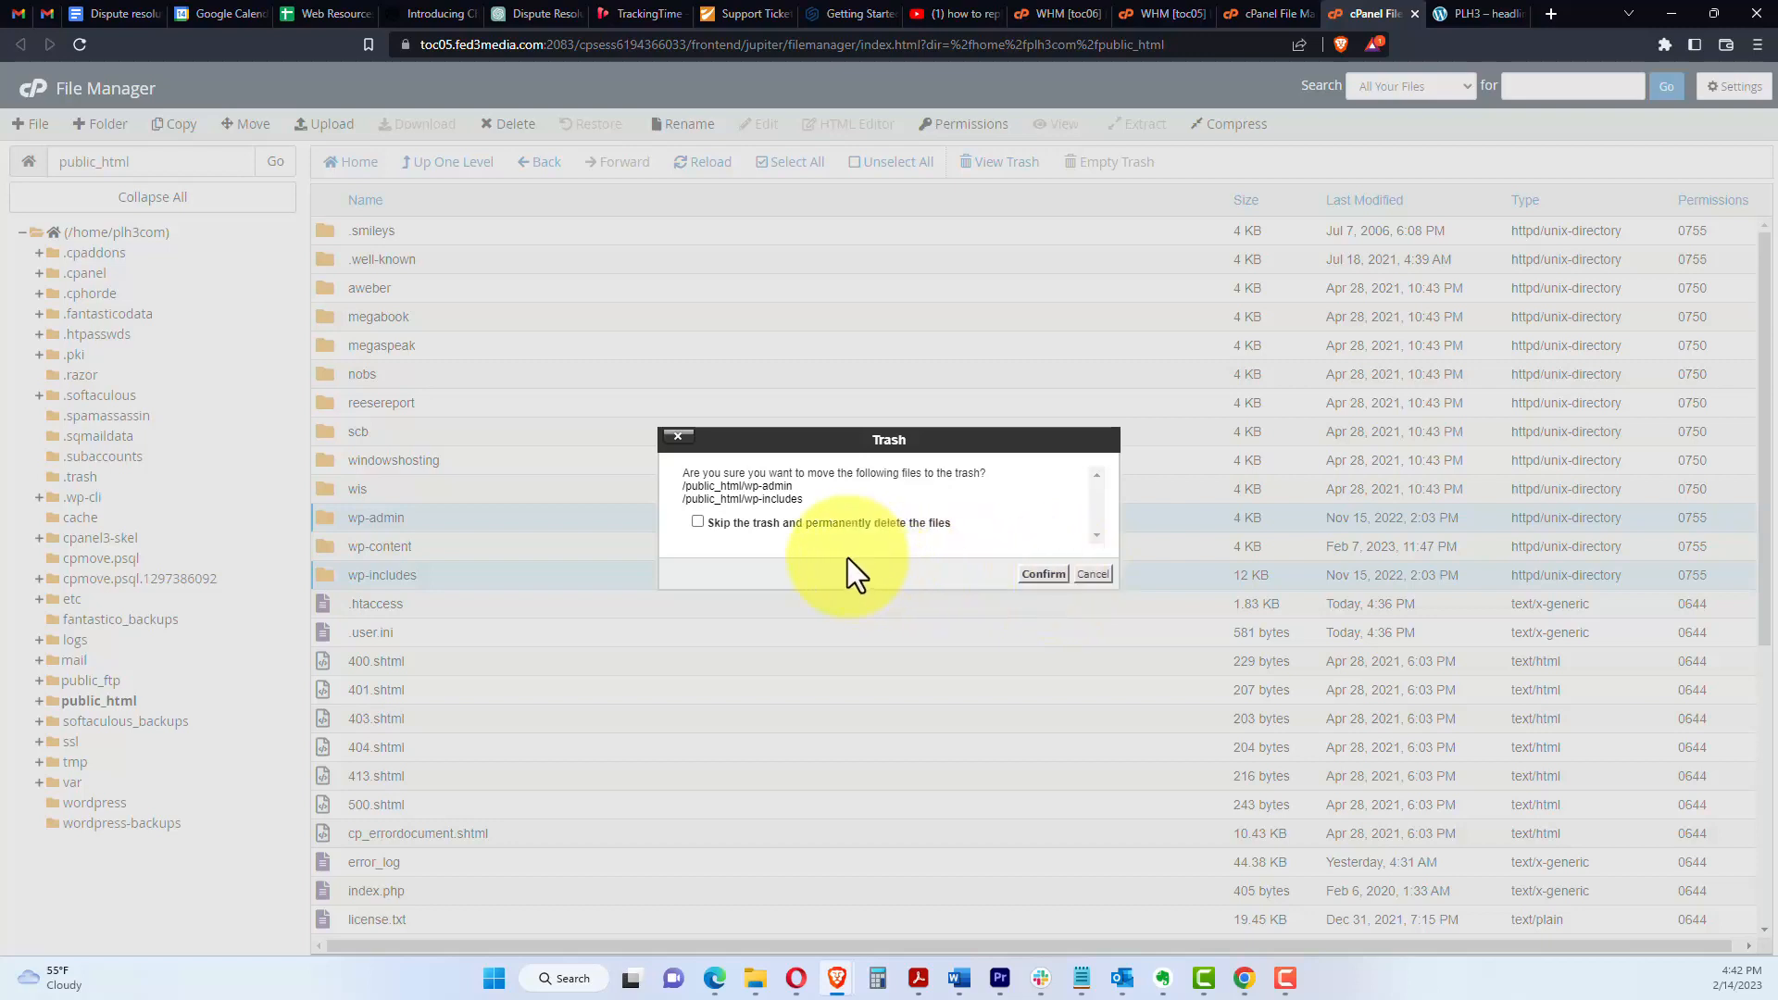
{"action": "left_click", "coordinate": [697, 523]}
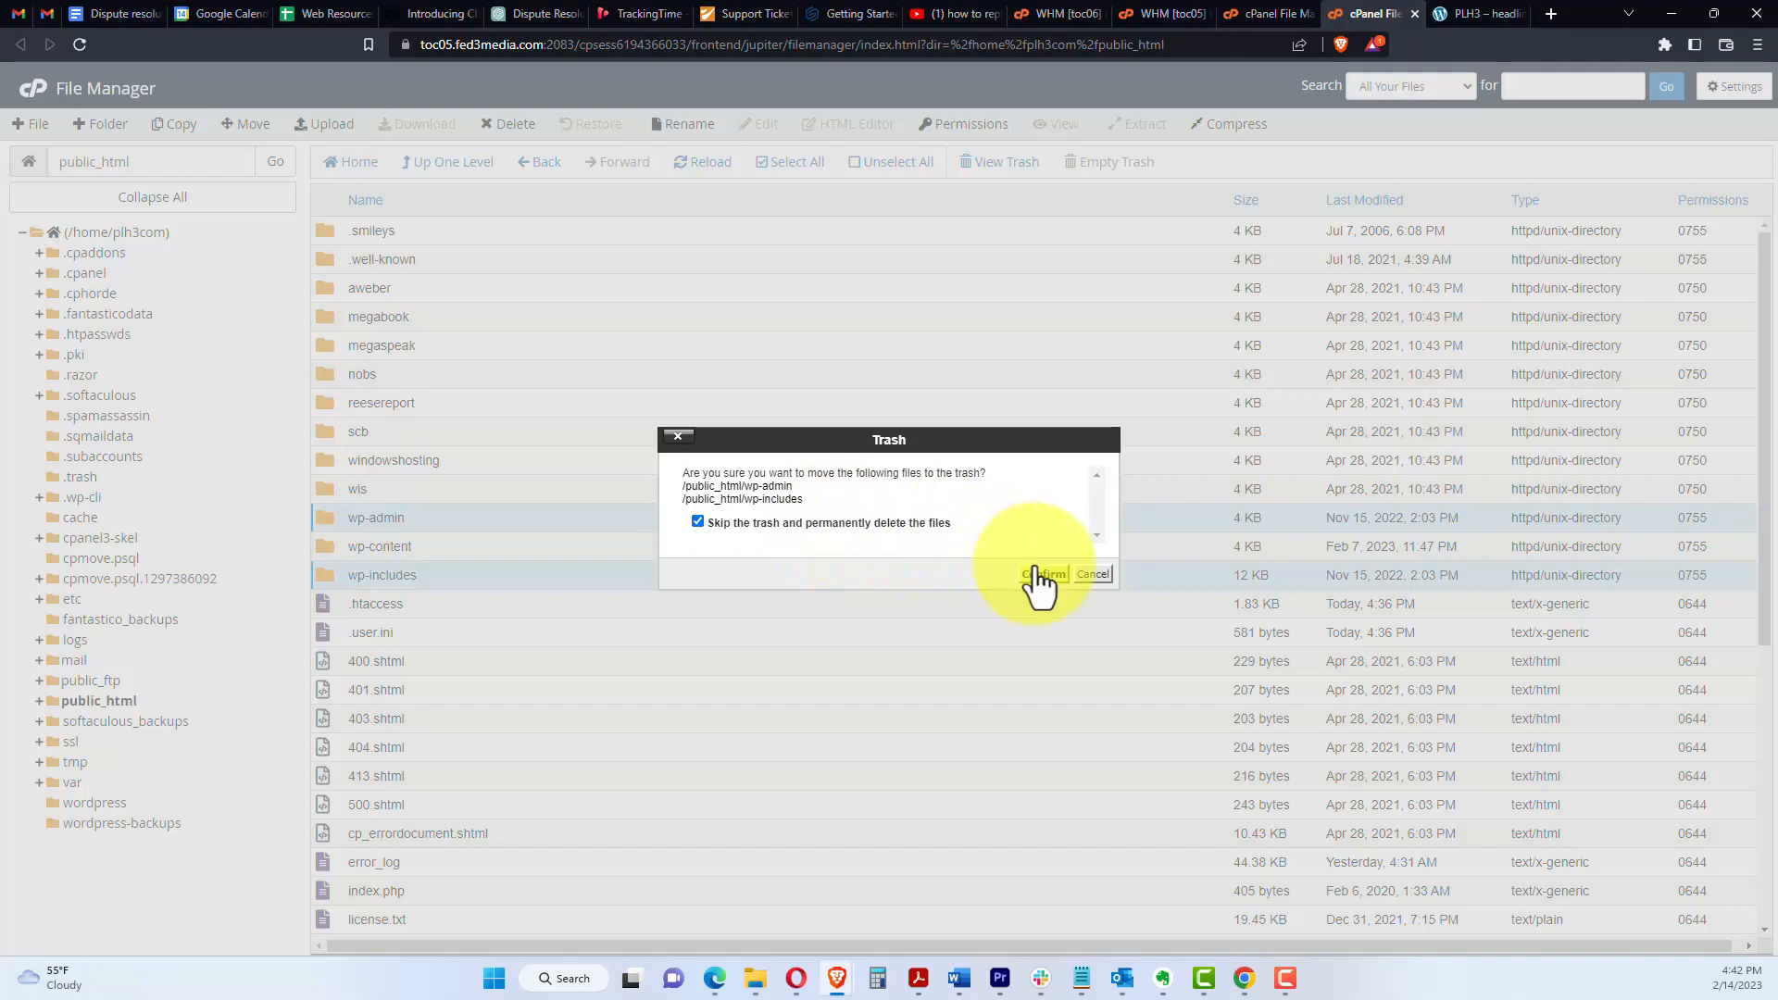
{"action": "left_click", "coordinate": [1041, 575]}
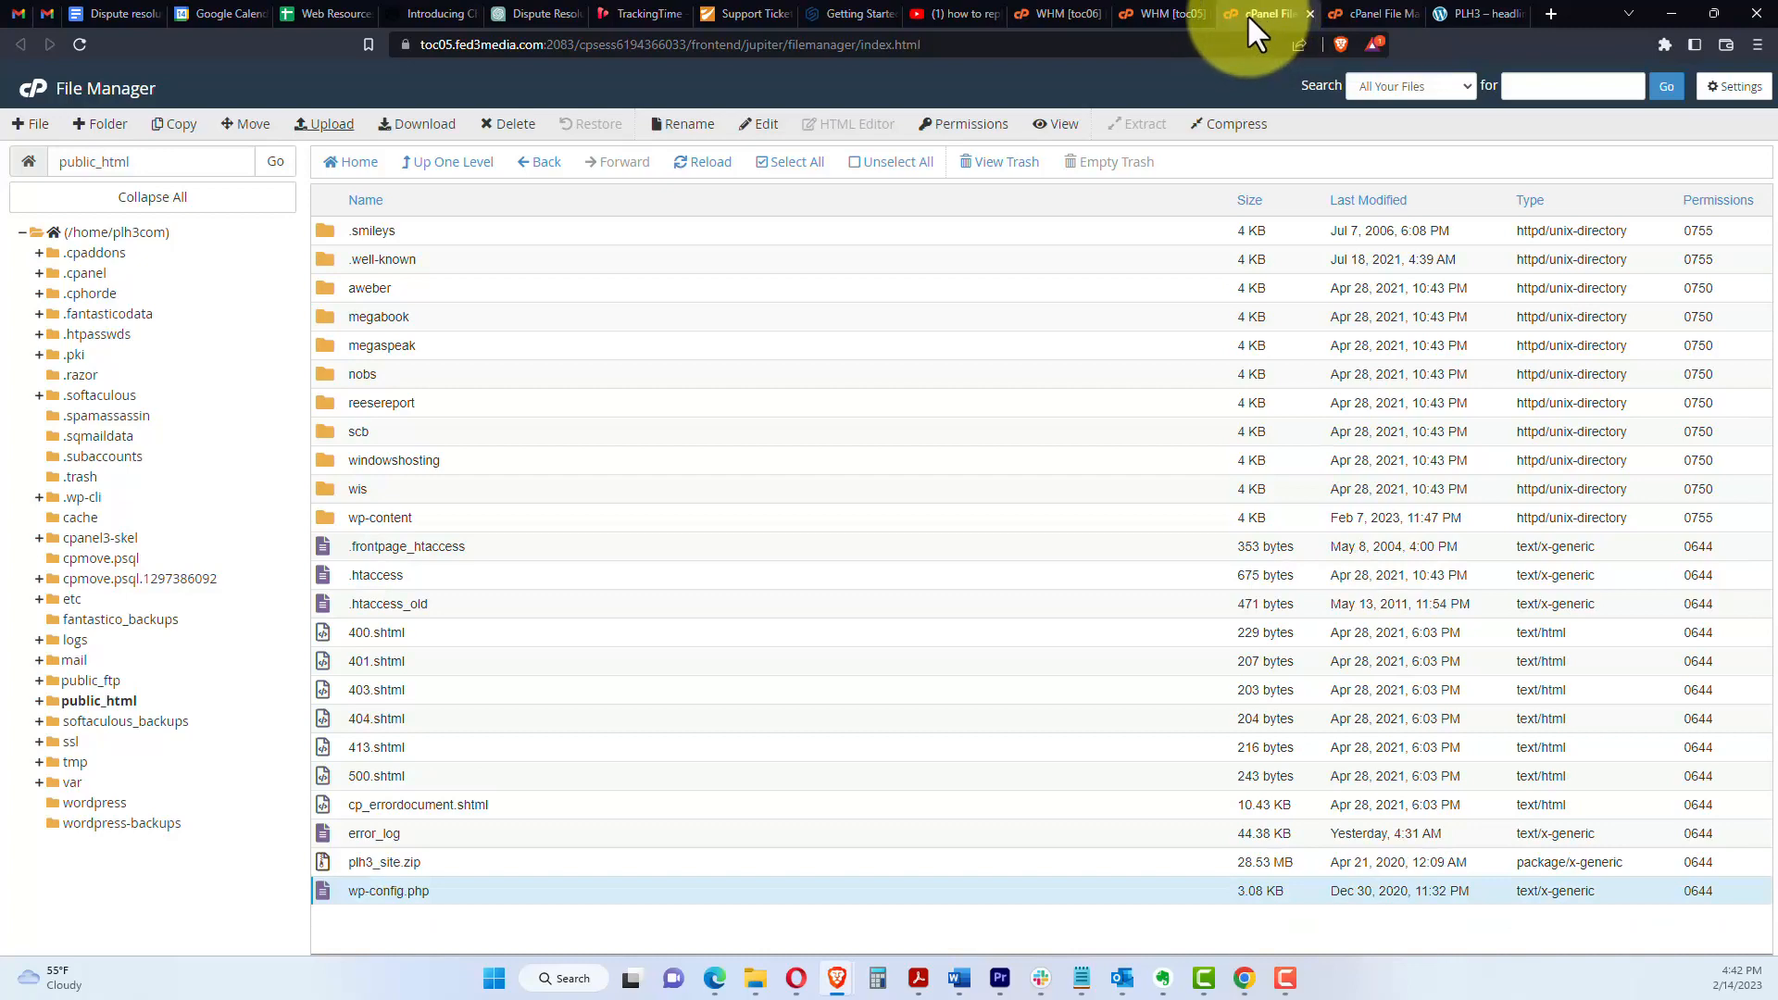
Step: Move from the WHM account listing to the plh3 account's cPanel Tools home page
{"action": "left_click", "coordinate": [1155, 15]}
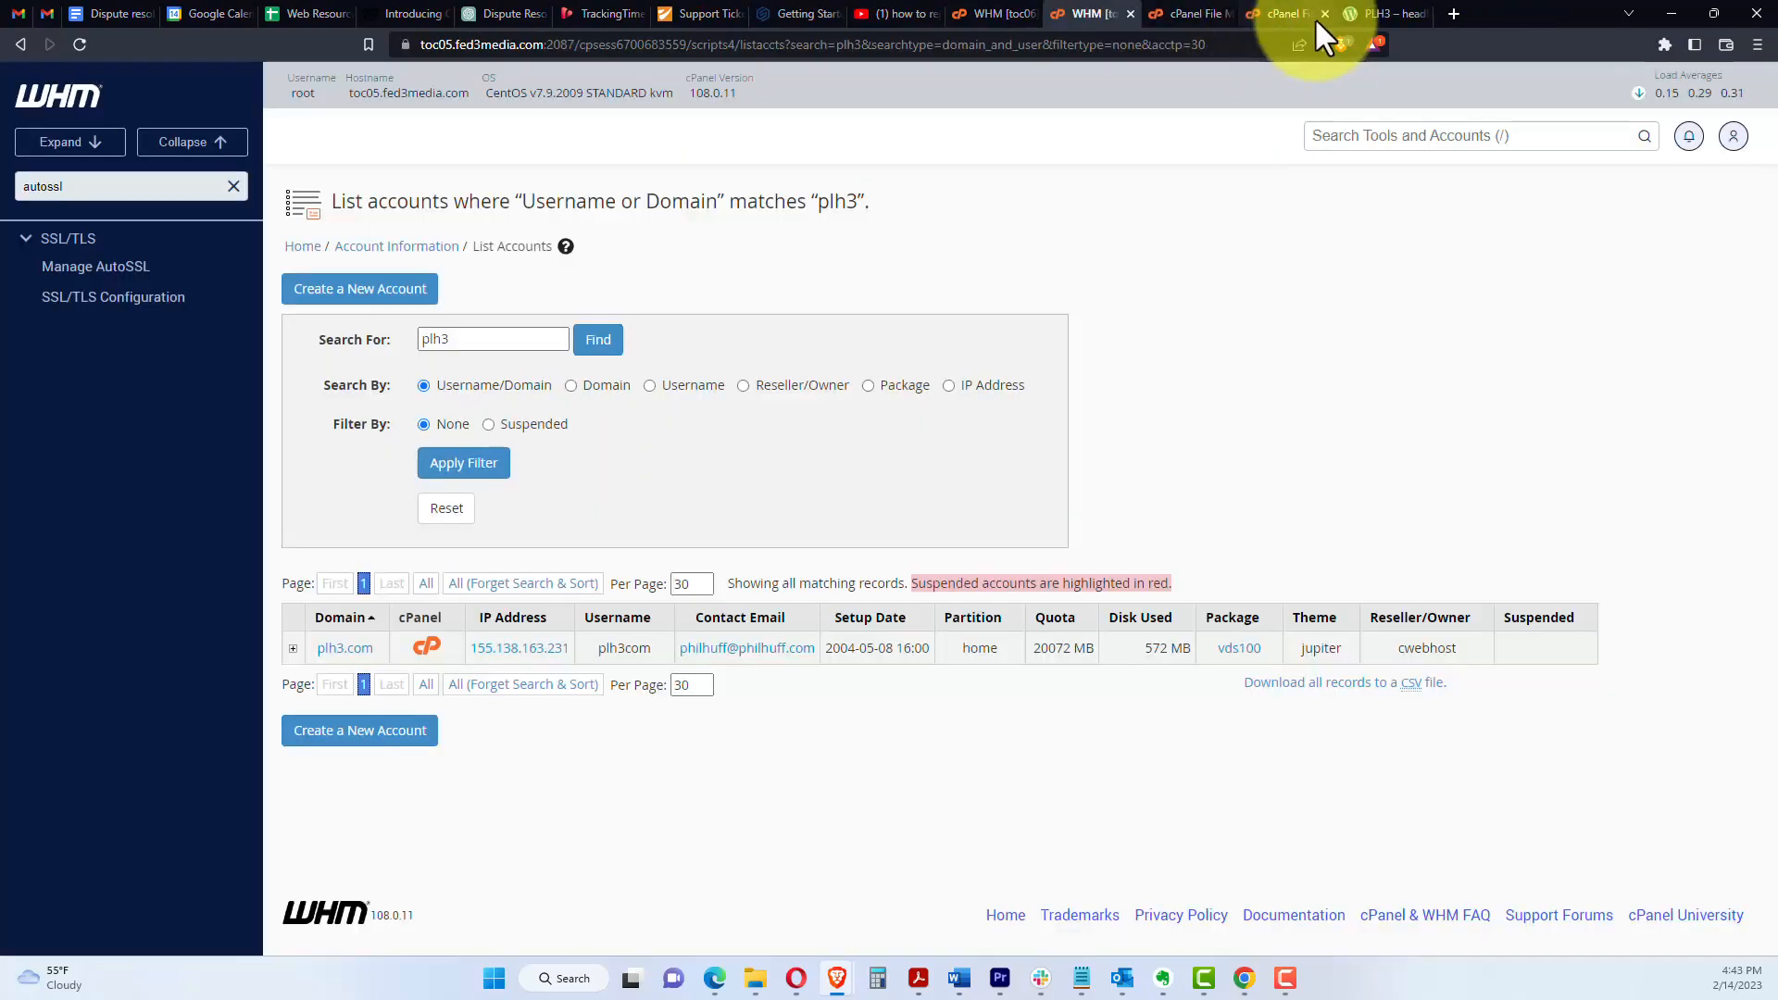
{"action": "left_click", "coordinate": [1289, 15]}
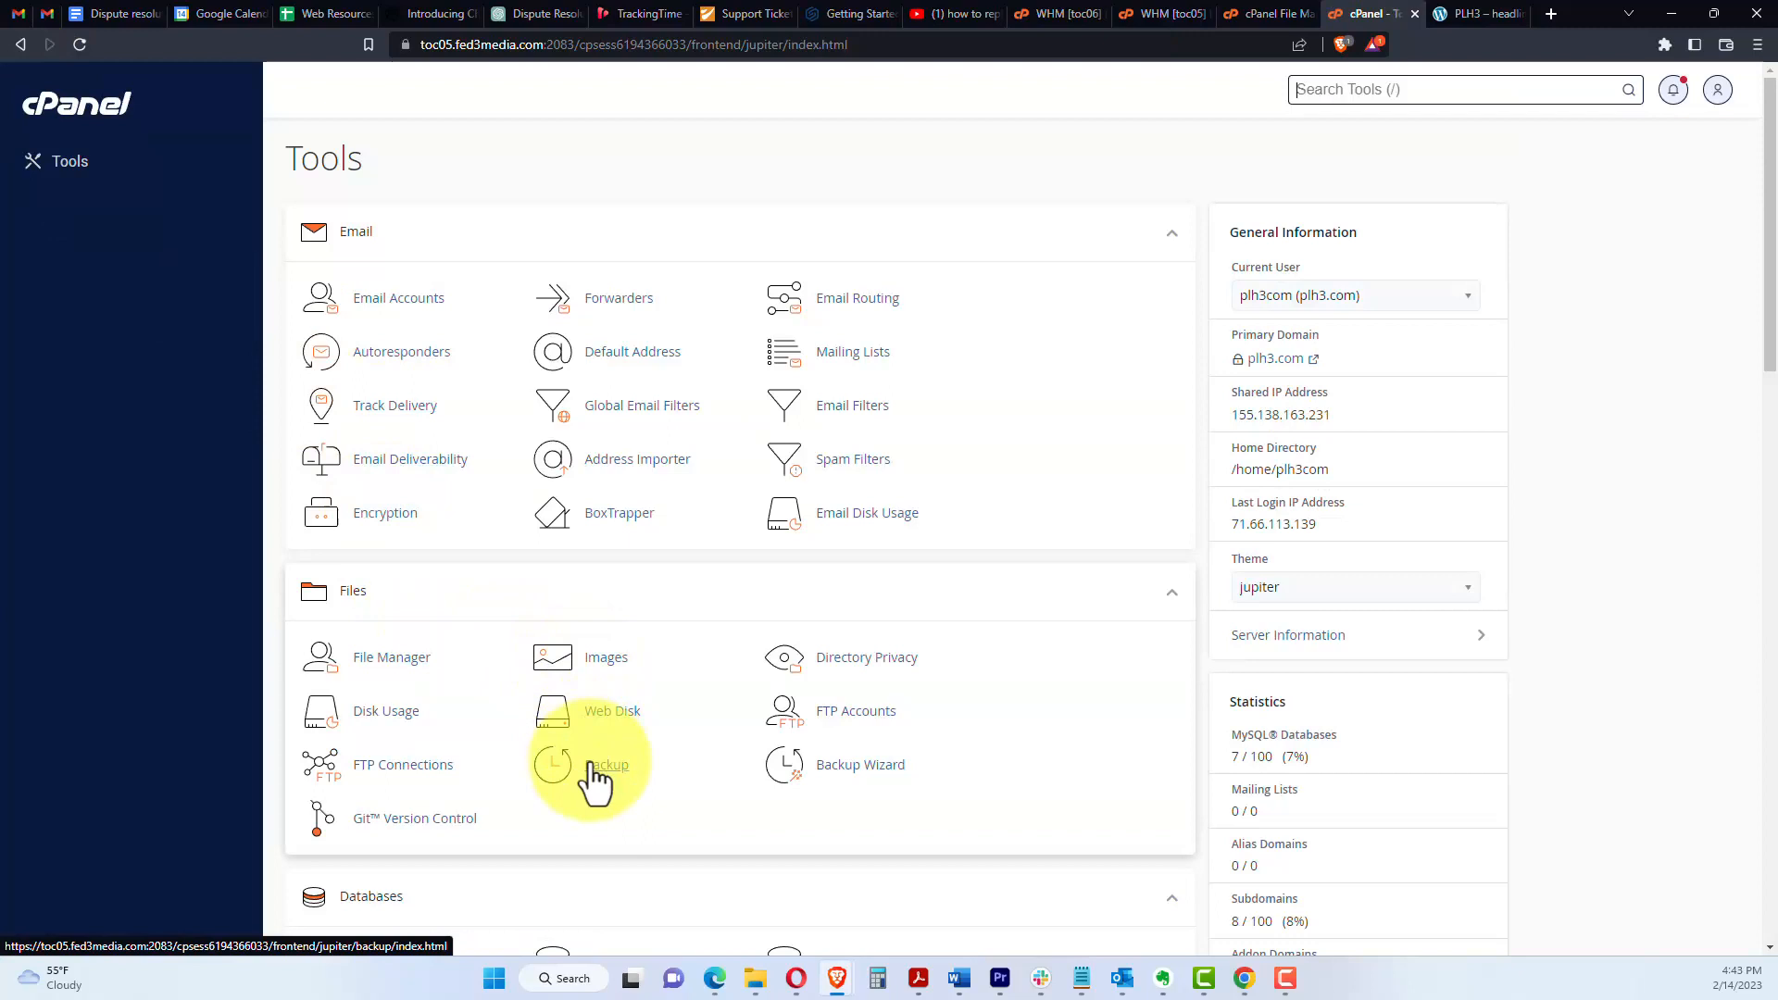
Step: Check the Full Backup page with email notification turned off, noting the existing backup archive
{"action": "left_click", "coordinate": [611, 763]}
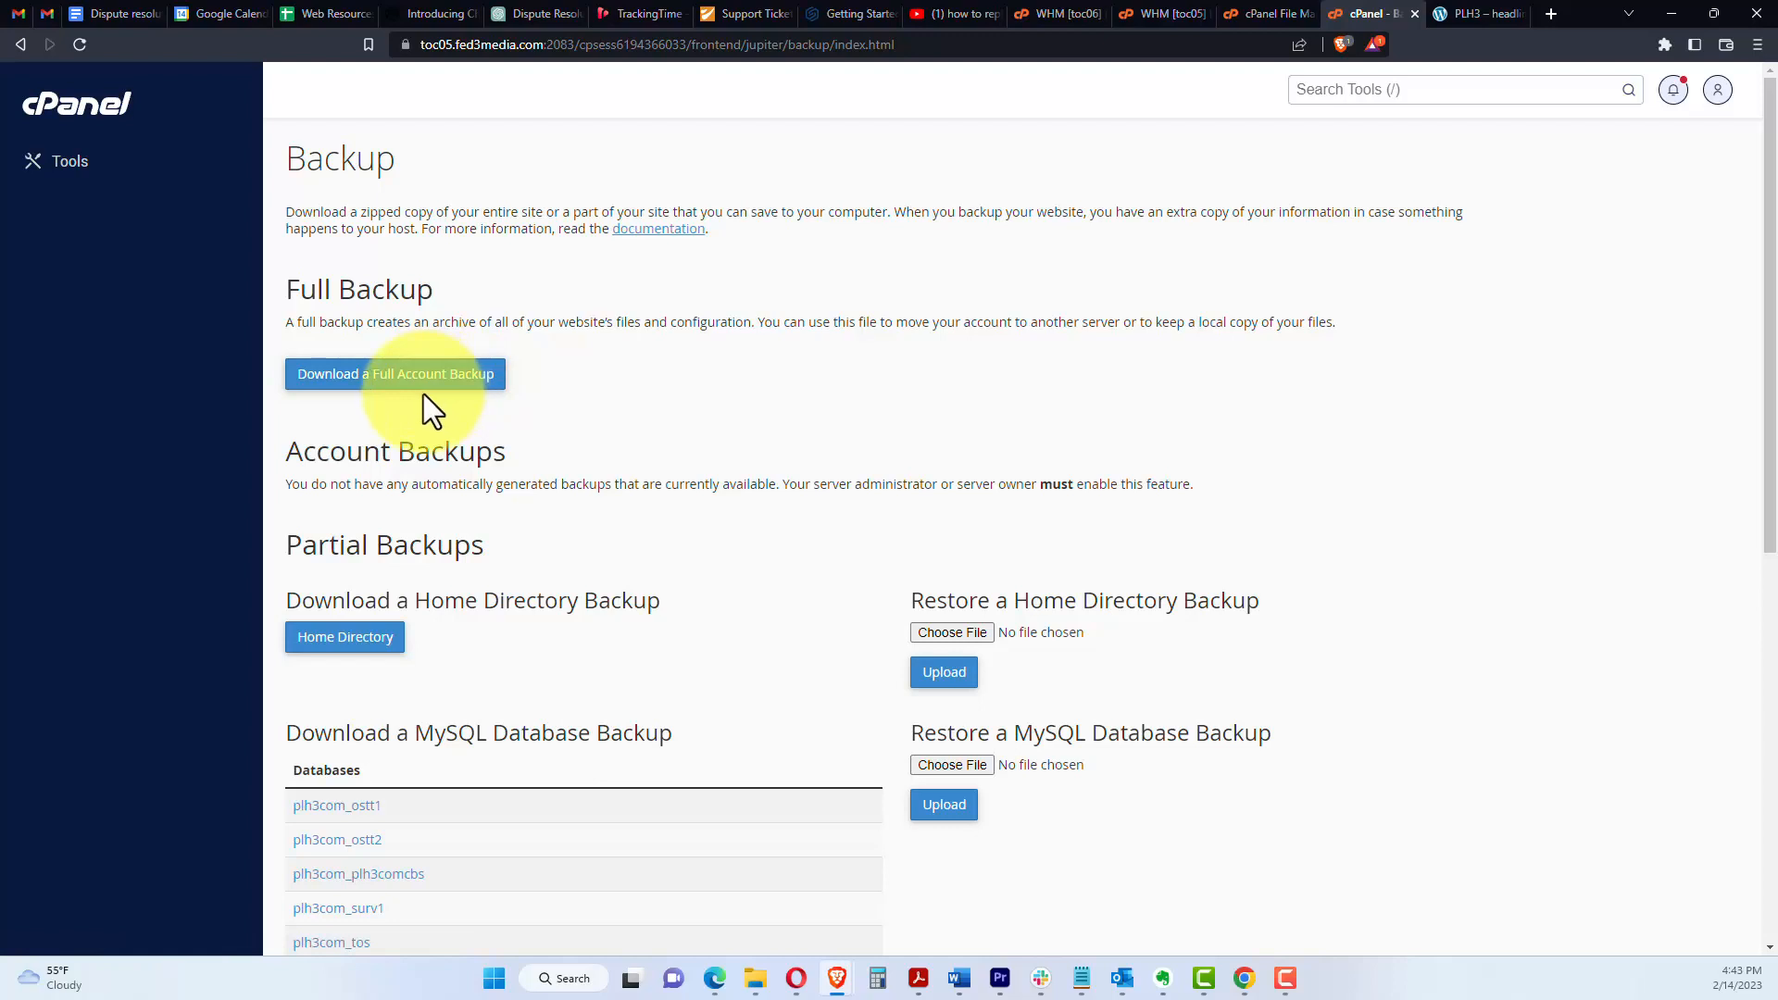
{"action": "left_click", "coordinate": [394, 374]}
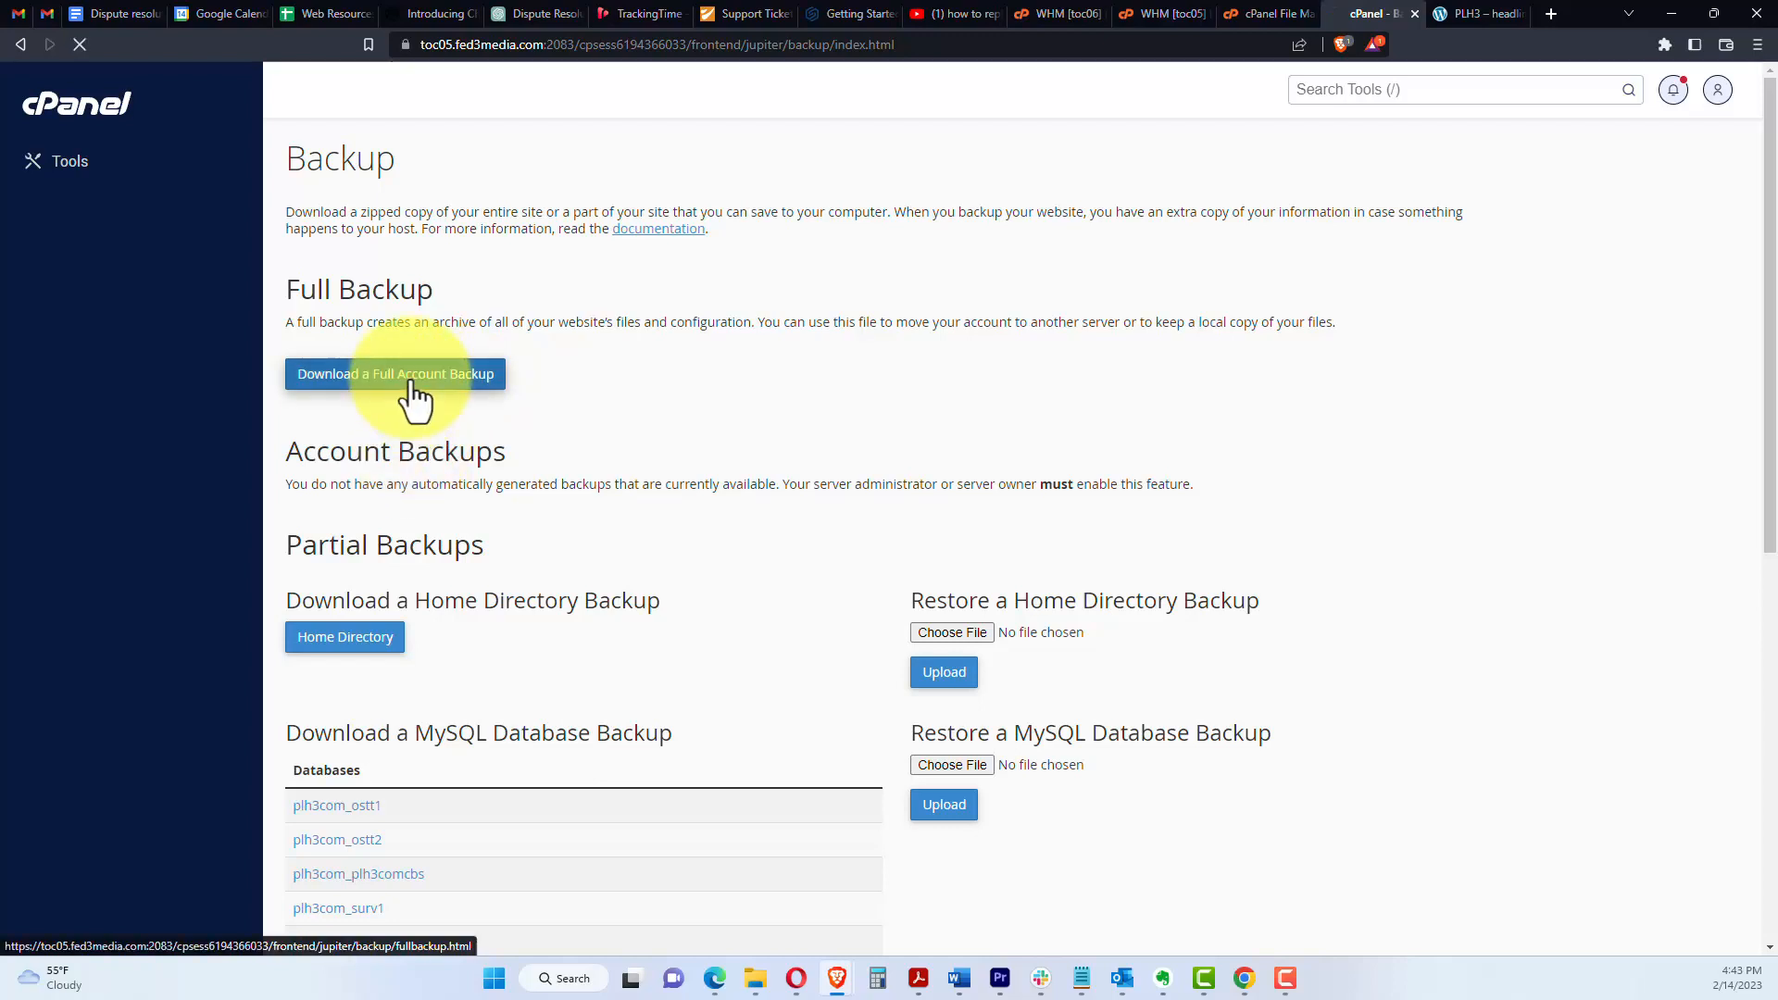
{"action": "left_click", "coordinate": [395, 374]}
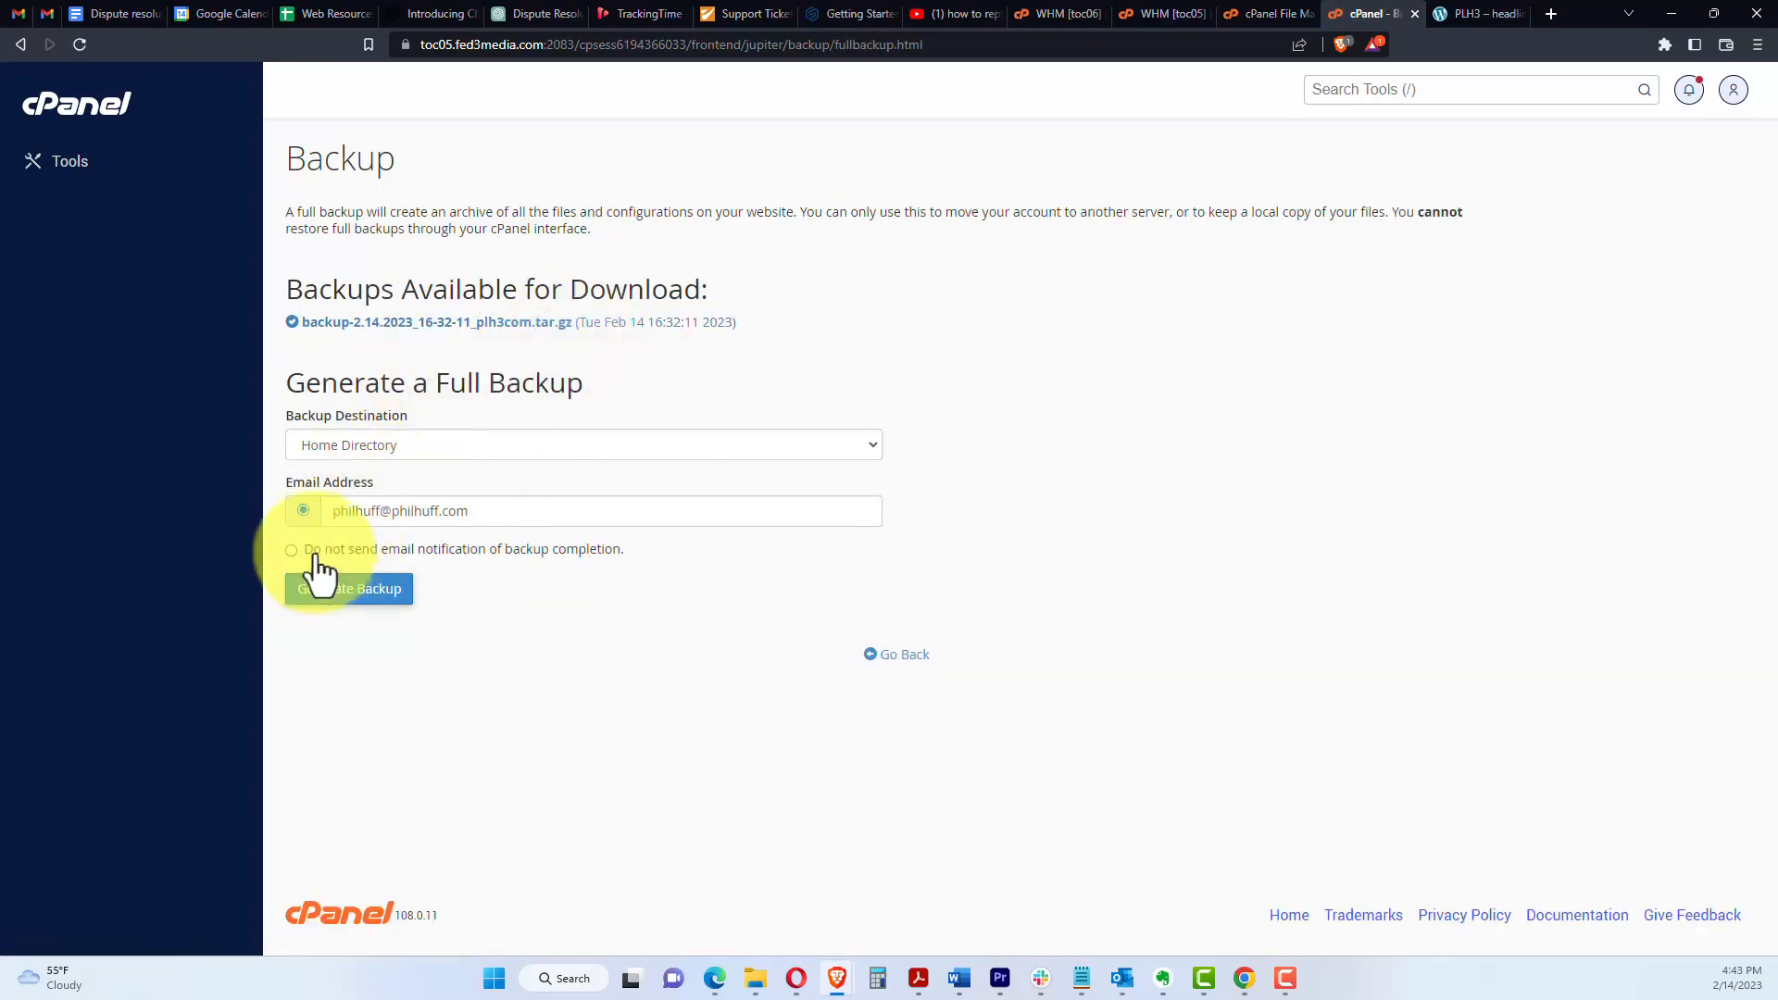
{"action": "left_click", "coordinate": [293, 548]}
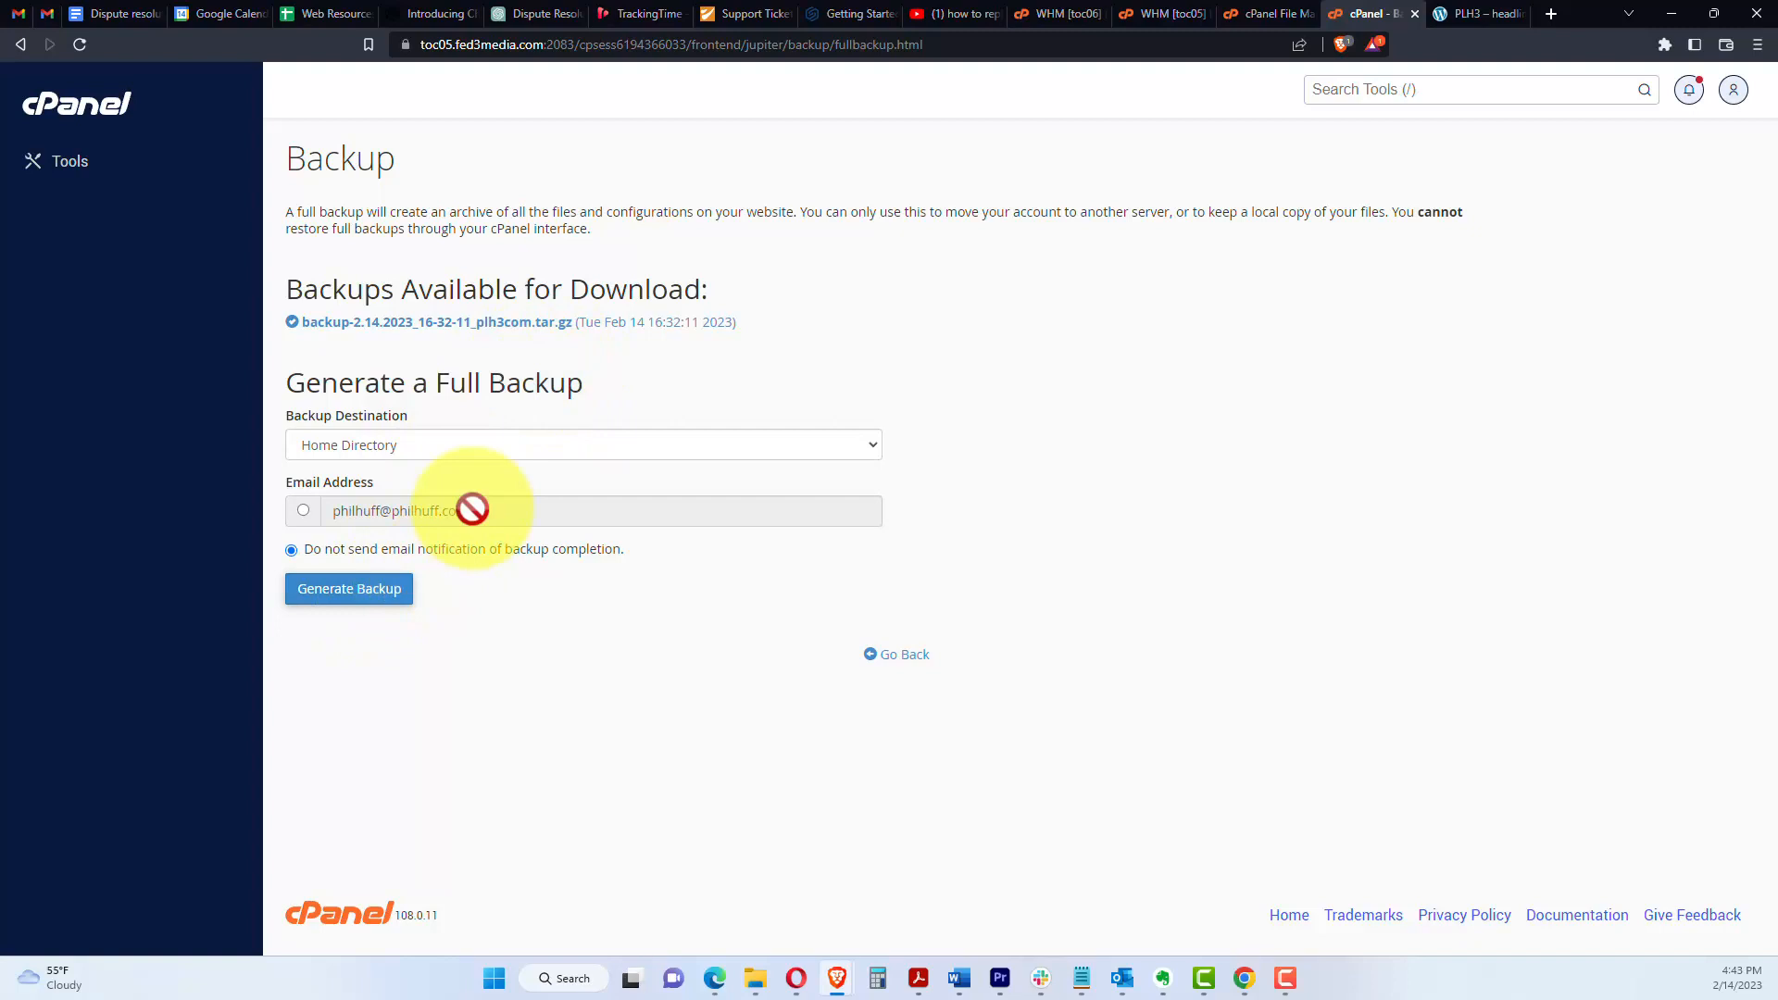
{"action": "mouse_move", "coordinate": [463, 500]}
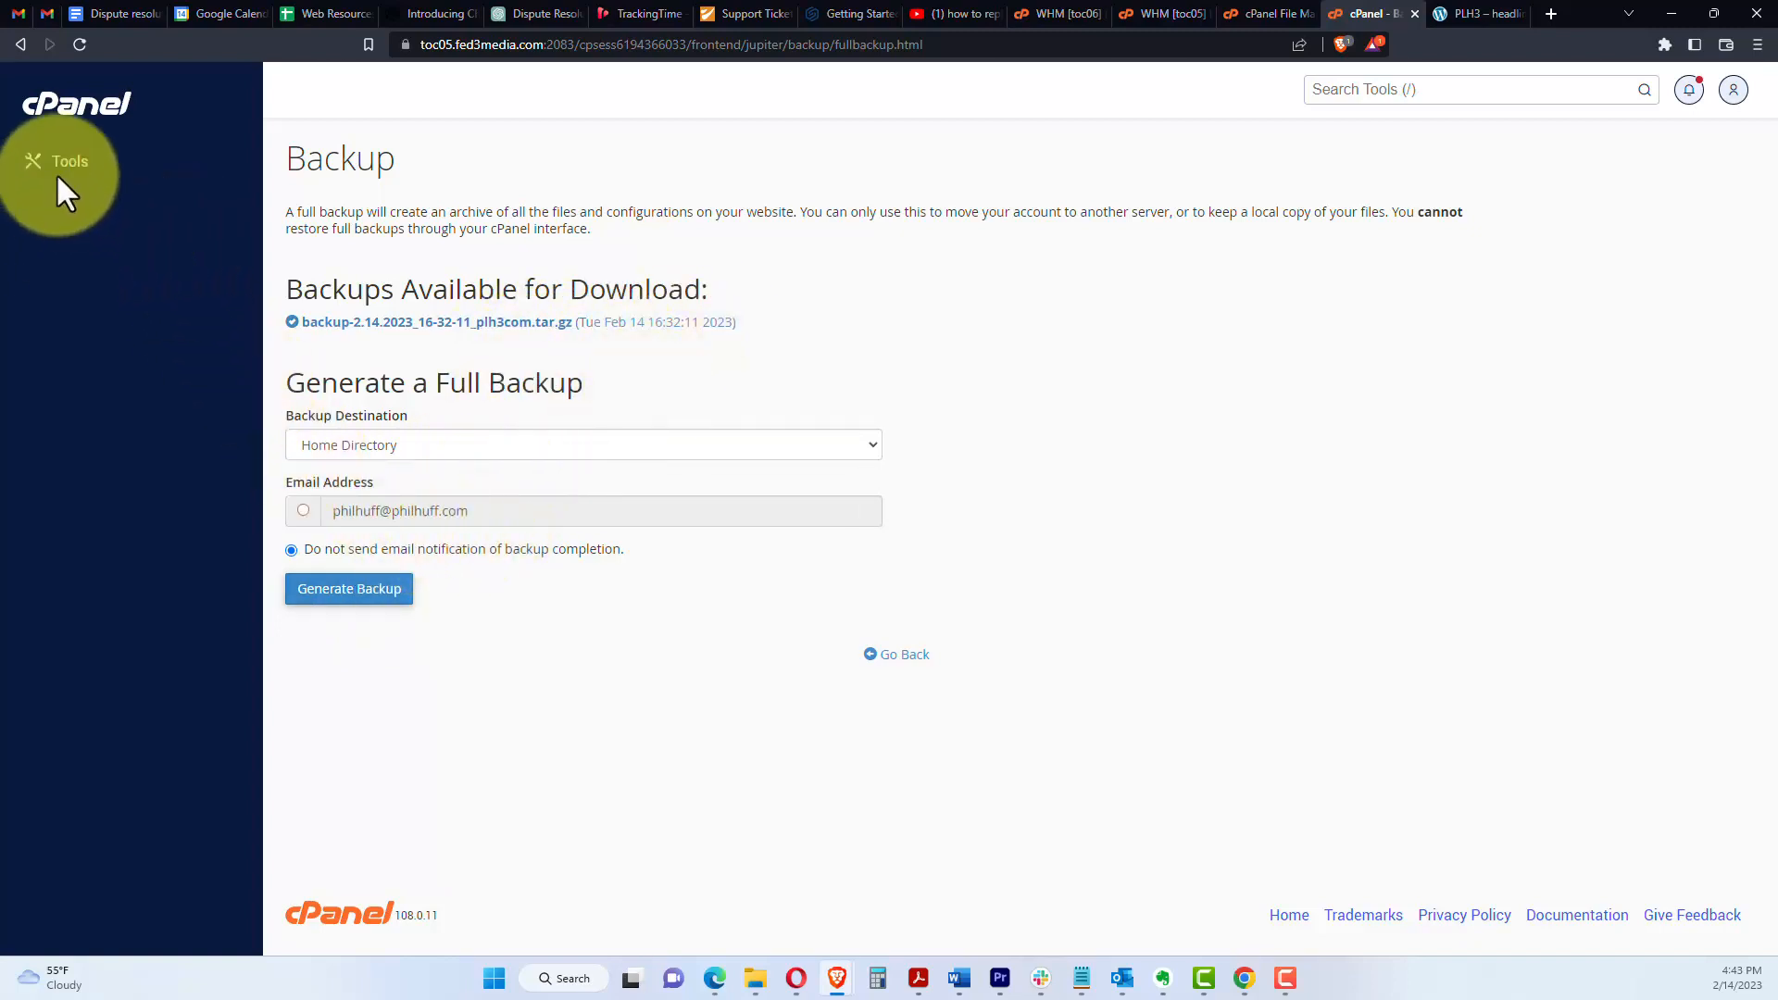
Step: Return to the cPanel Tools page and view the live PLH3 site
{"action": "left_click", "coordinate": [57, 161]}
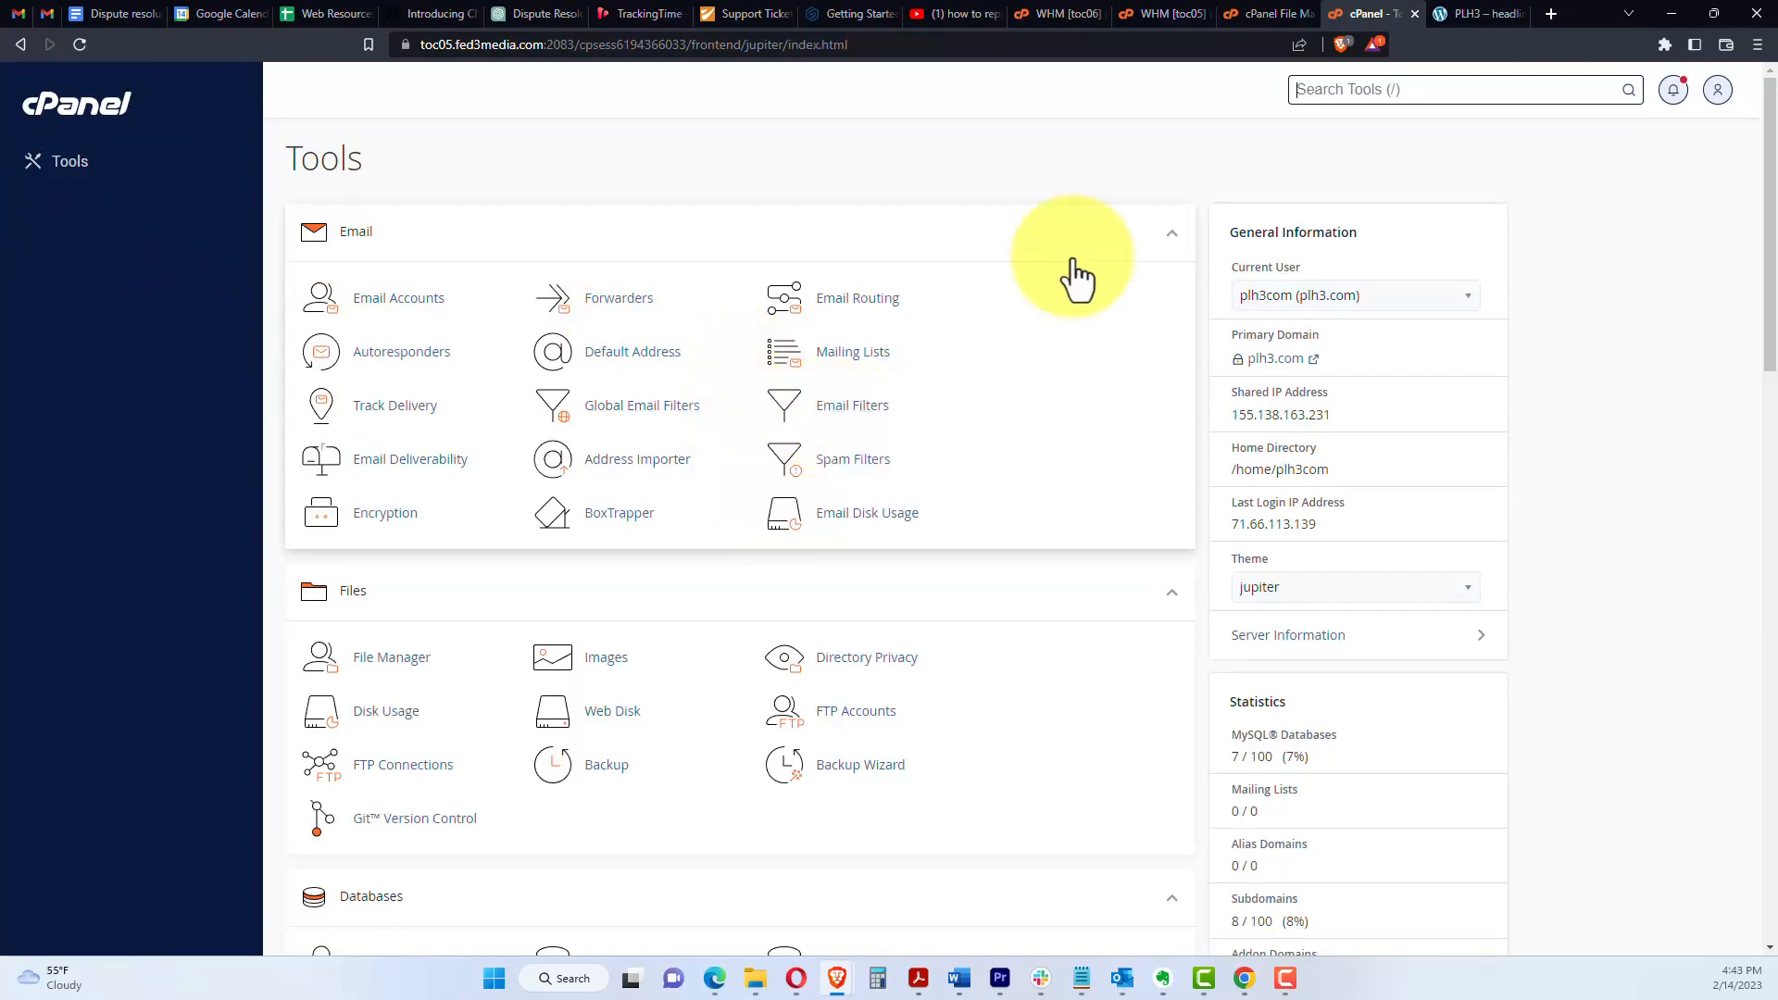
{"action": "left_click", "coordinate": [1478, 13]}
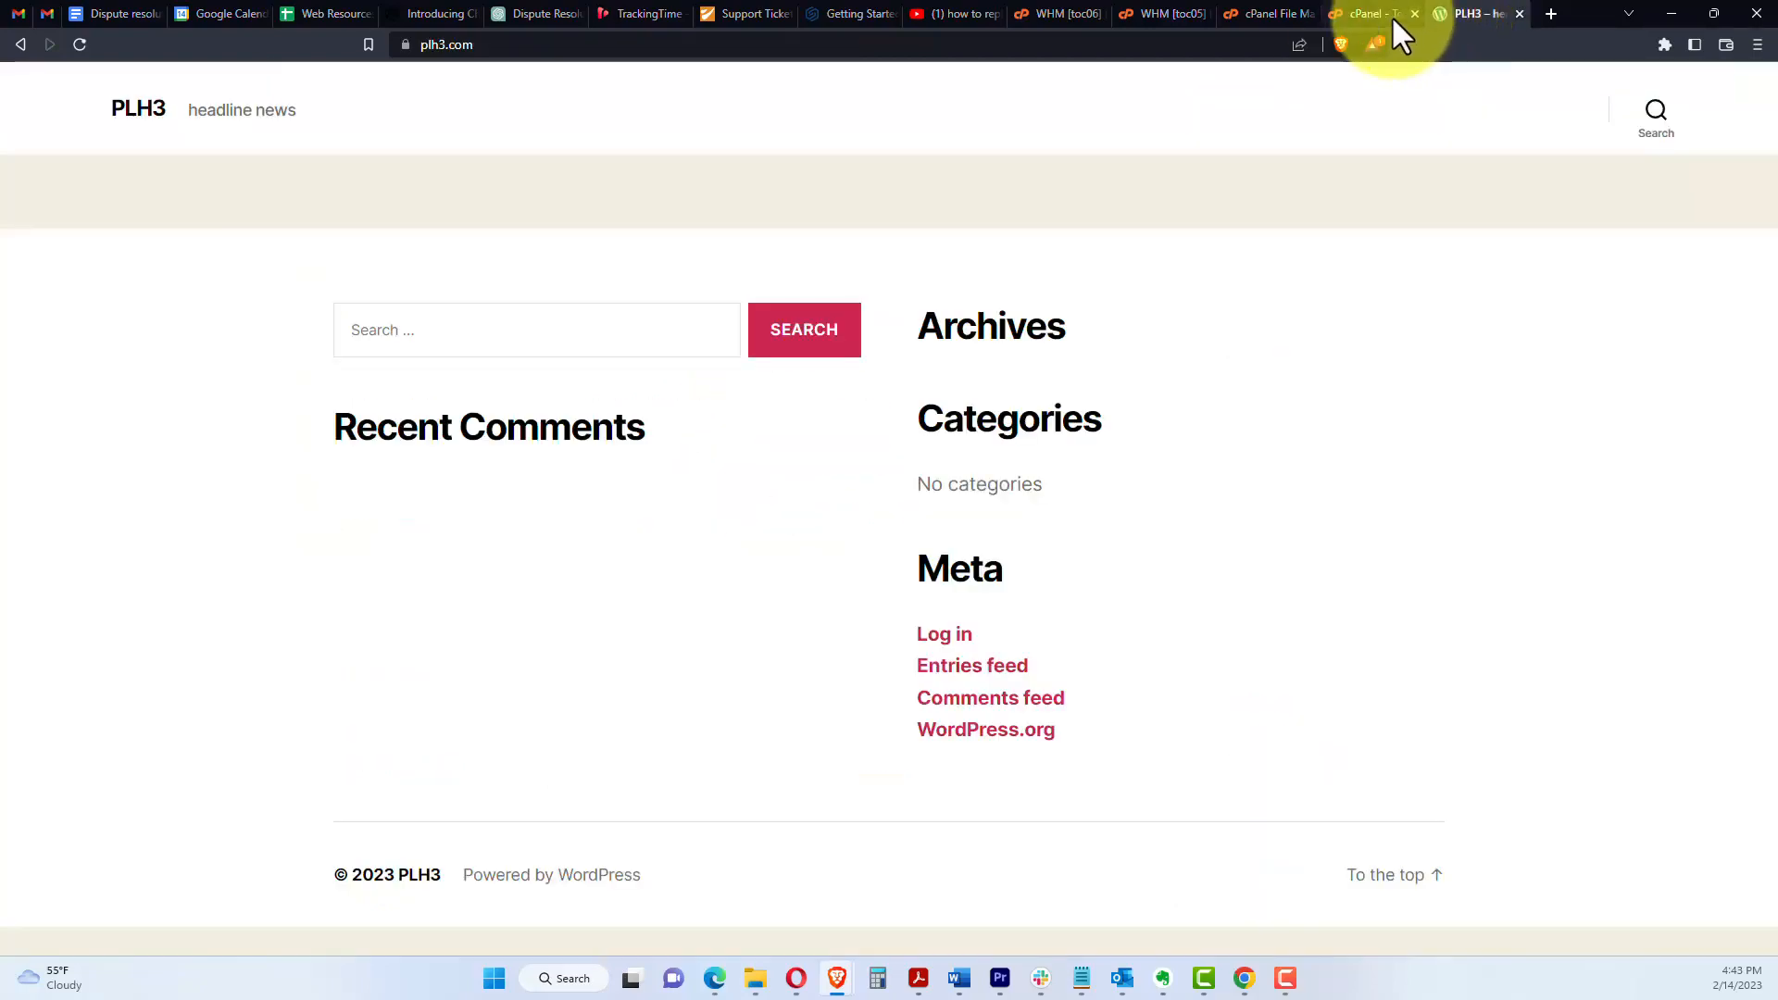
Step: Look inside wp-content, then go back up to public_html and review its WordPress root files
{"action": "left_click", "coordinate": [1276, 15]}
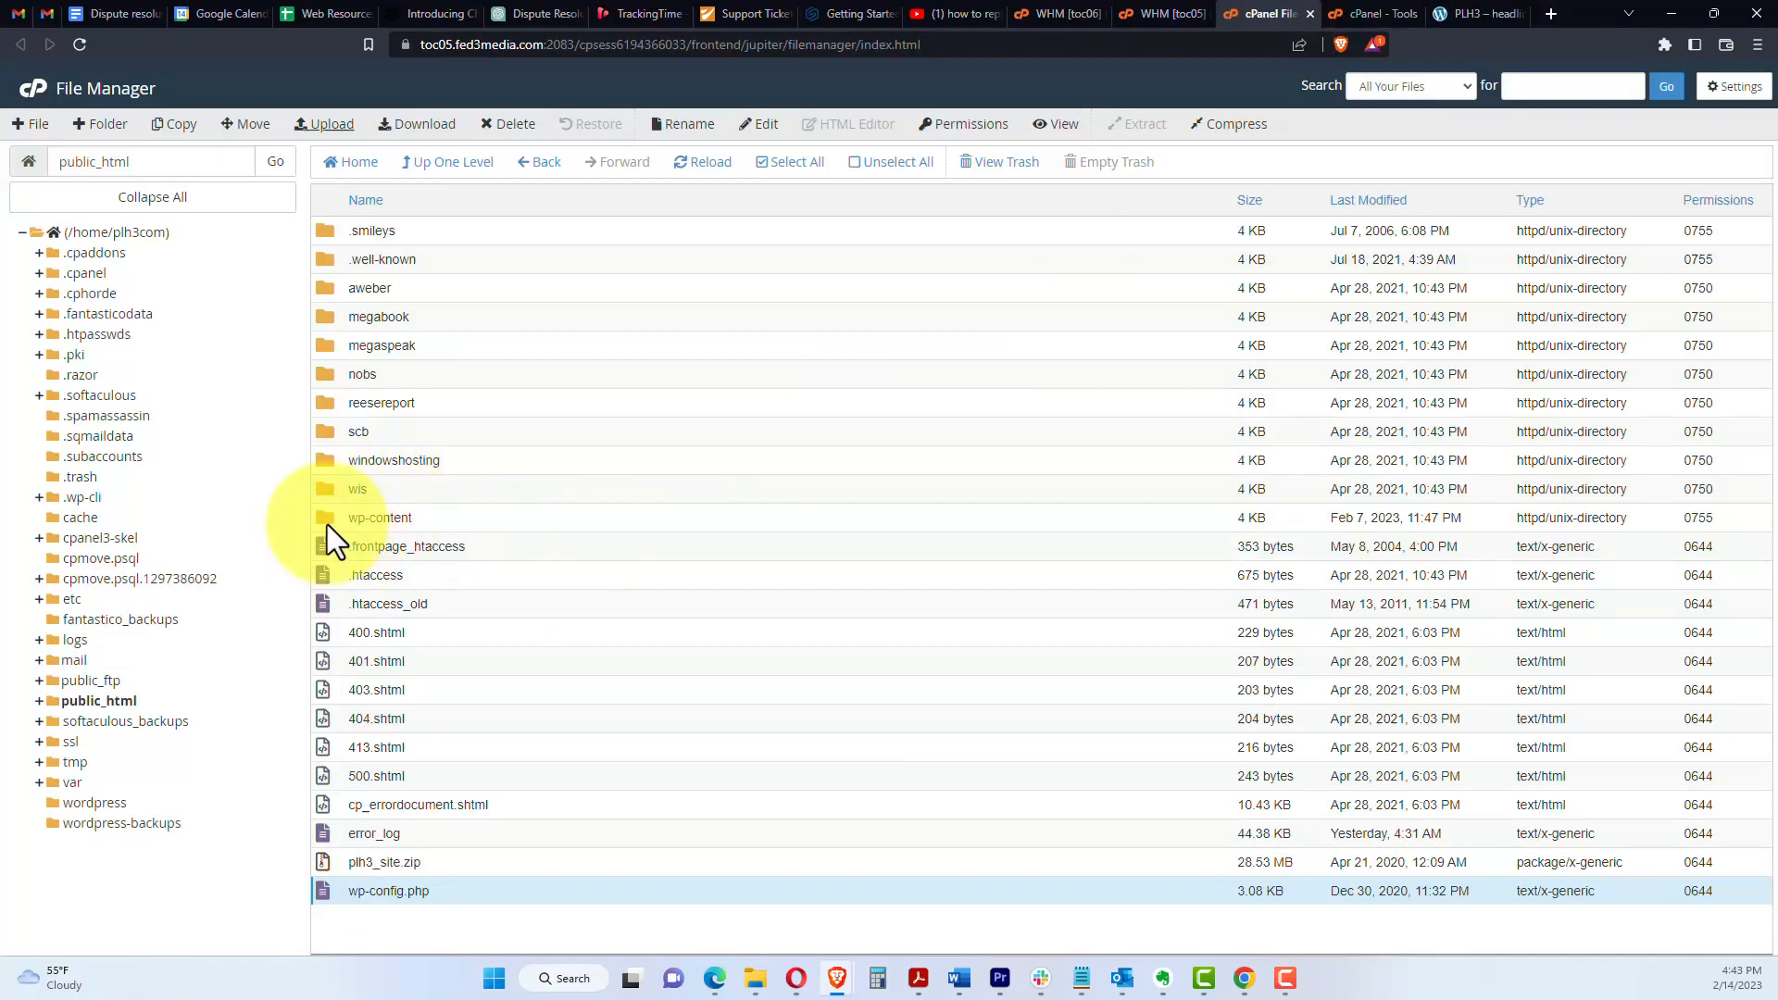
{"action": "left_click", "coordinate": [379, 518]}
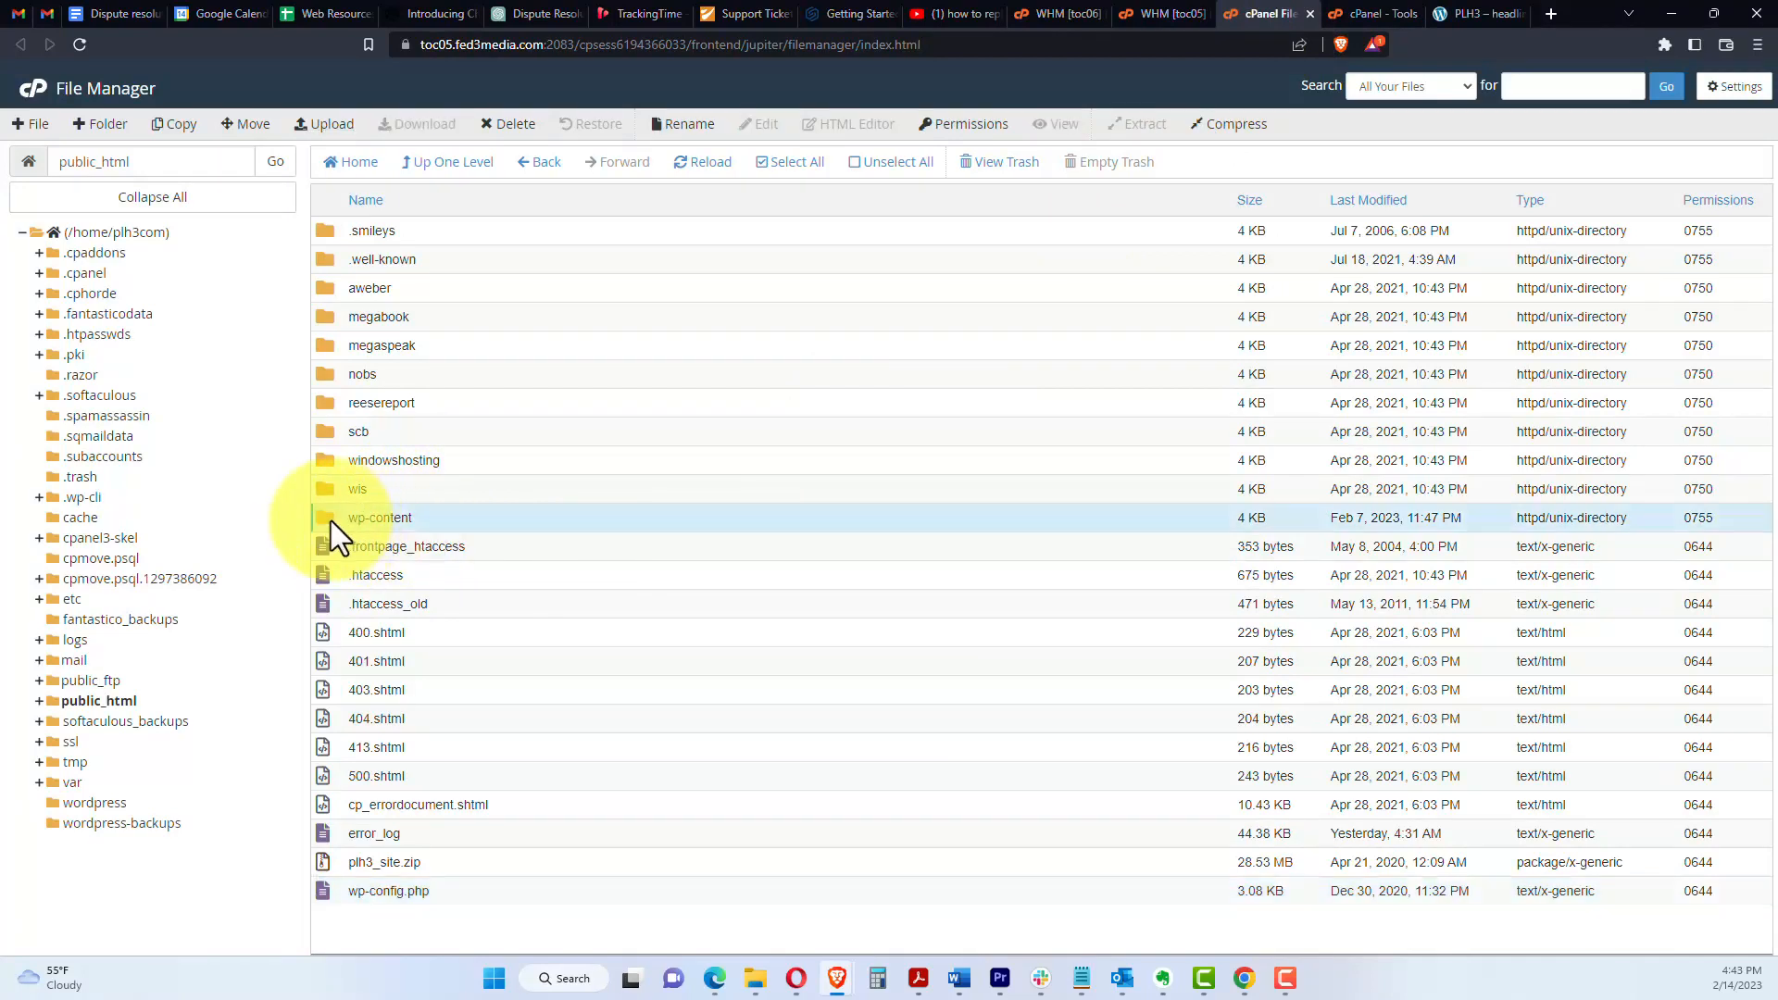
{"action": "double_click", "coordinate": [380, 519]}
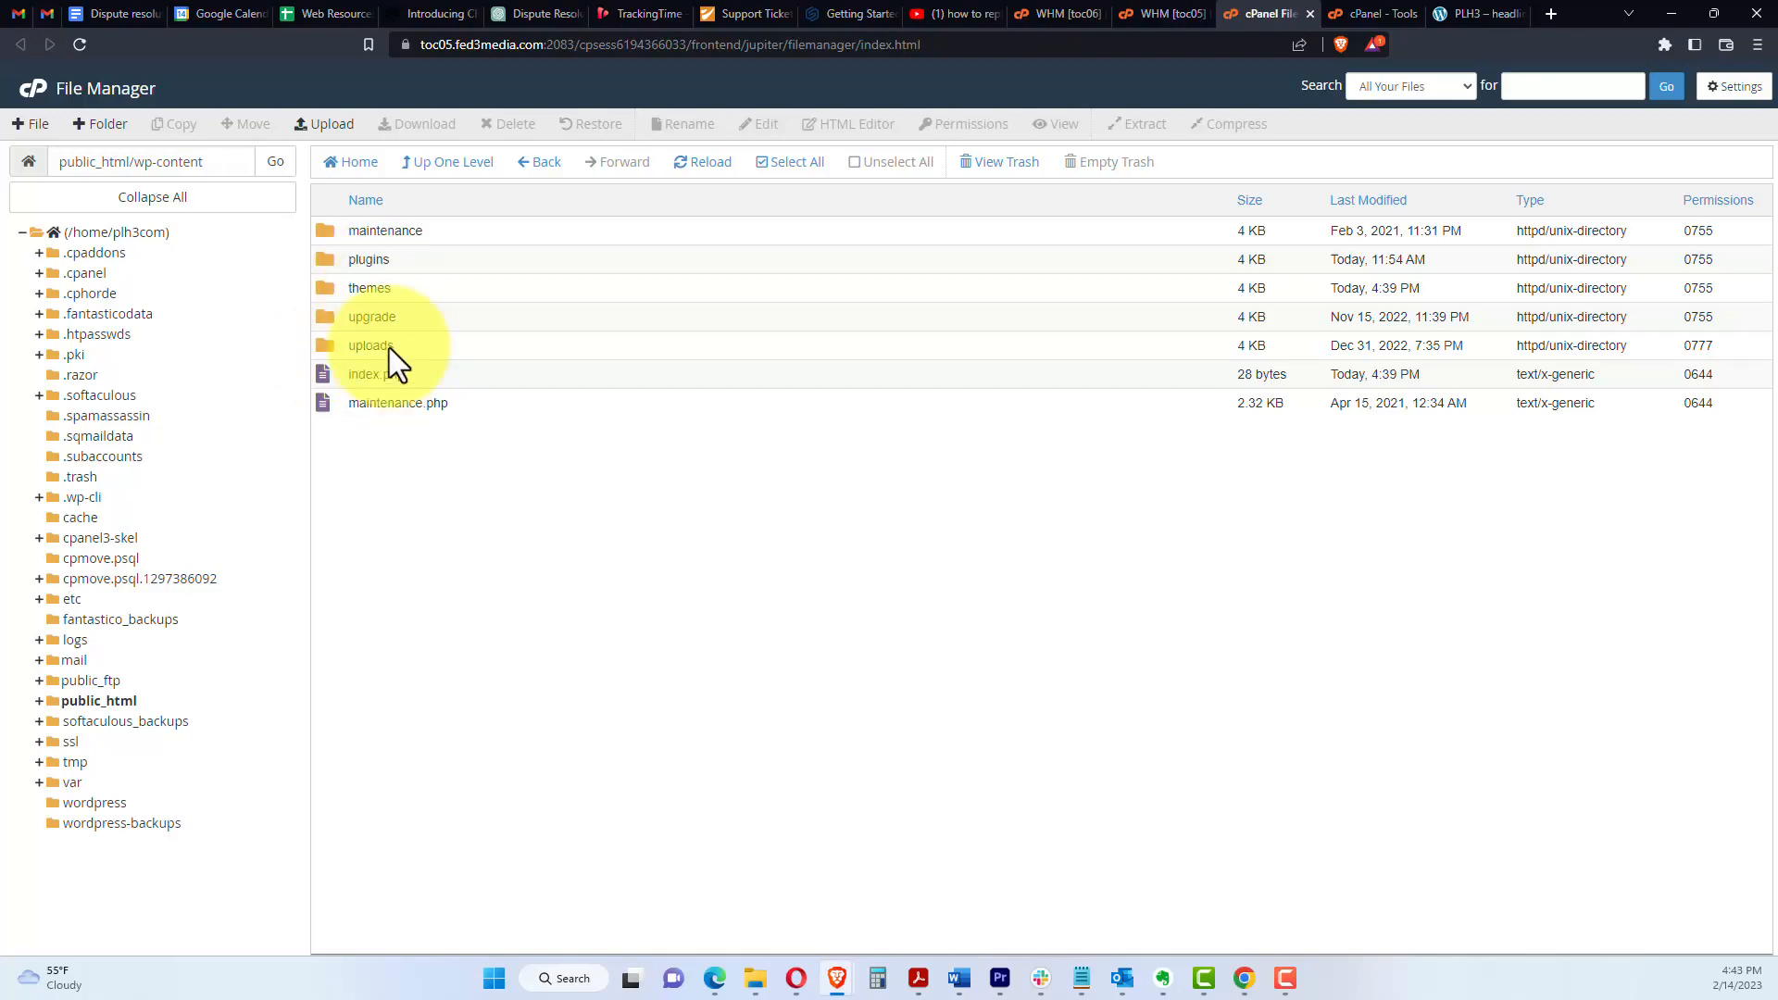
{"action": "left_click", "coordinate": [446, 162]}
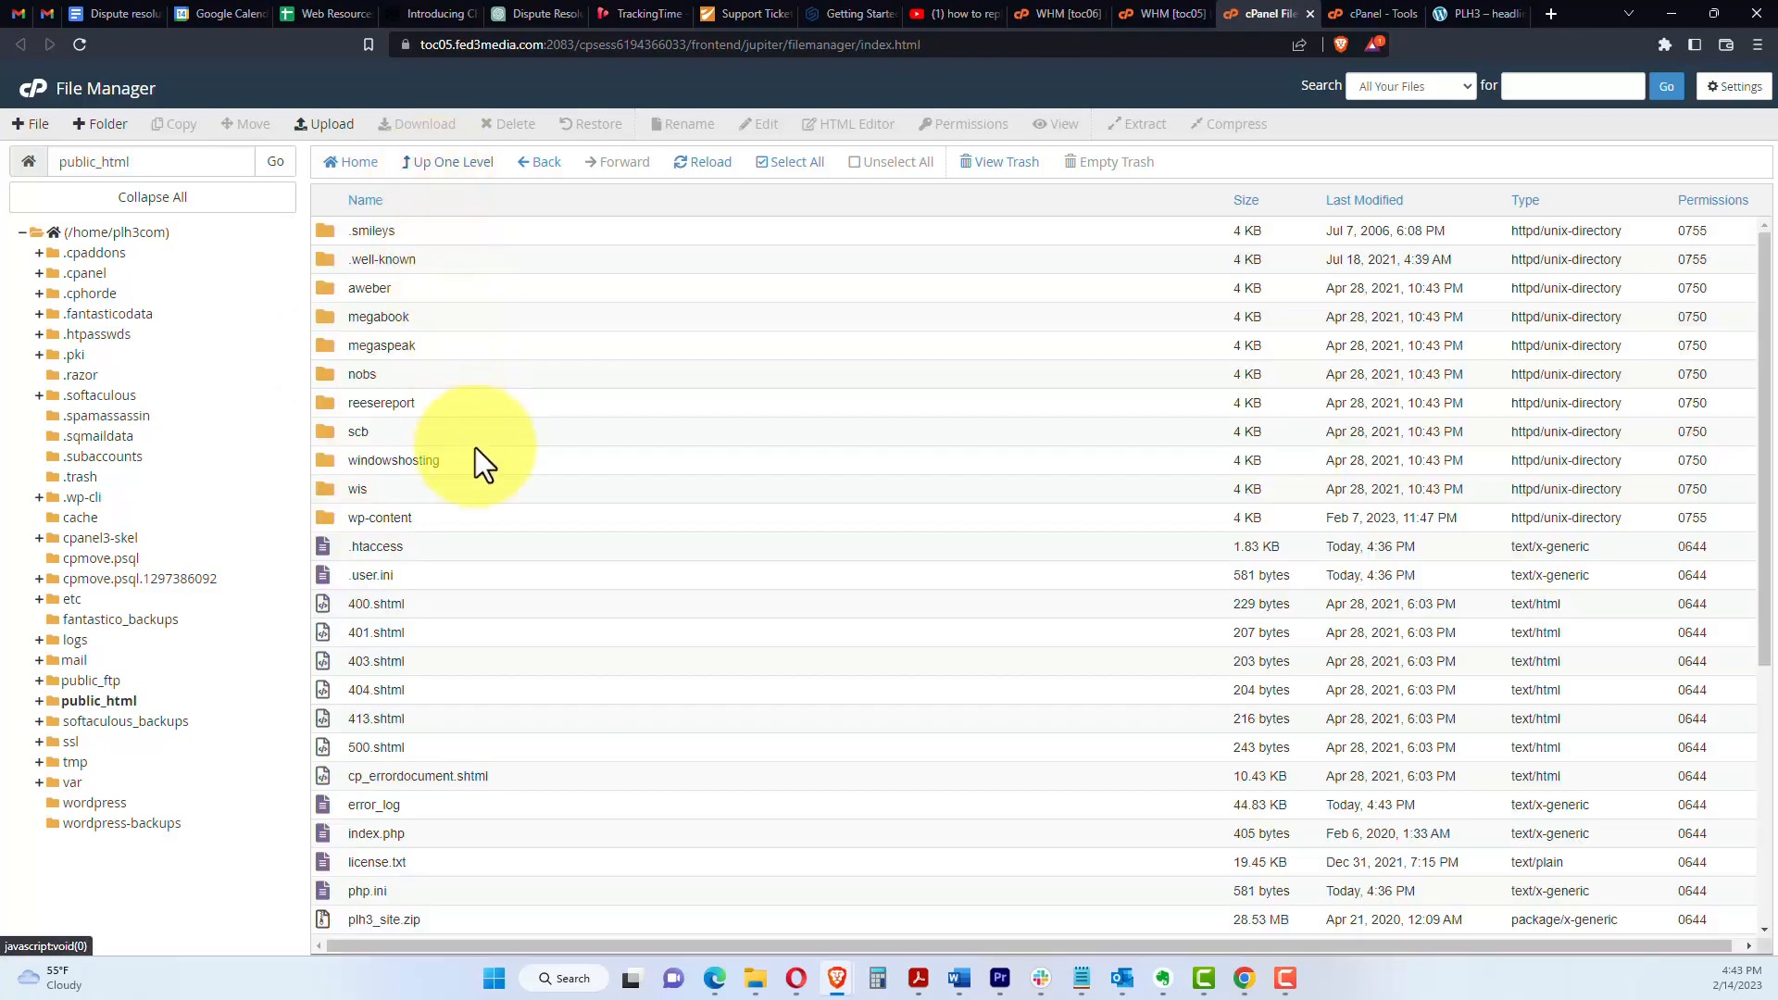
{"action": "scroll", "scroll_direction": "down", "scroll_amount": 3}
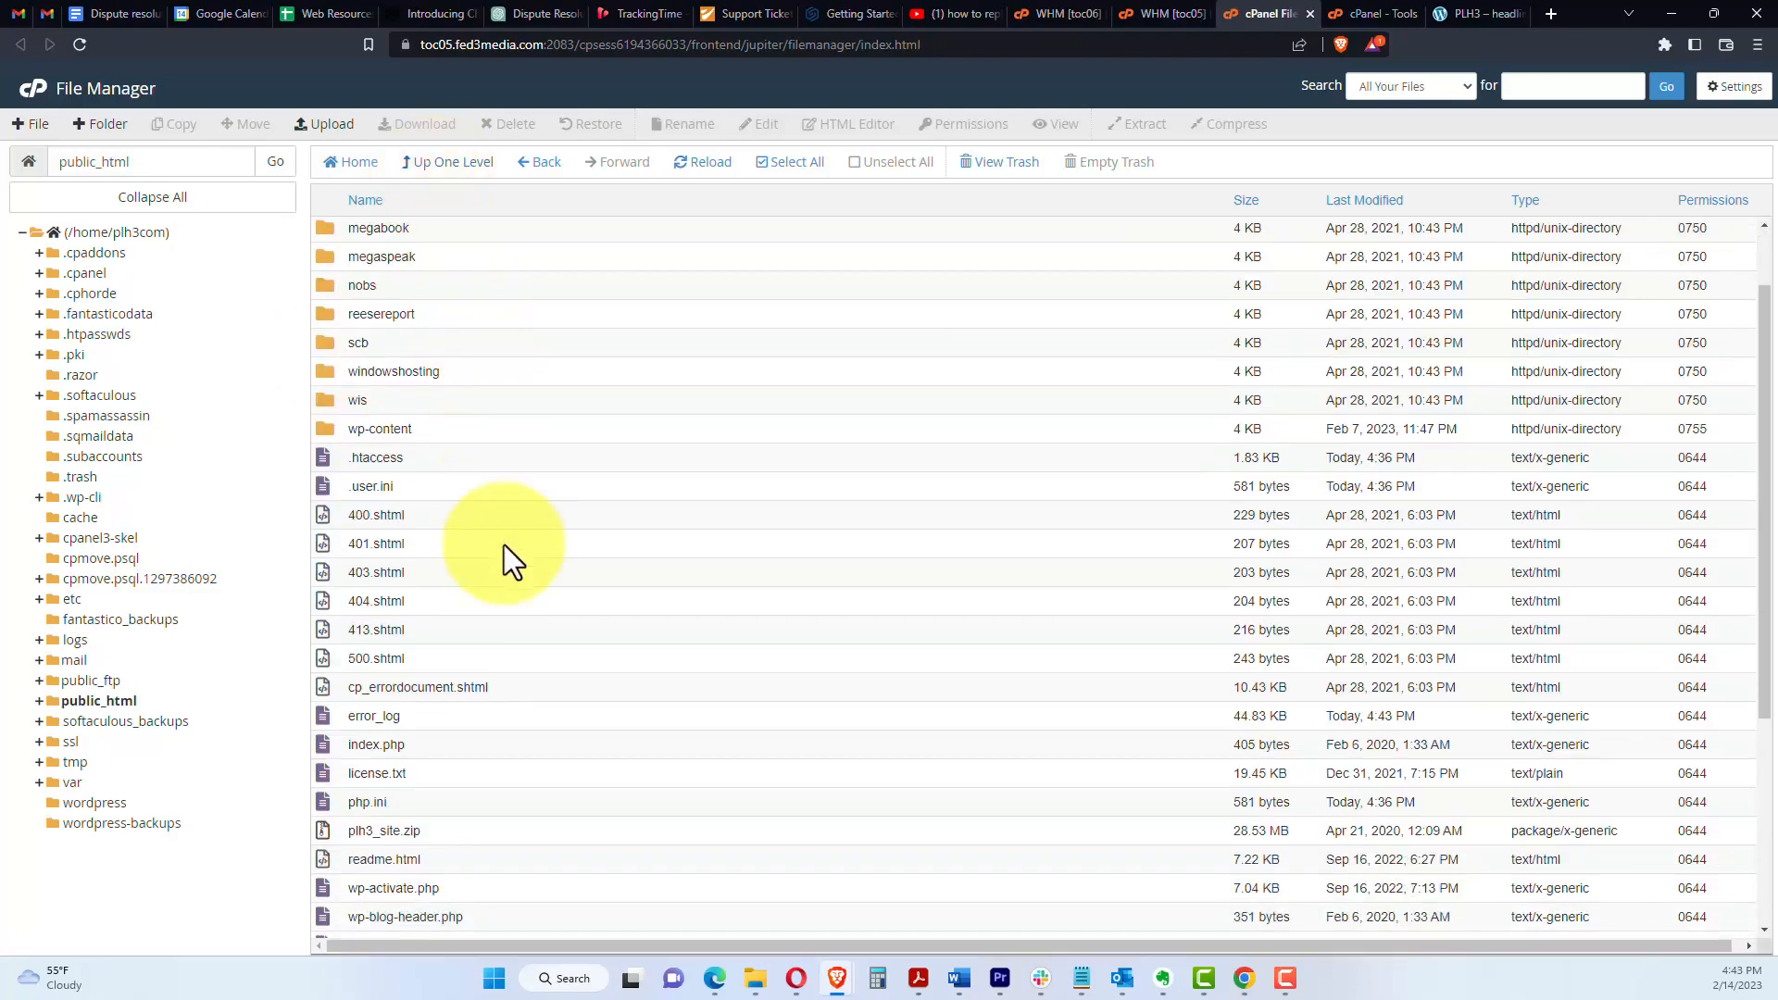
{"action": "scroll", "scroll_direction": "down", "scroll_amount": 3}
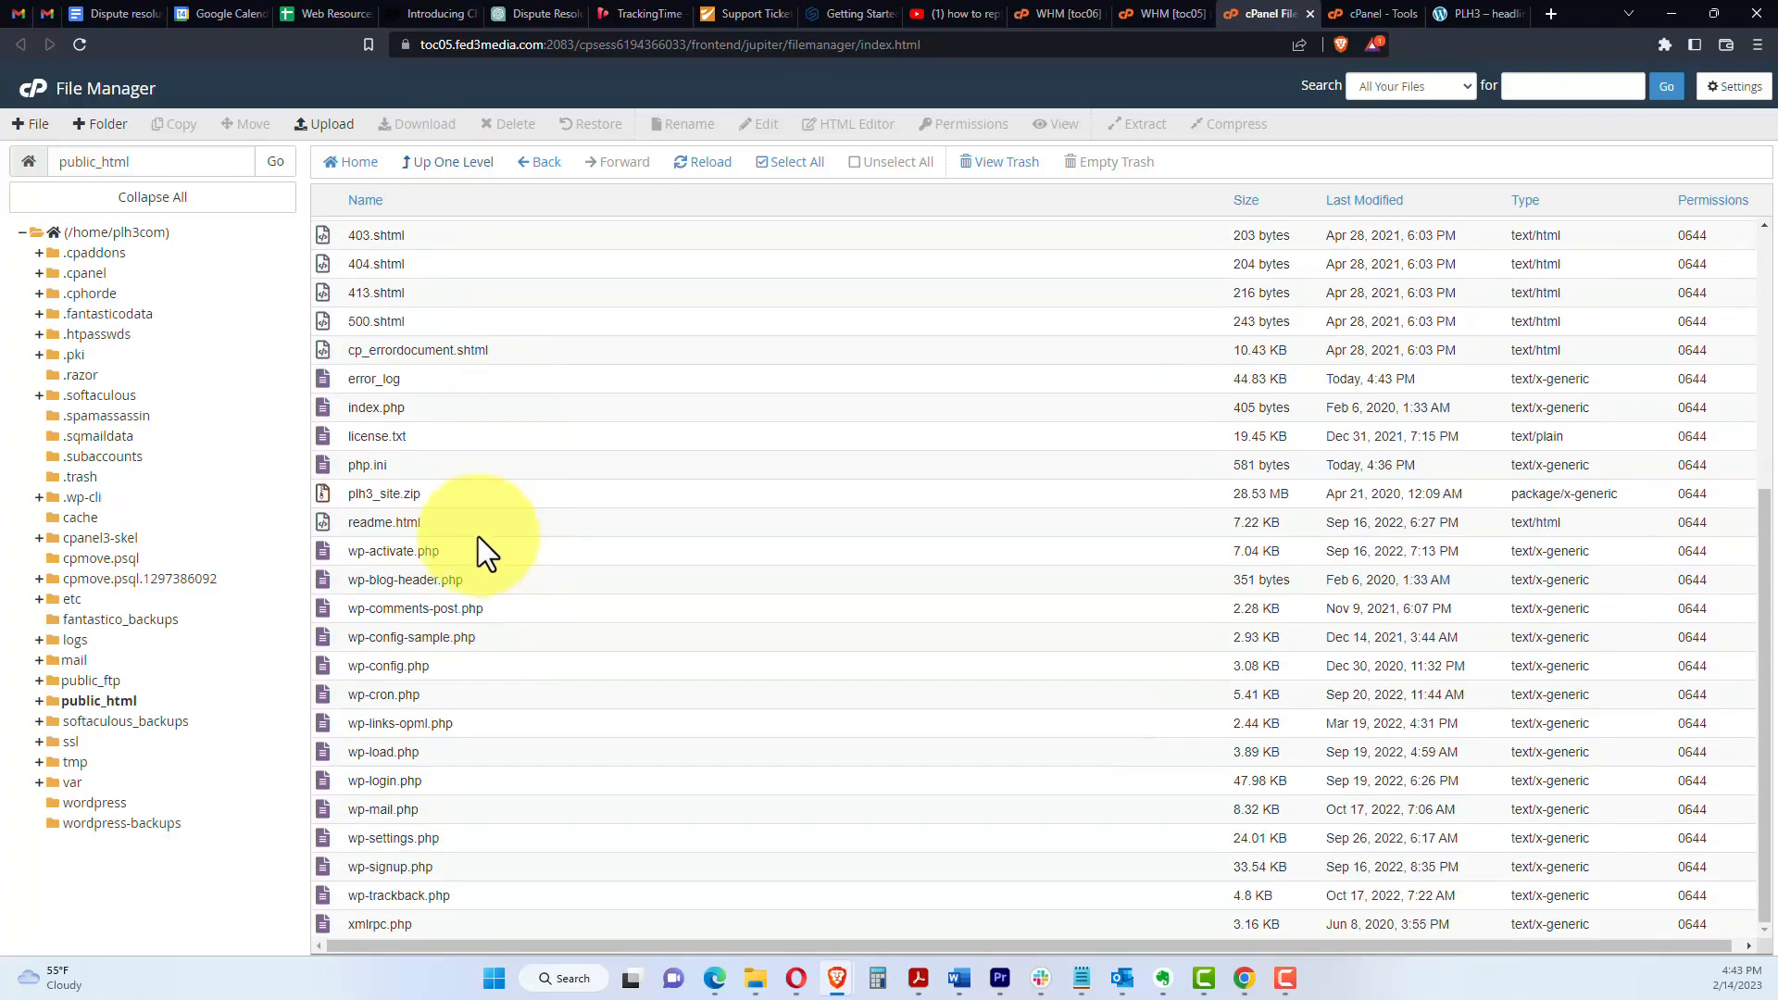
Step: Permanently delete index.php through xmlrpc.php, license.txt, readme.html and php.ini, keeping wp-config.php and plh3_site.zip
{"action": "left_click", "coordinate": [376, 407]}
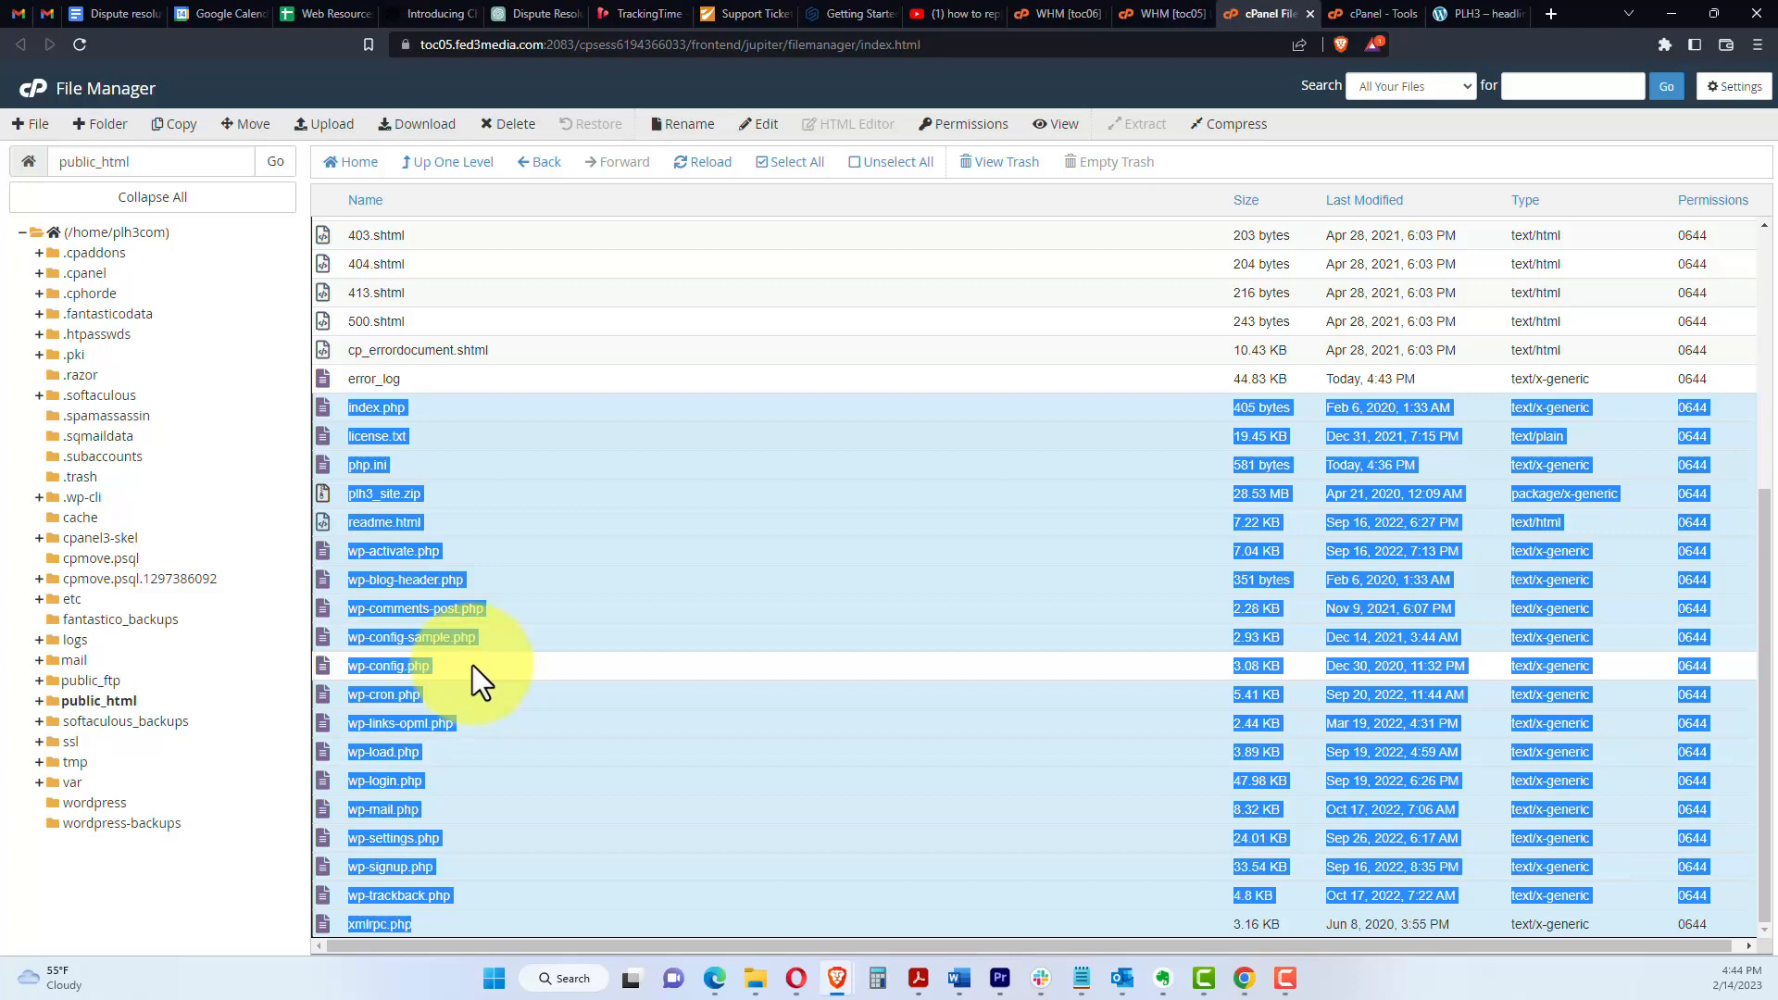
{"action": "mouse_move", "coordinate": [465, 511]}
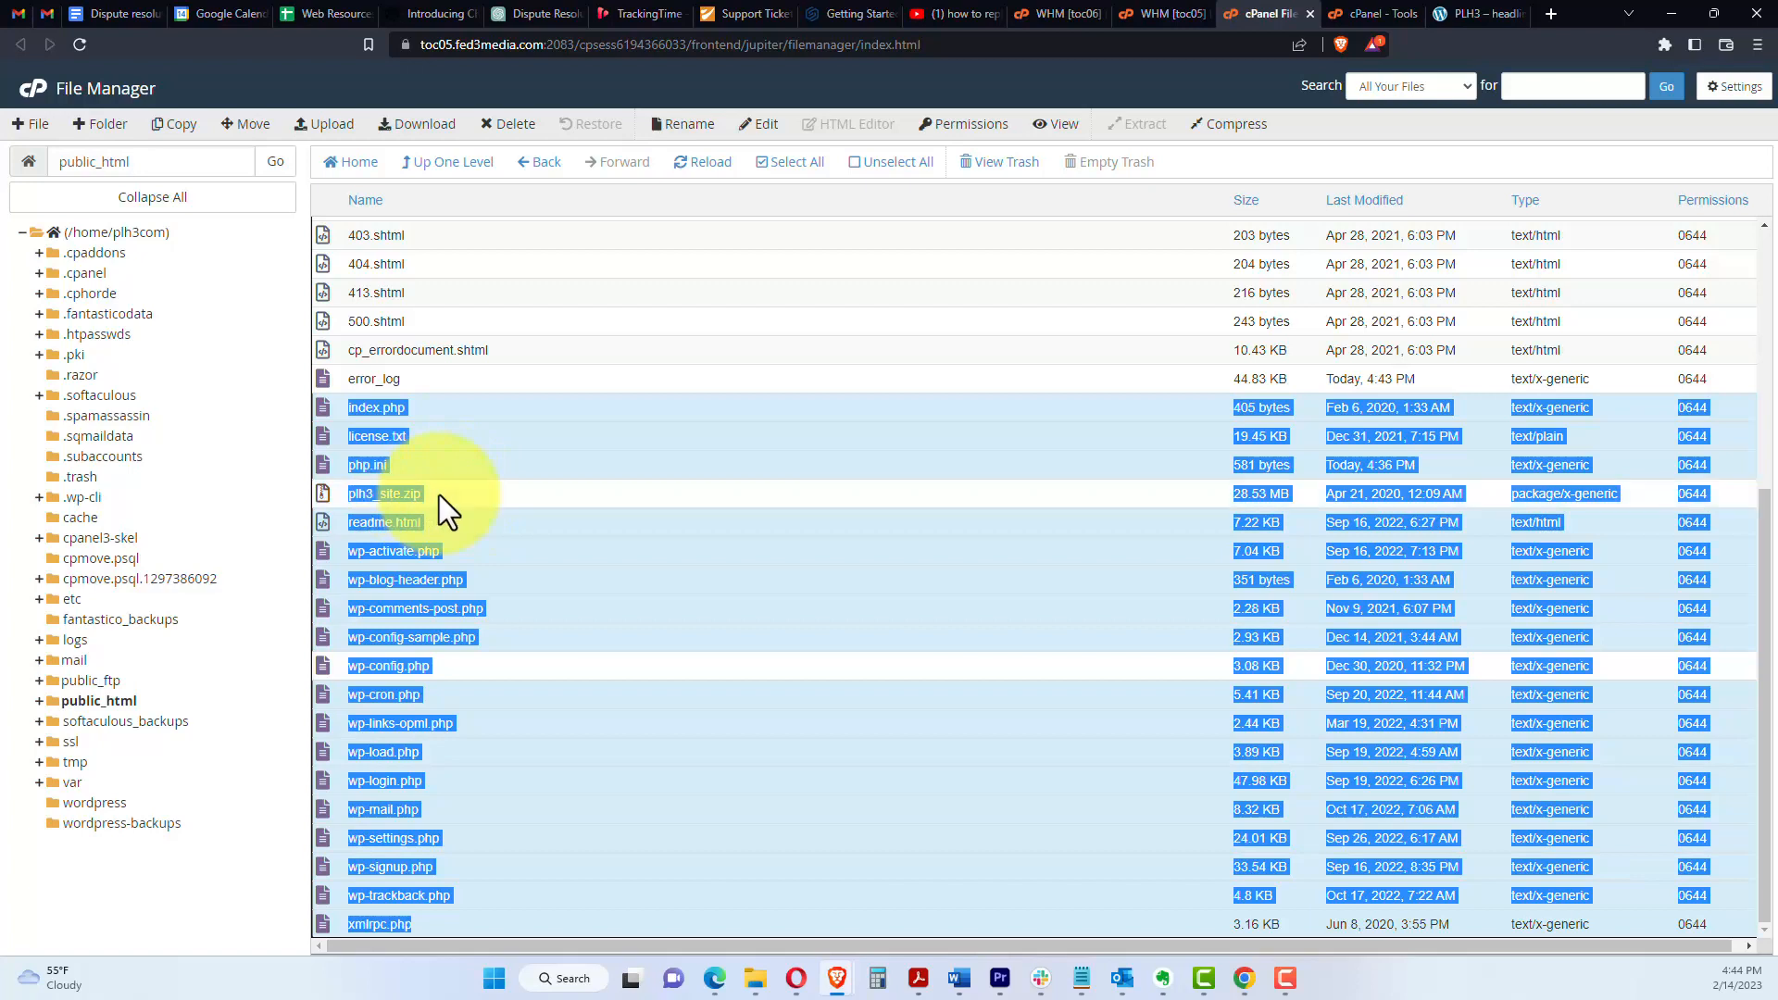
{"action": "mouse_move", "coordinate": [1076, 522]}
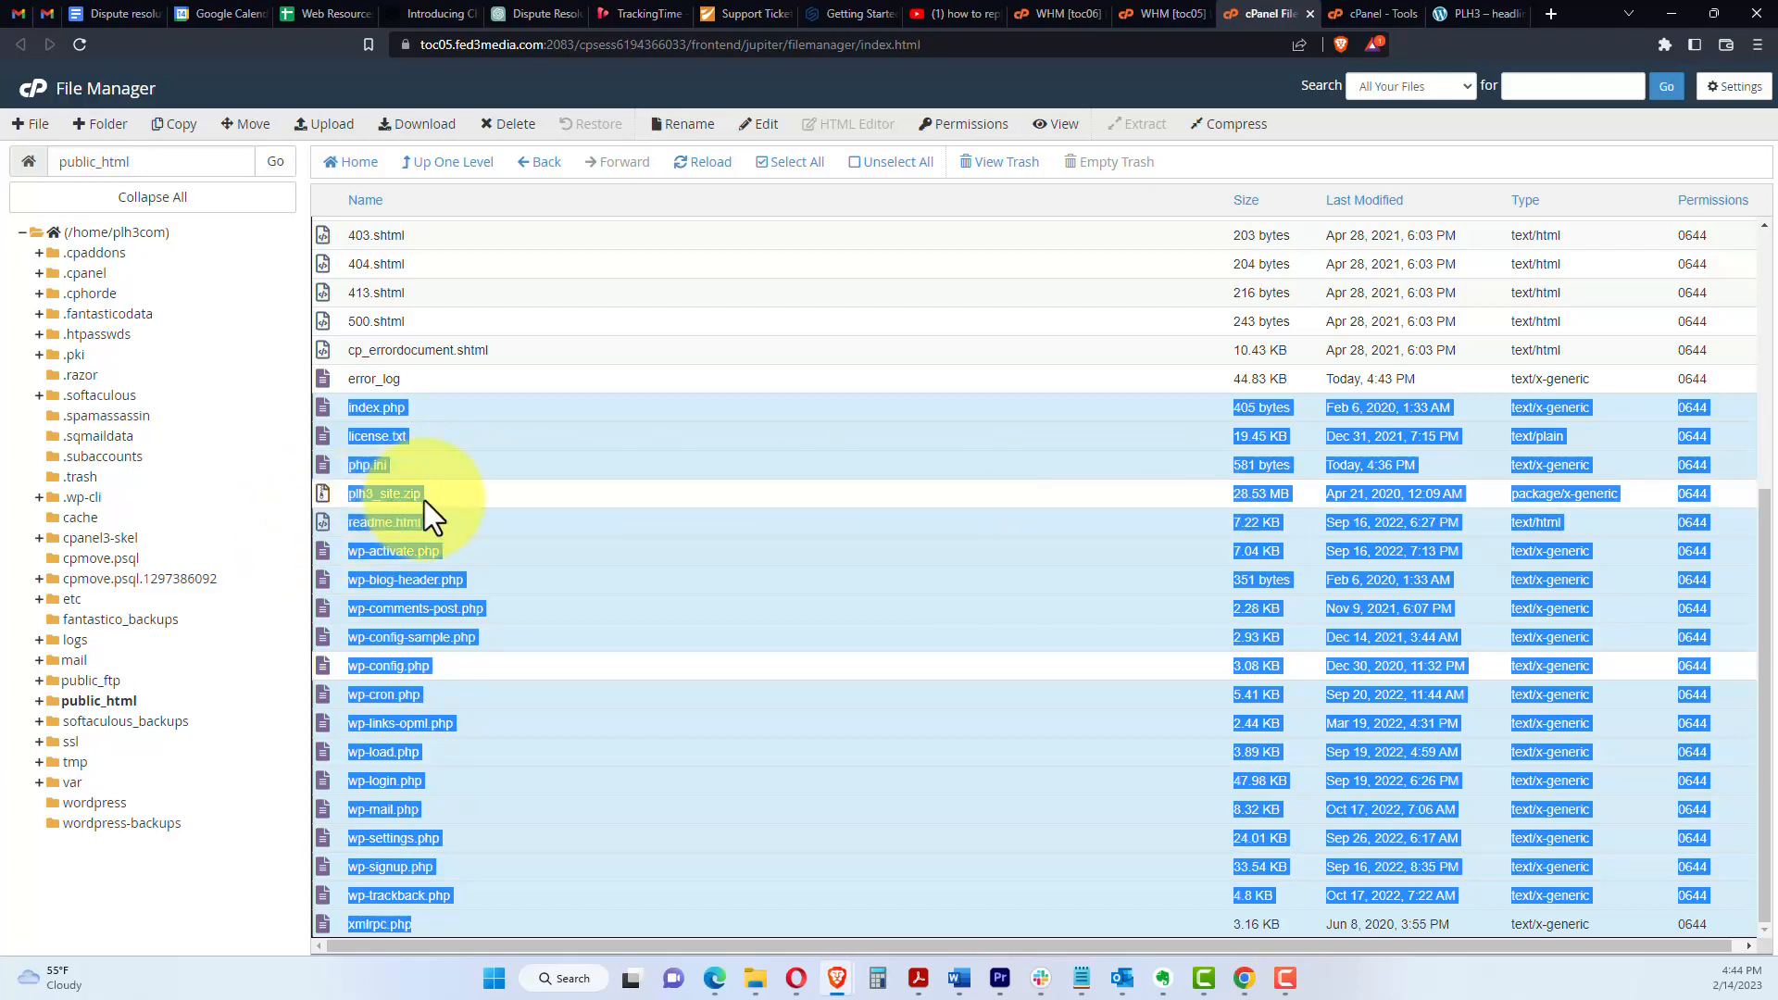
{"action": "mouse_move", "coordinate": [612, 547]}
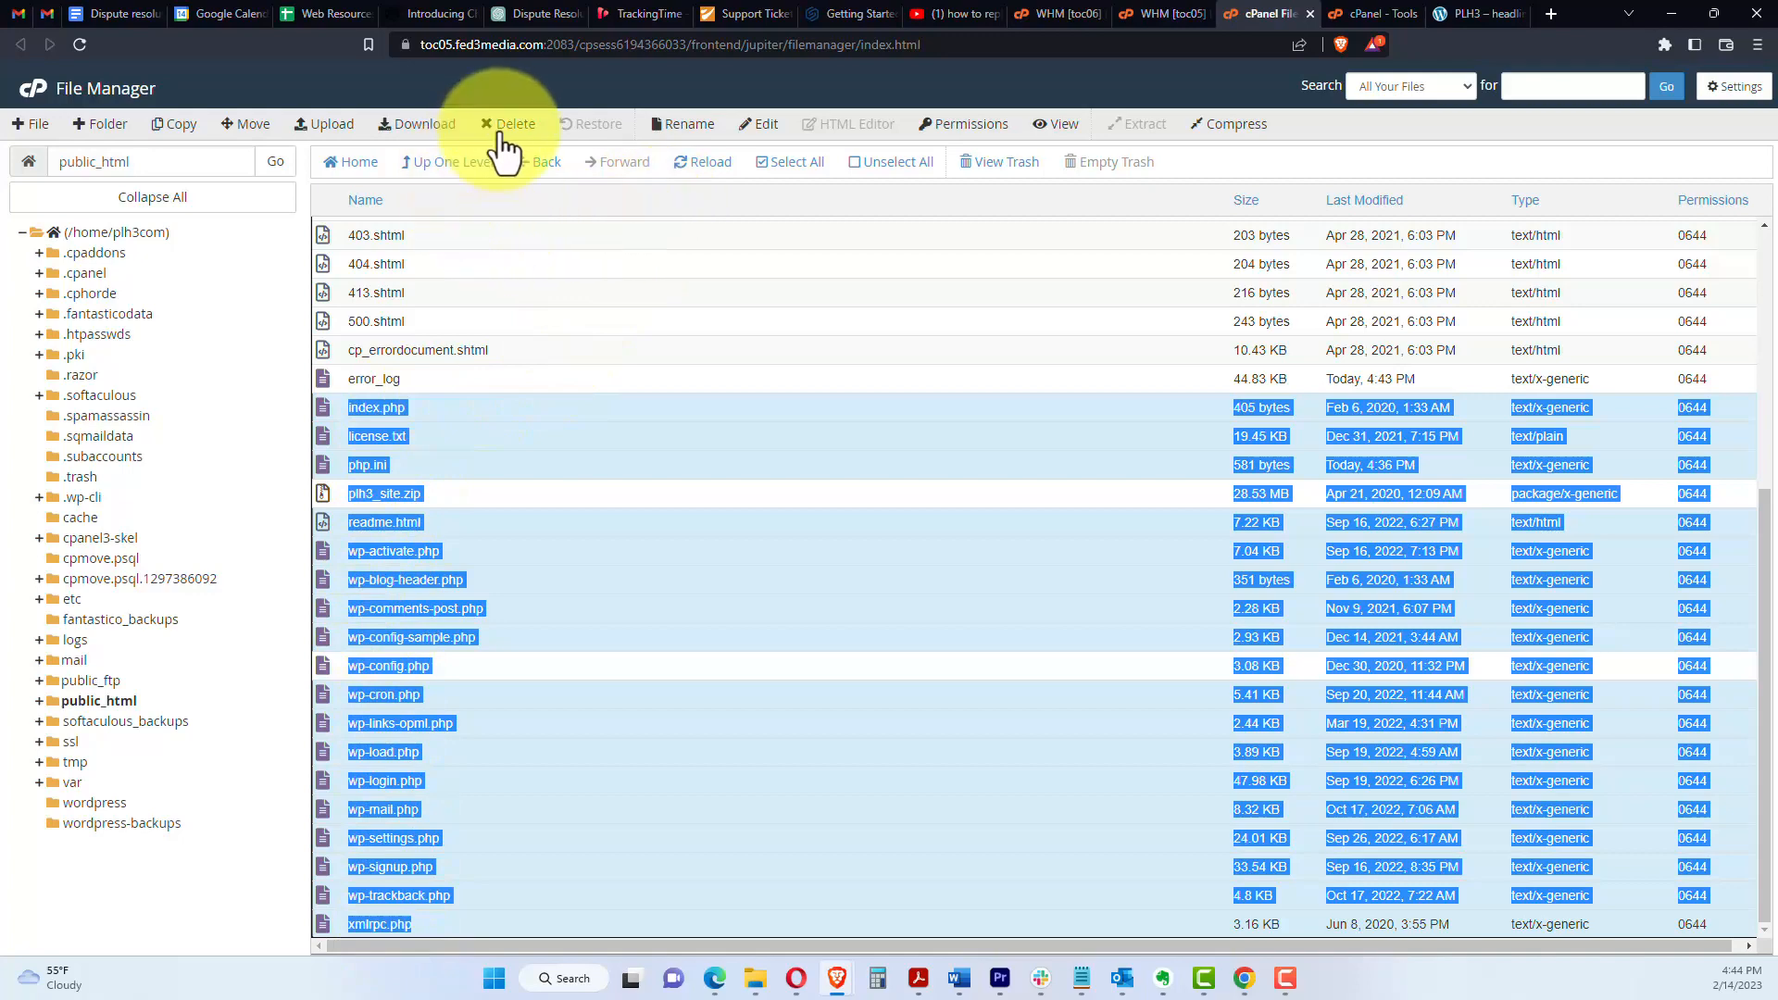
{"action": "left_click", "coordinate": [515, 122]}
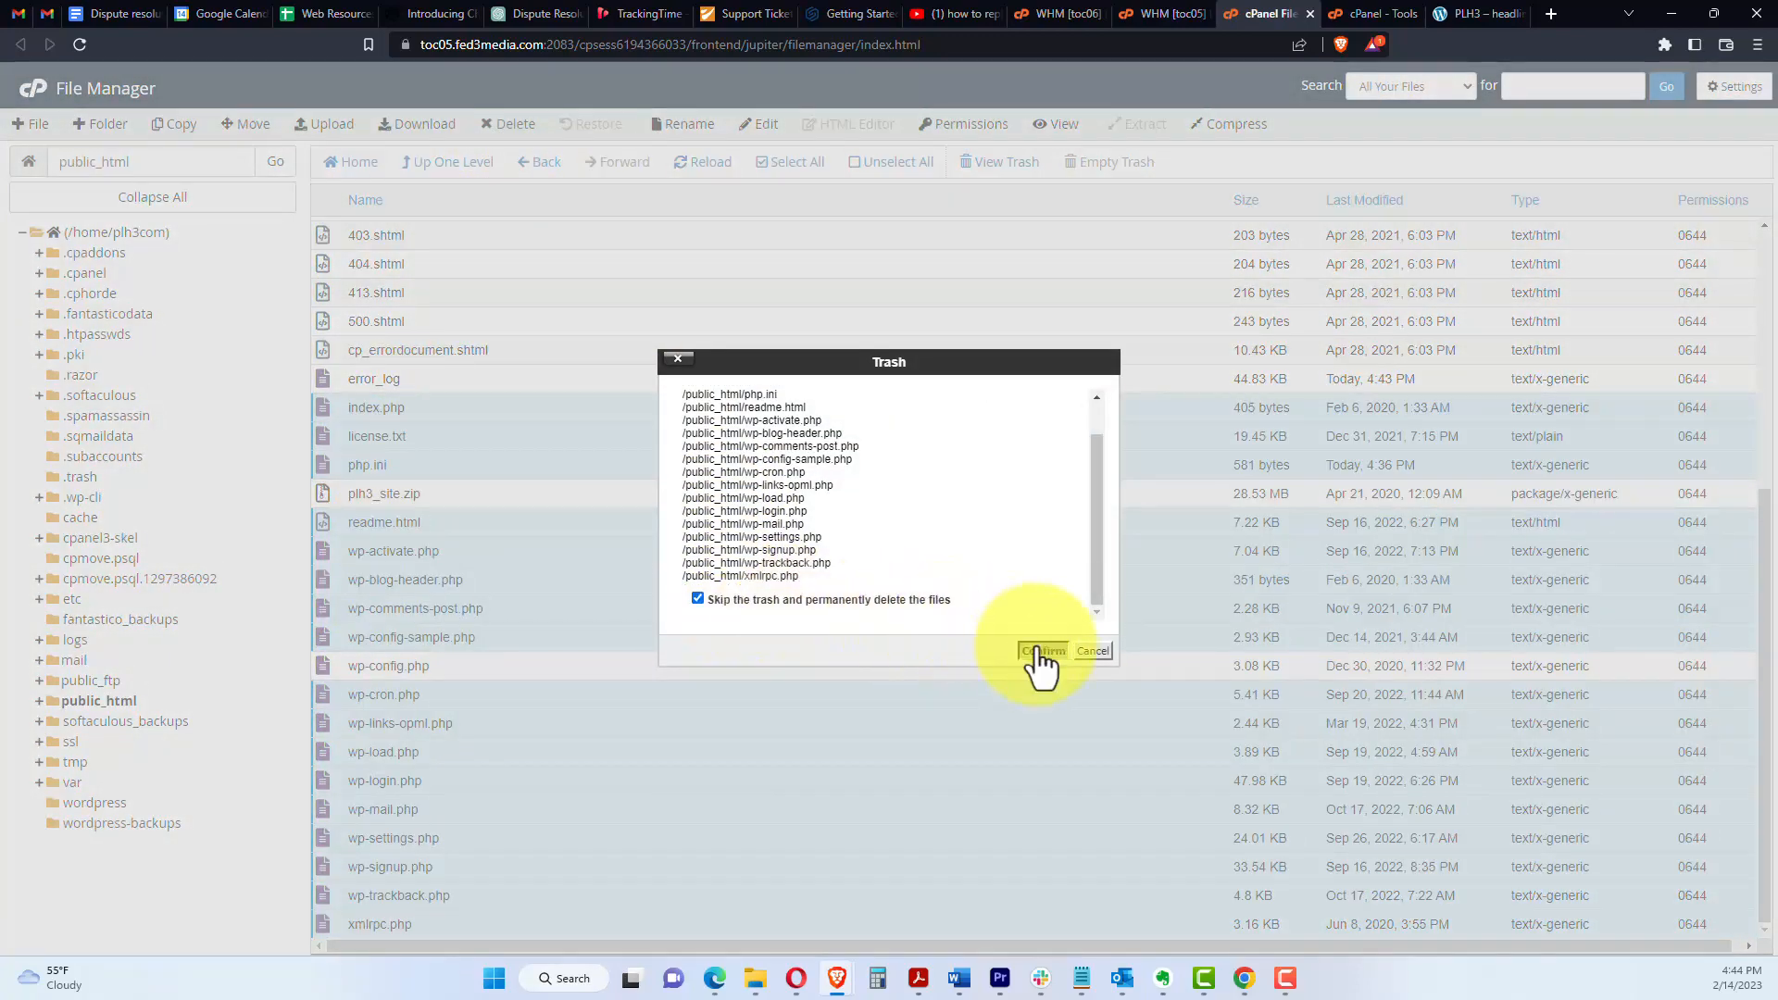
{"action": "left_click", "coordinate": [1043, 652]}
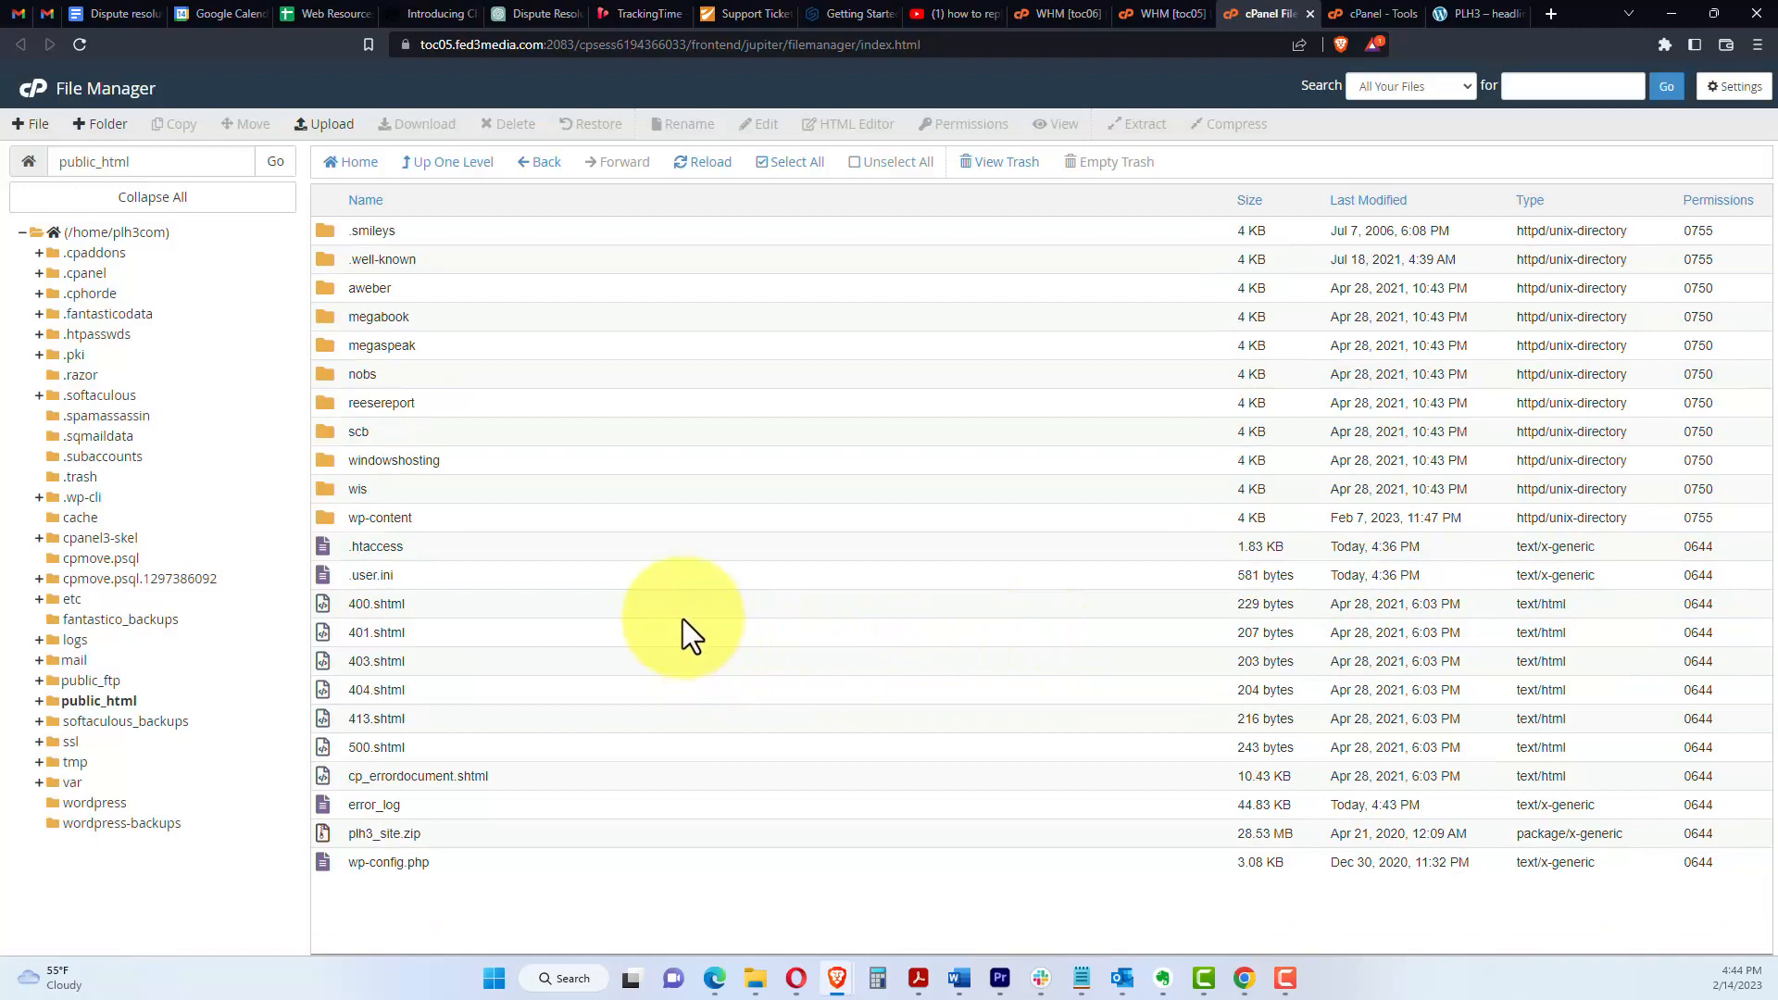
{"action": "mouse_move", "coordinate": [602, 580]}
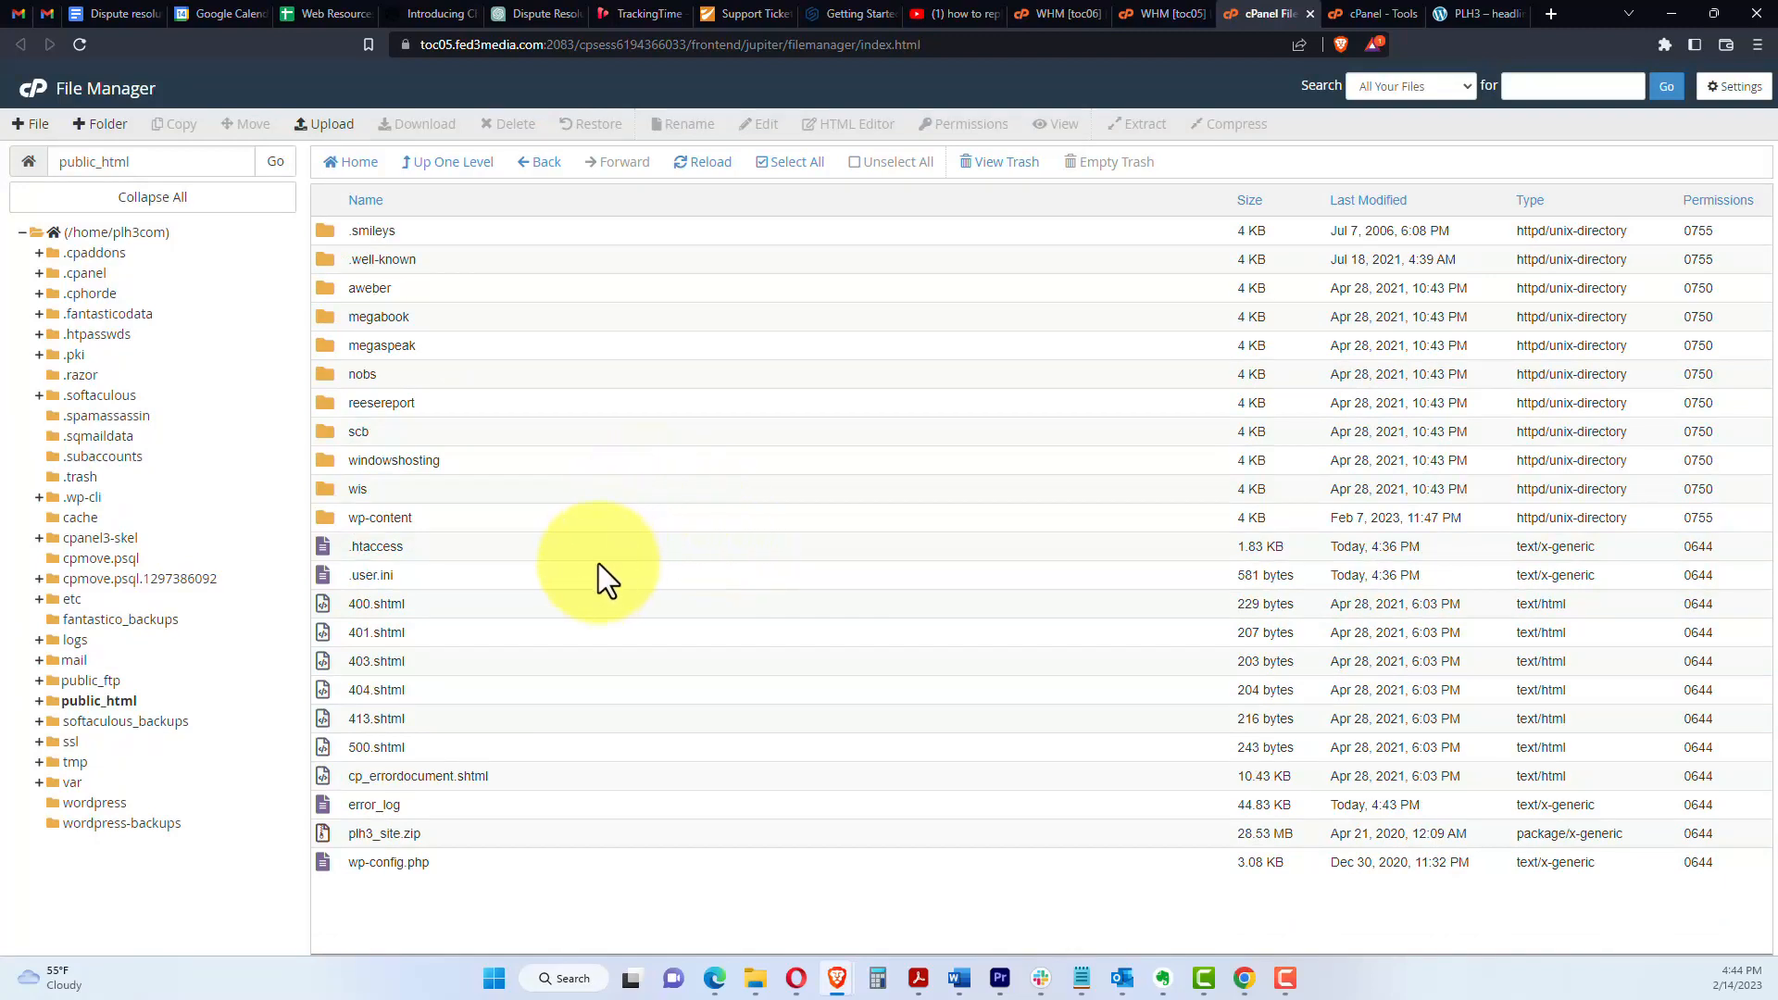
{"action": "mouse_move", "coordinate": [595, 574]}
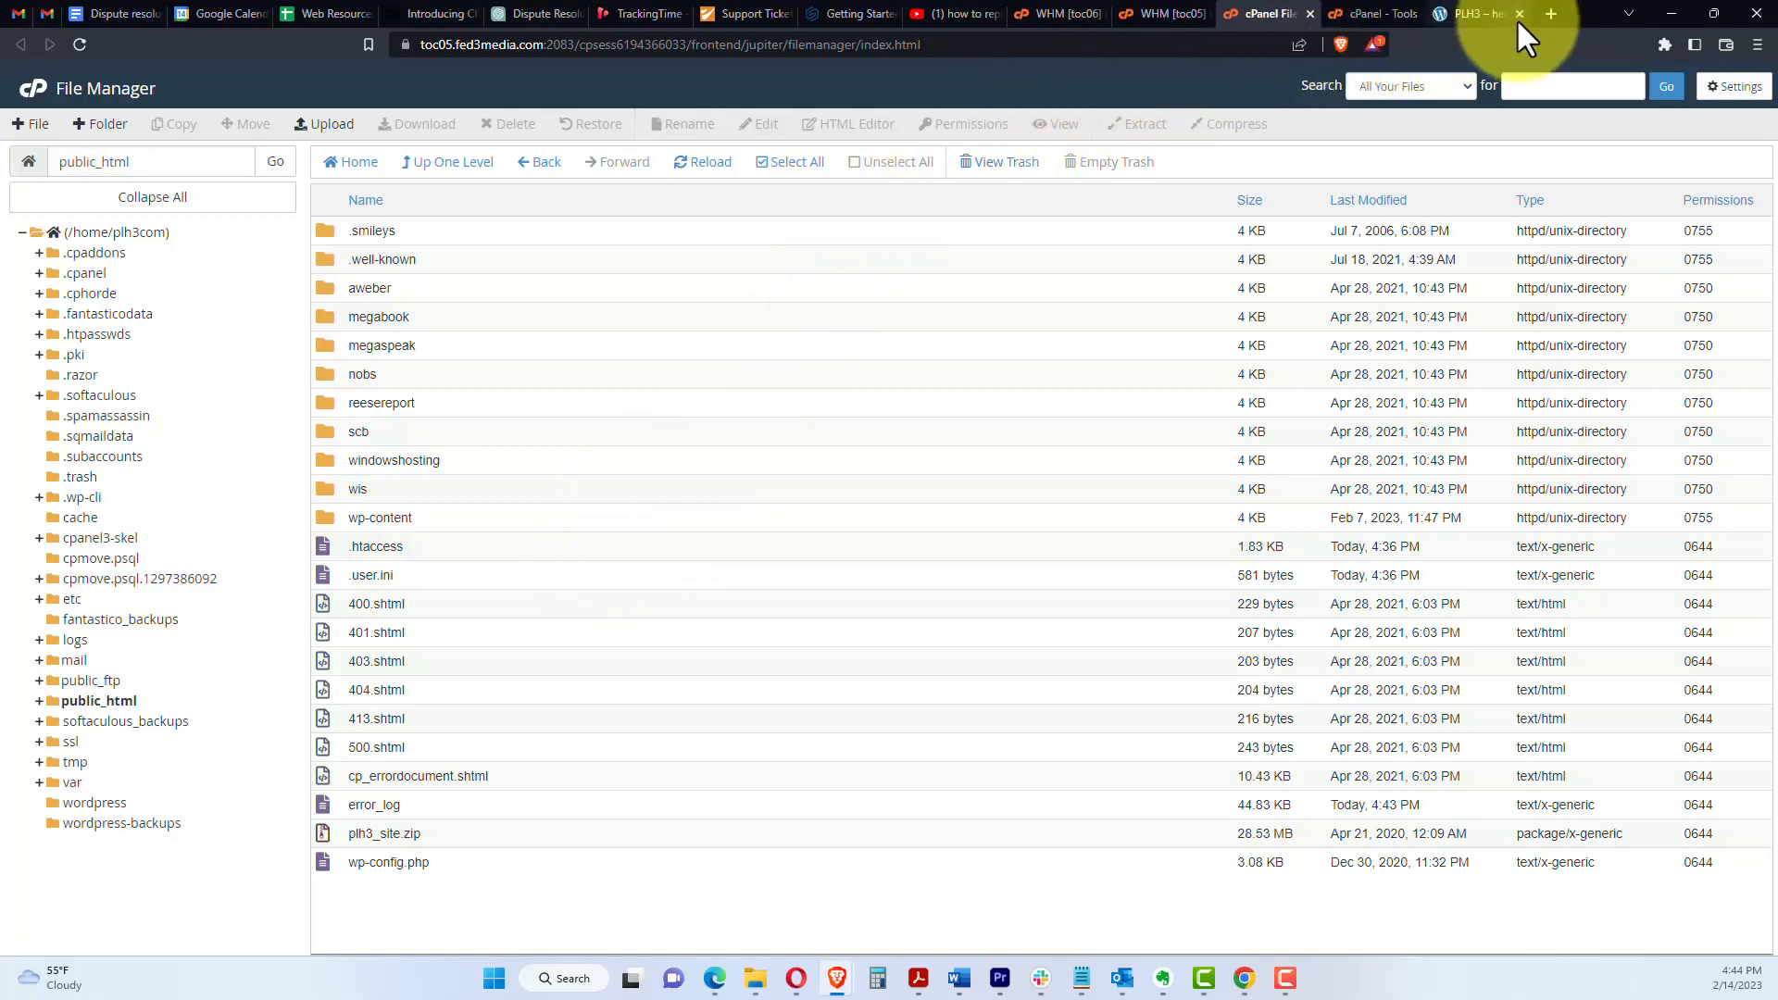
{"action": "left_click", "coordinate": [1552, 15]}
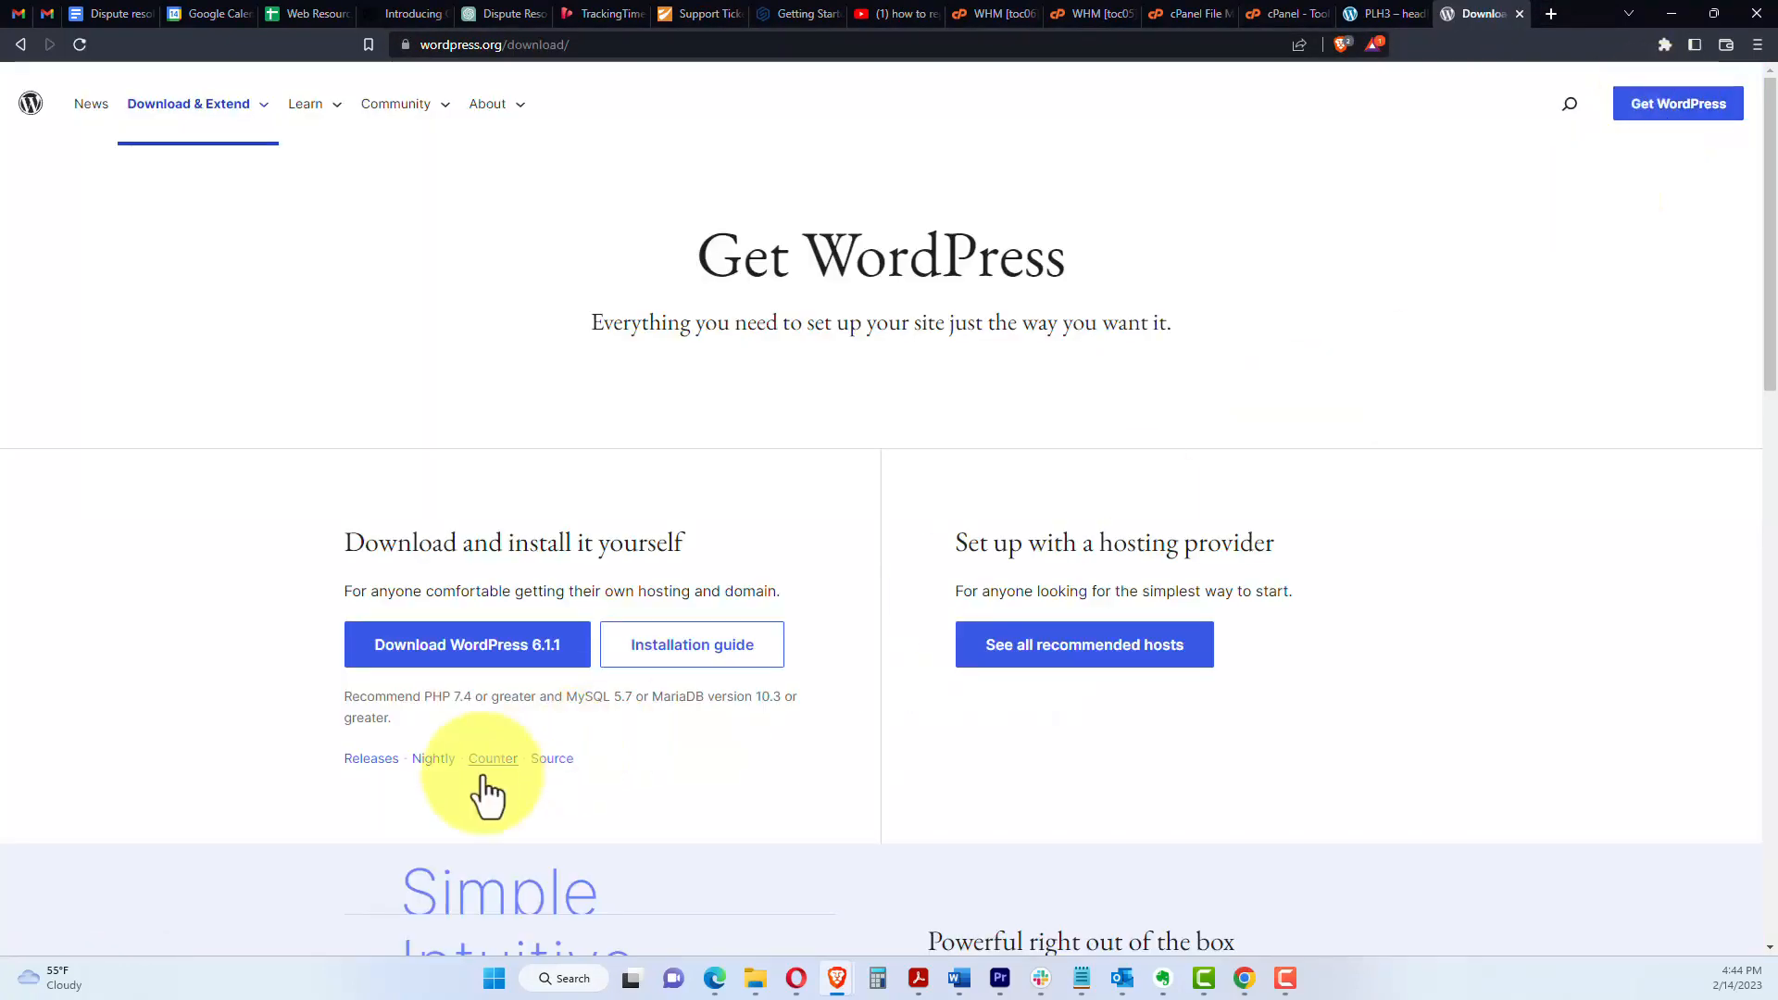
{"action": "mouse_move", "coordinate": [451, 540]}
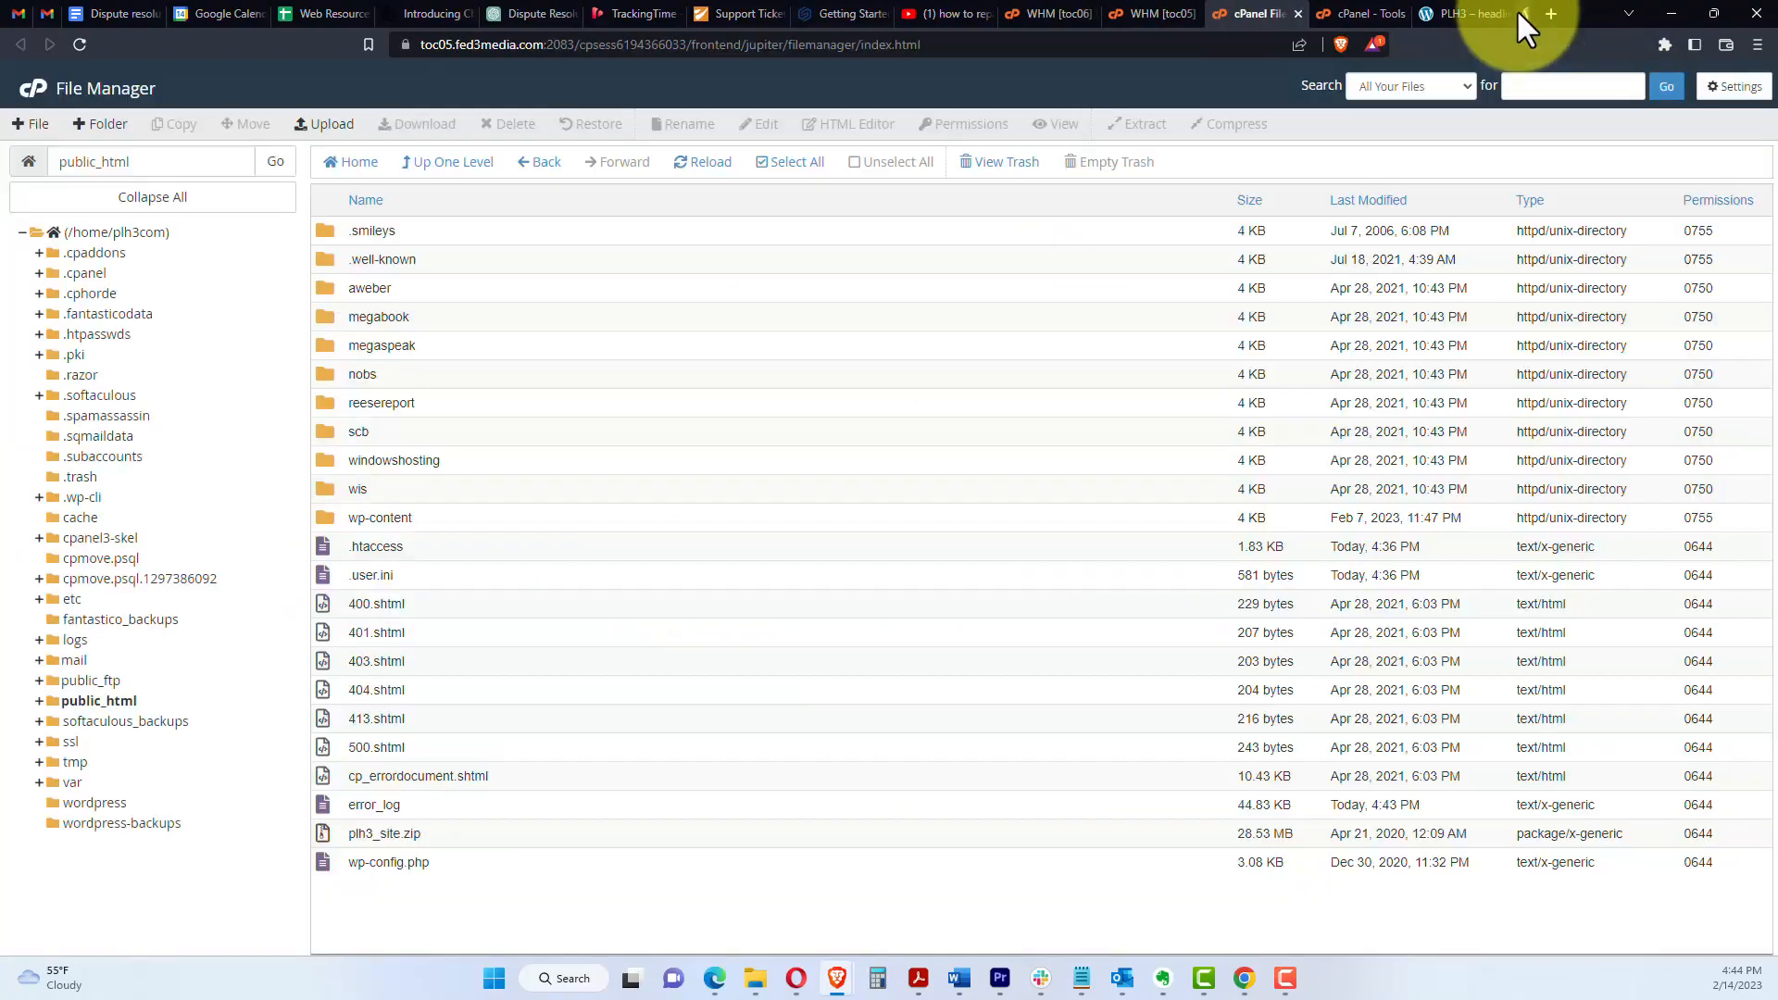
{"action": "mouse_move", "coordinate": [322, 137]}
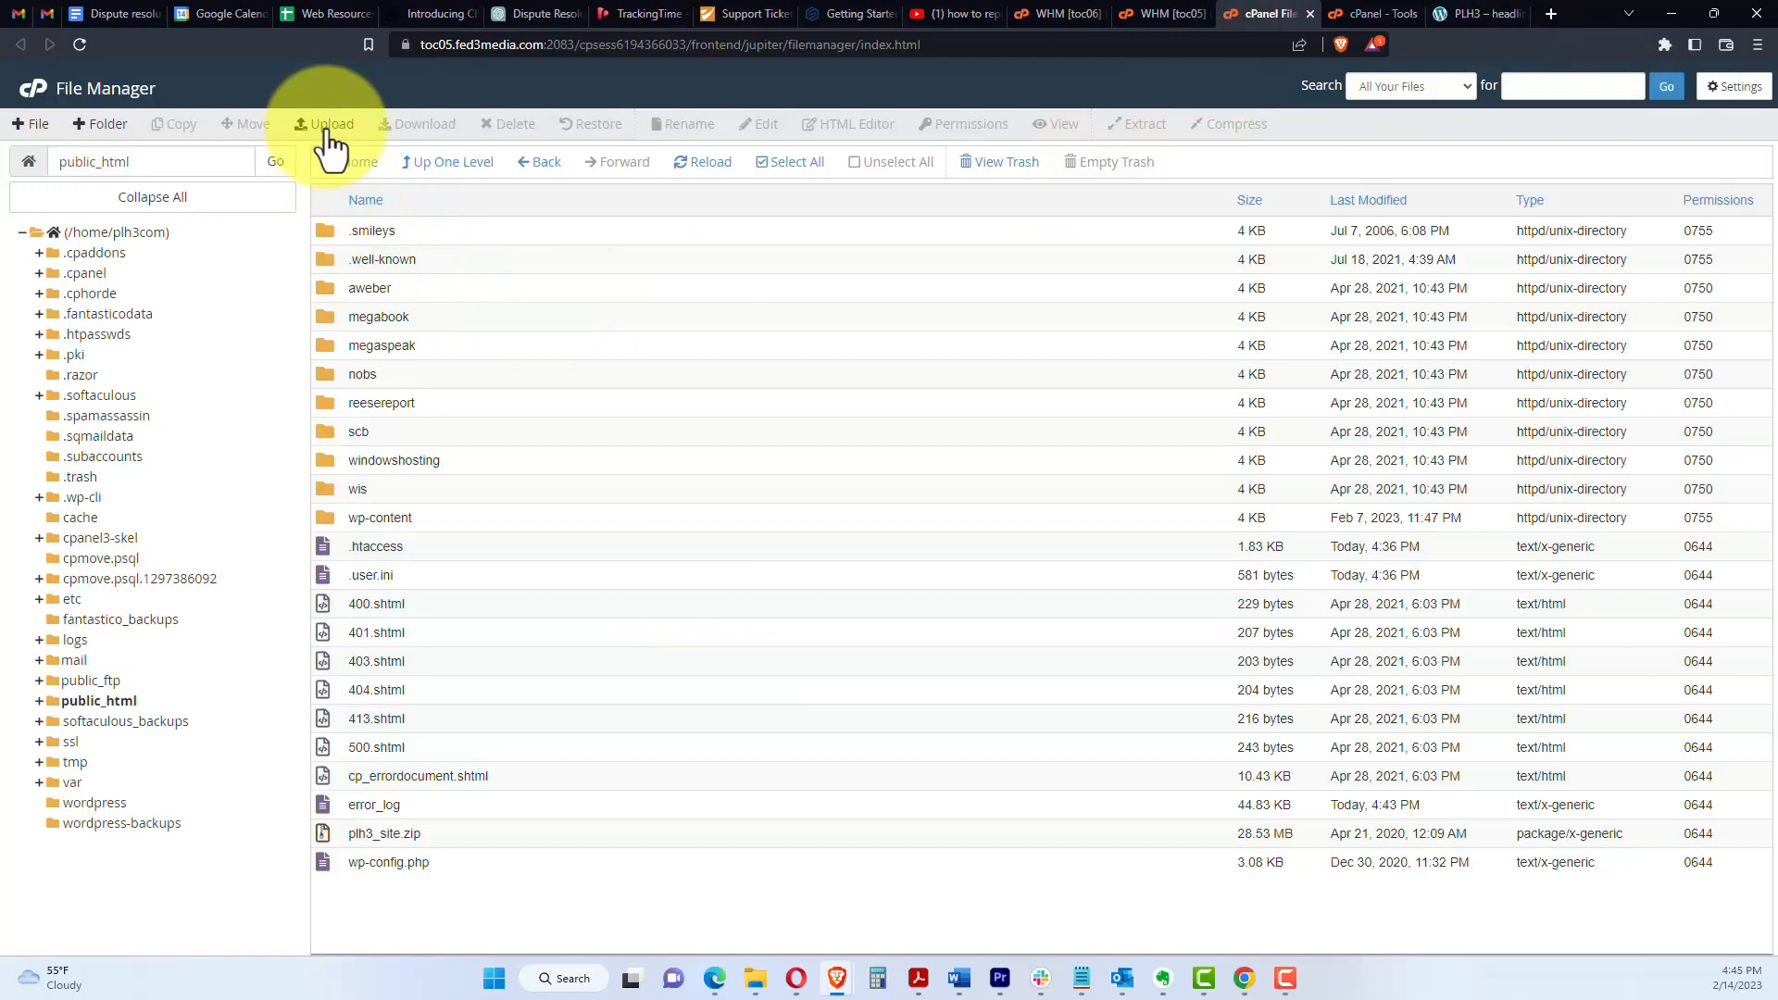
Step: Upload wordpress-6.1.1.zip (23.24 MB) from Downloads into public_html and return to the listing
{"action": "left_click", "coordinate": [322, 122]}
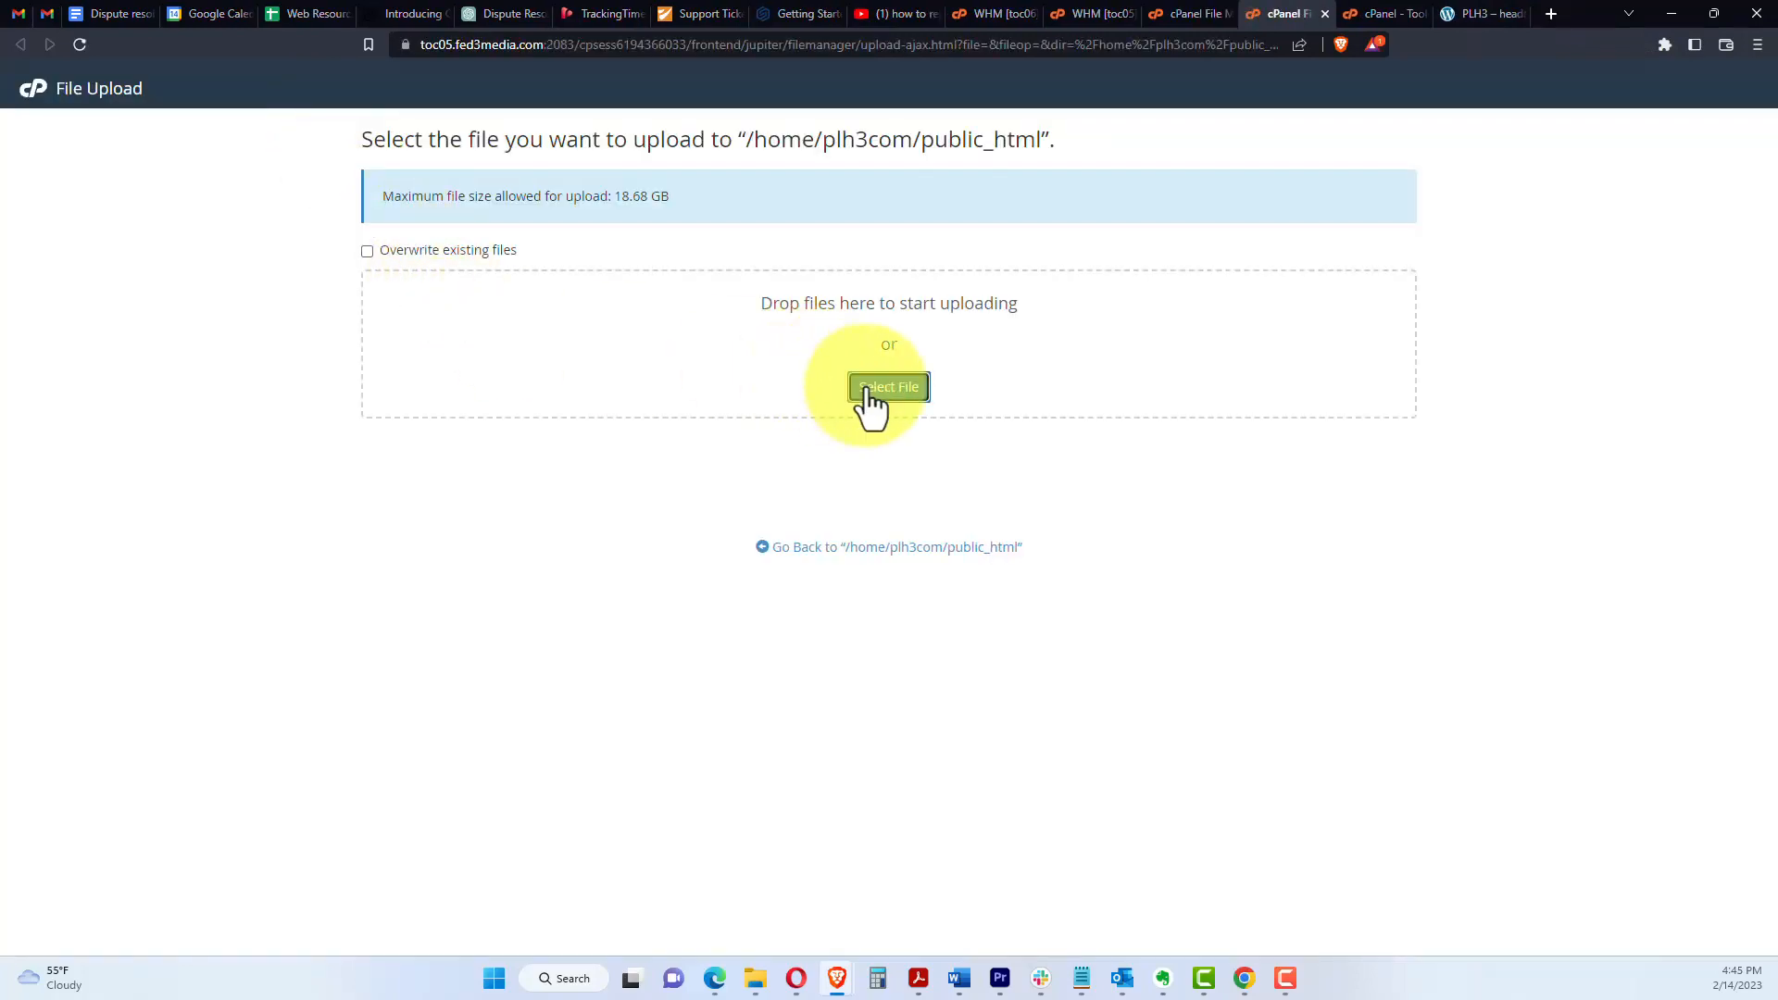
{"action": "left_click", "coordinate": [889, 387]}
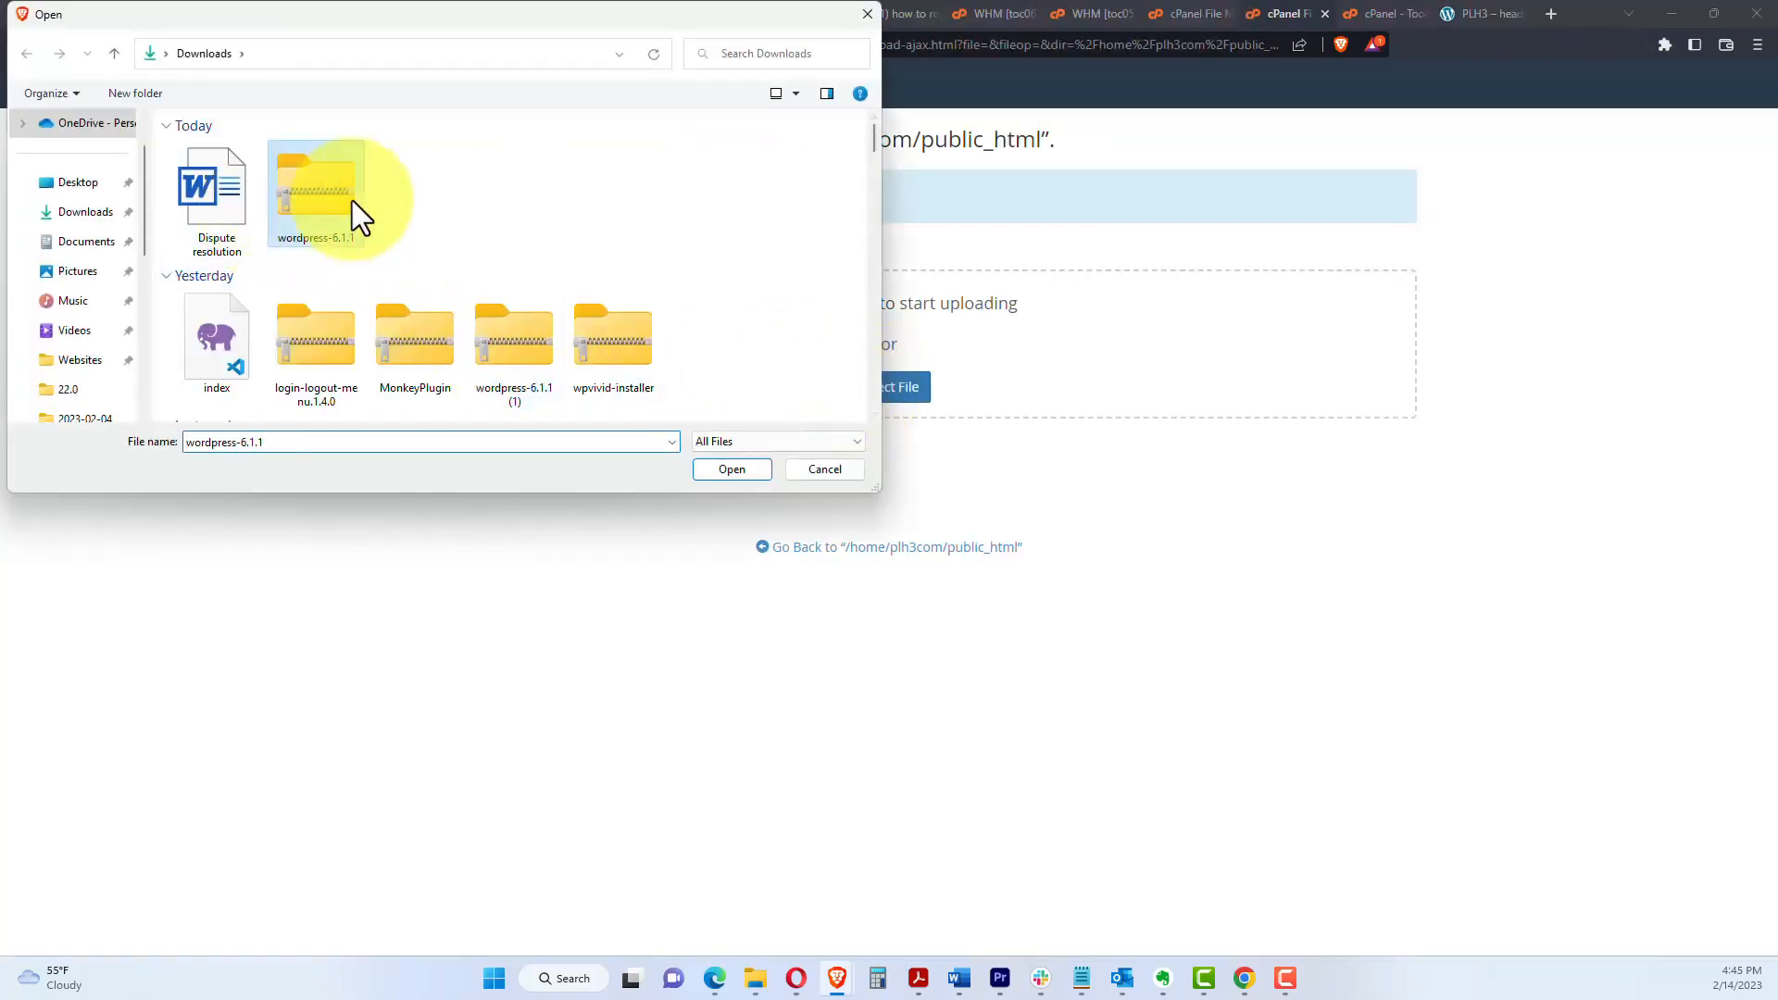
{"action": "left_click", "coordinate": [732, 468]}
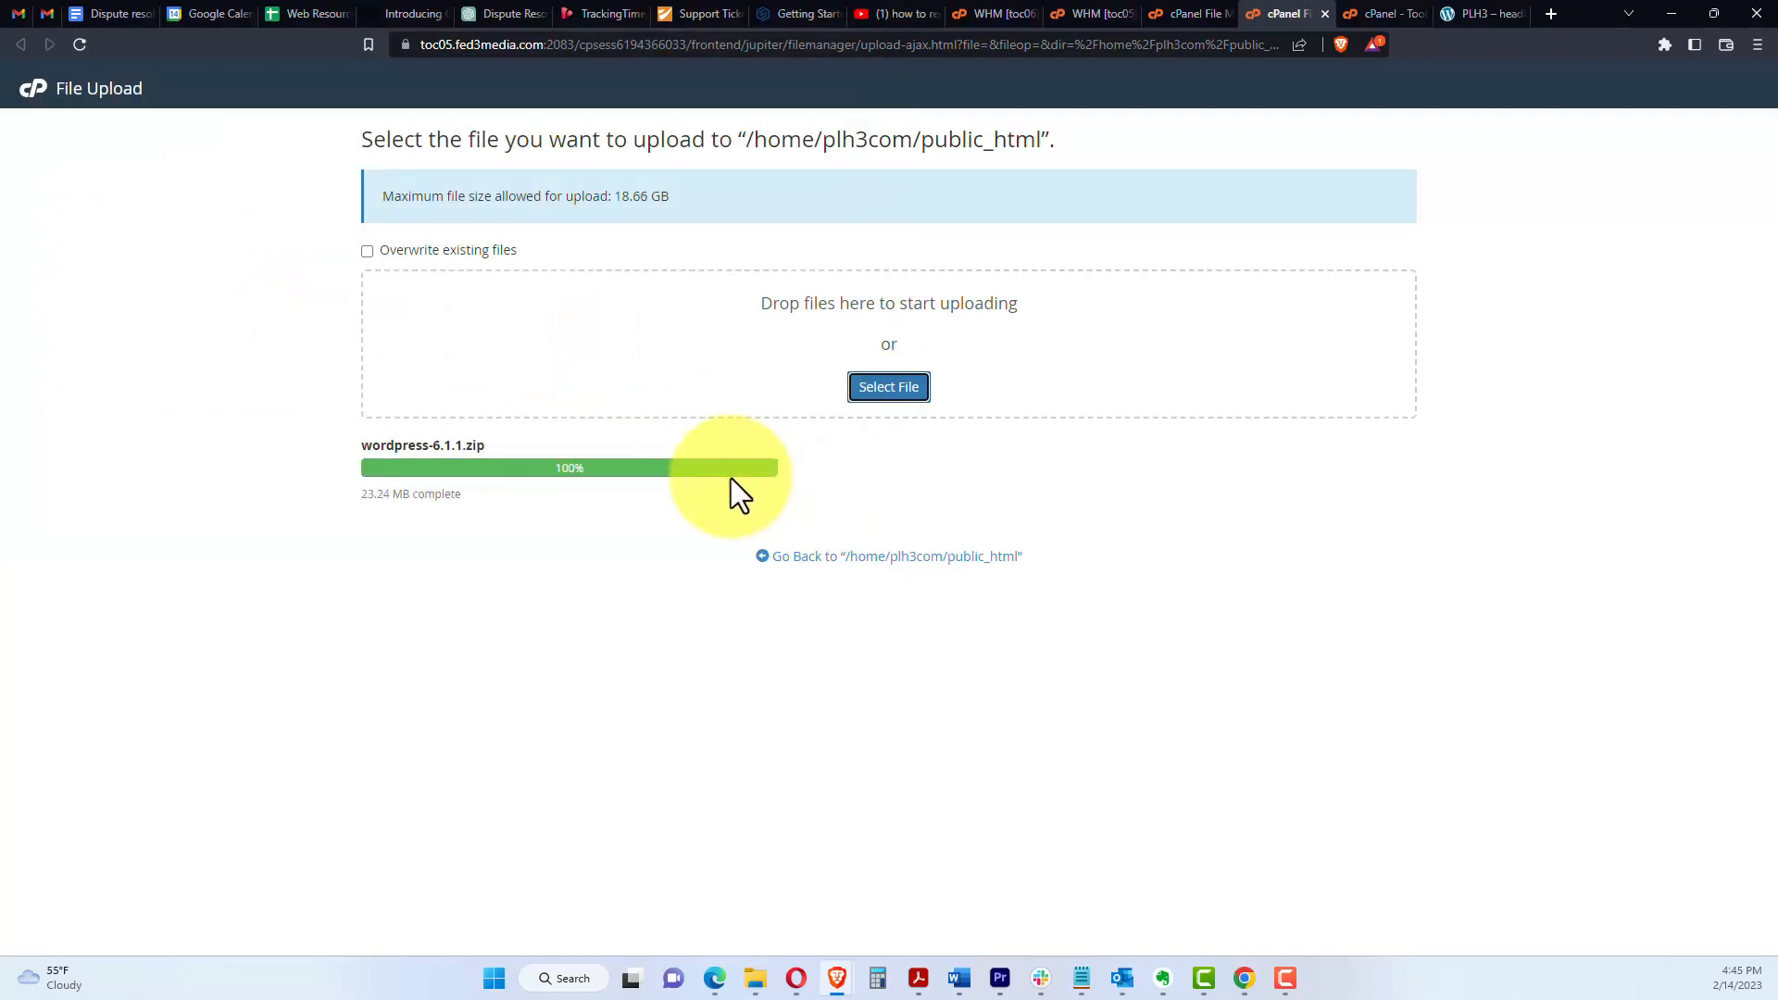
{"action": "mouse_move", "coordinate": [715, 487]}
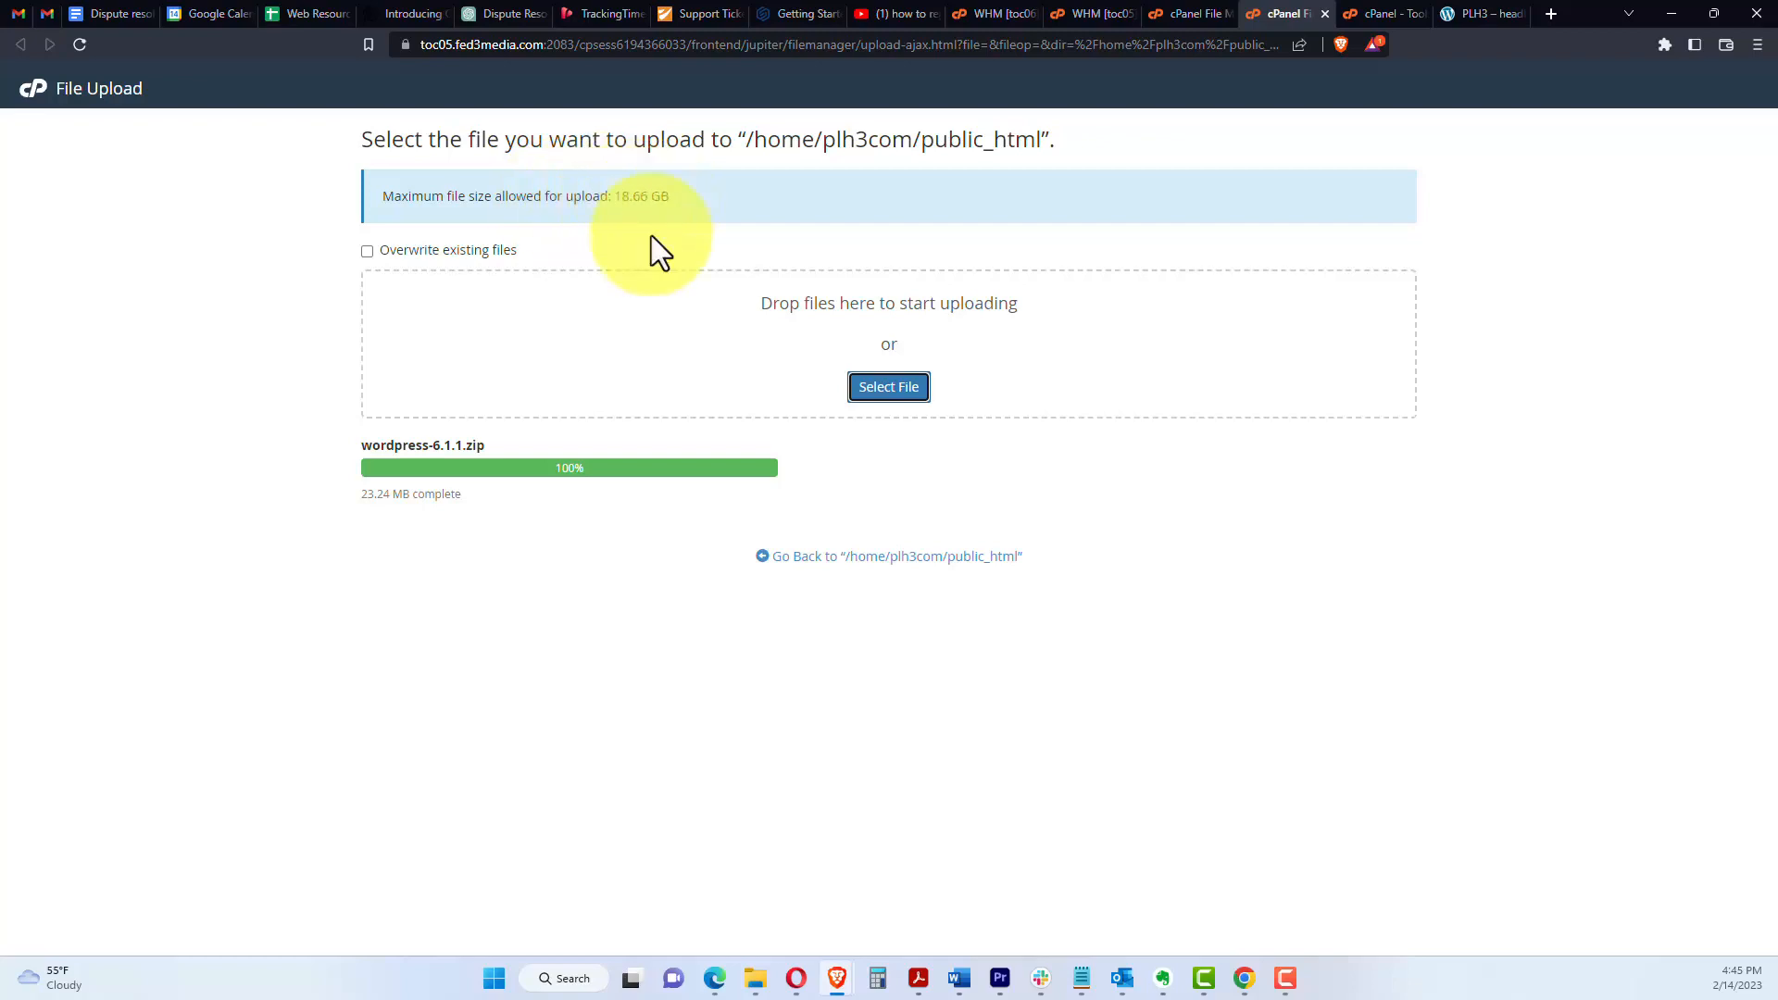
{"action": "mouse_move", "coordinate": [652, 202]}
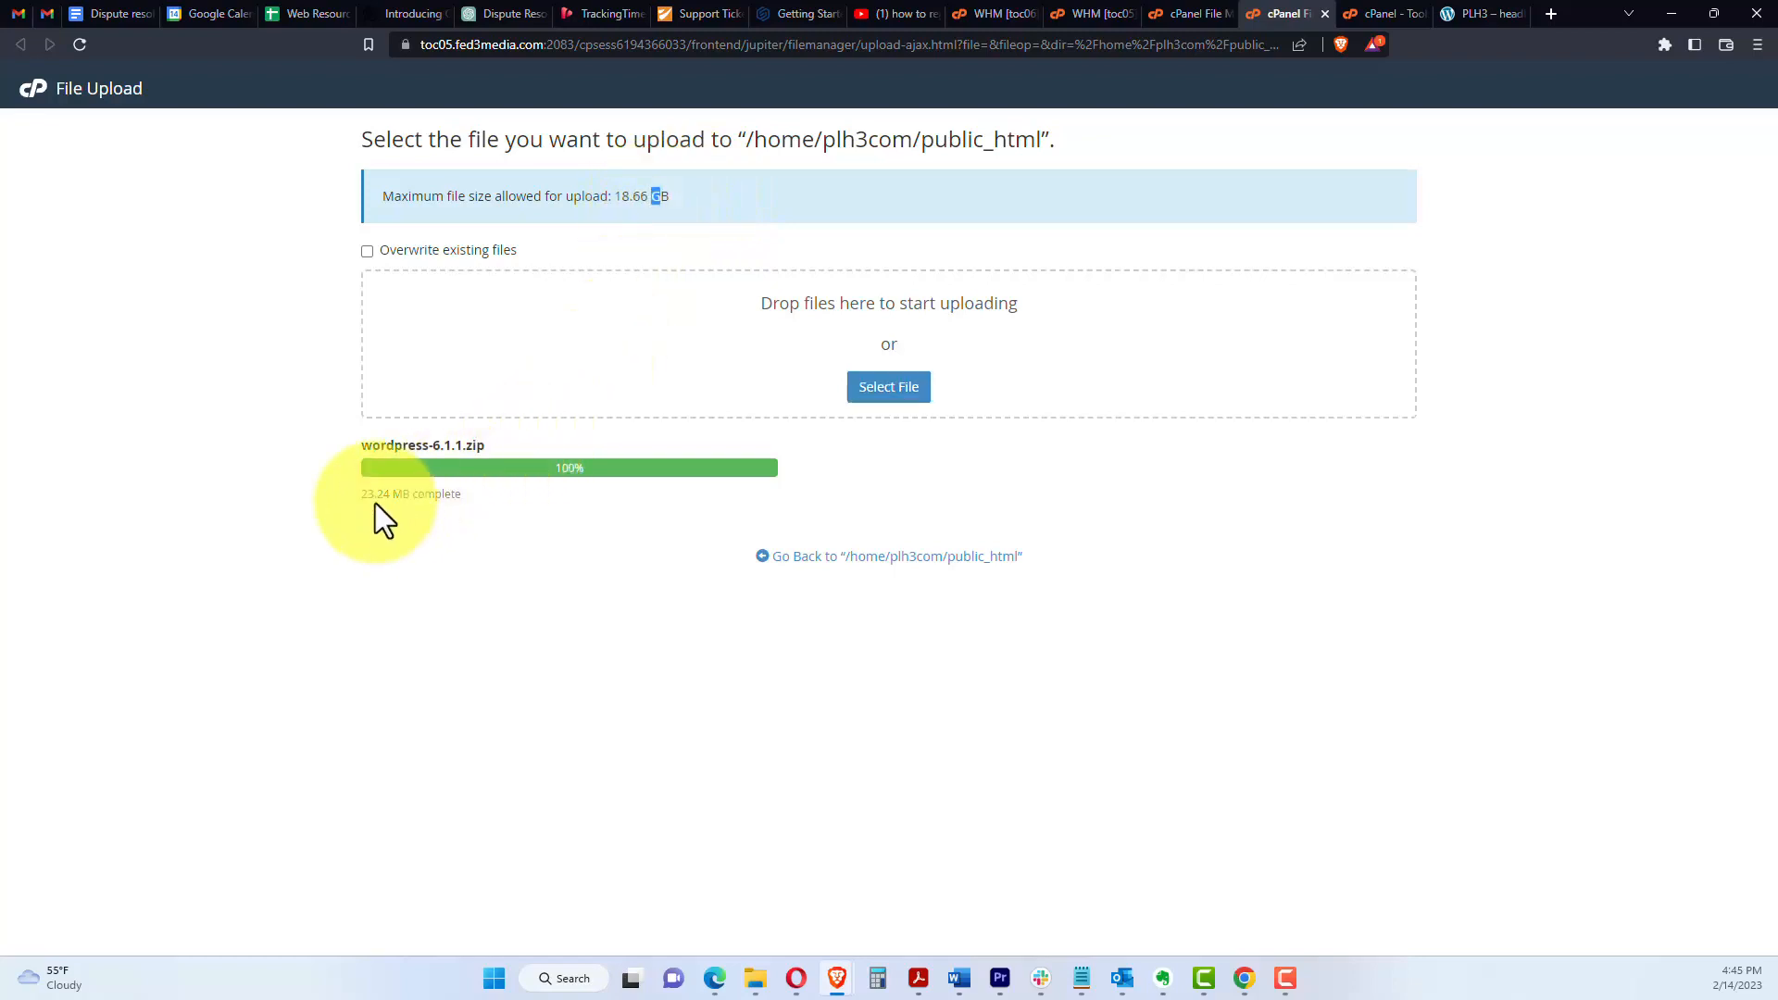
{"action": "mouse_move", "coordinate": [811, 511]}
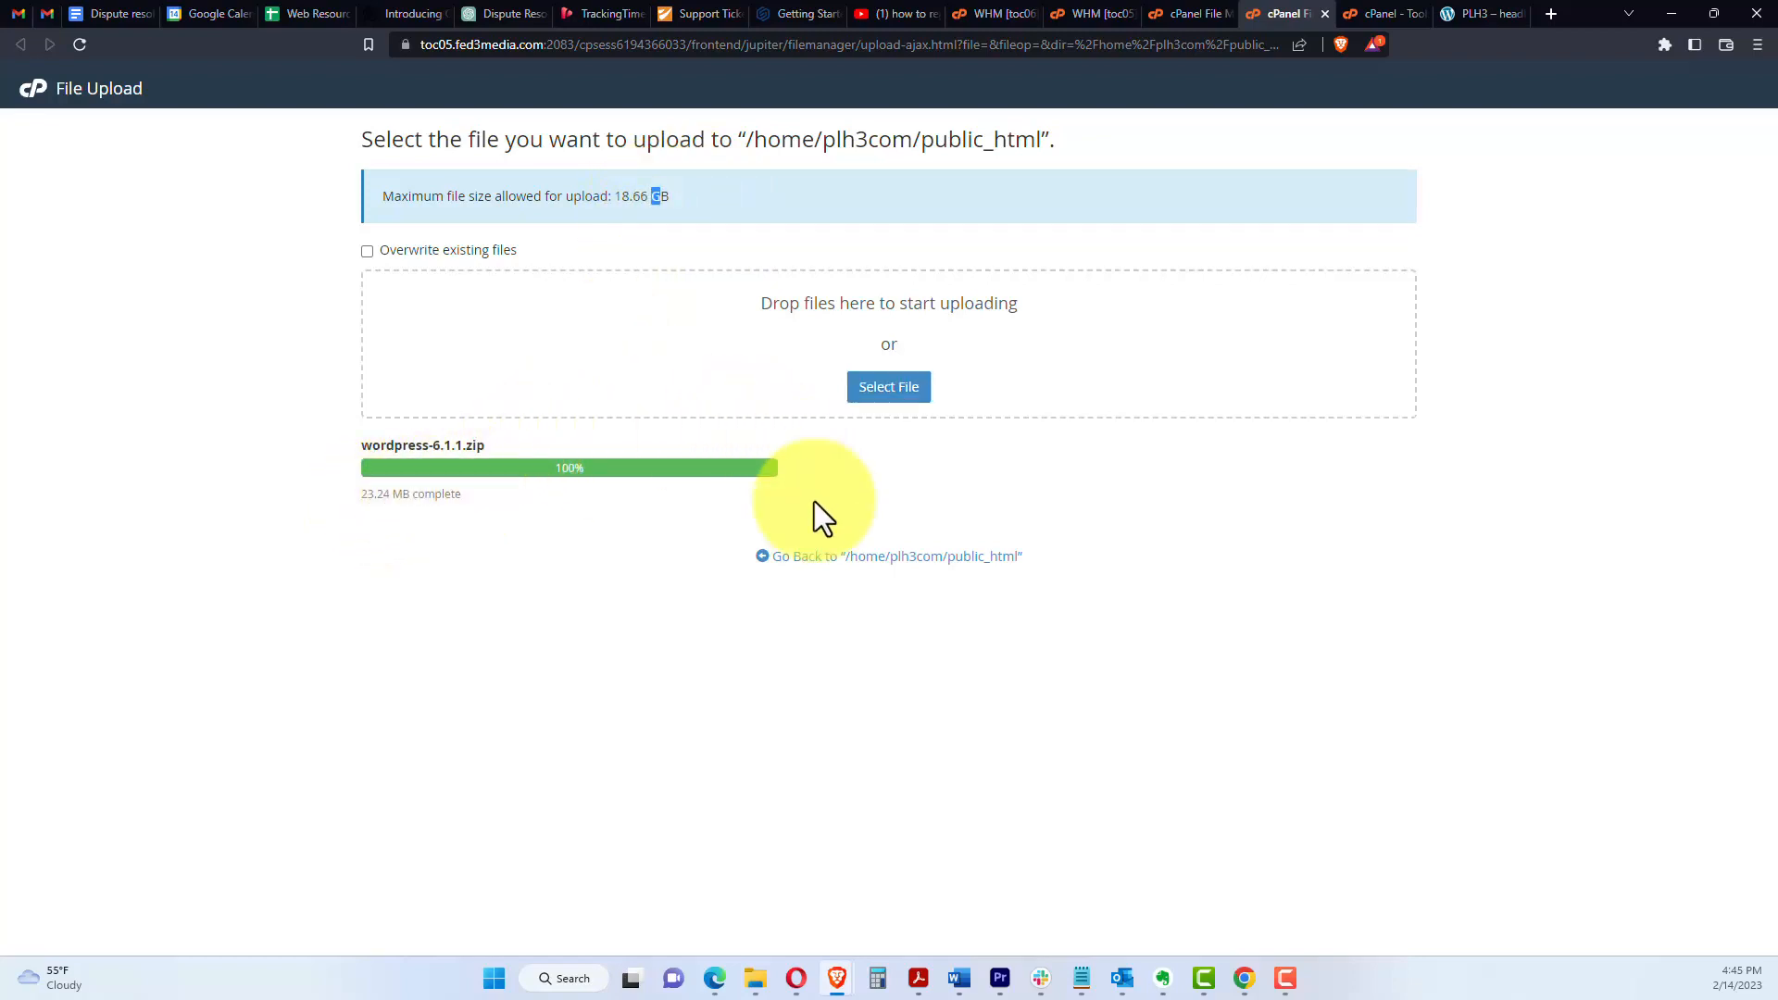
{"action": "left_click", "coordinate": [888, 555]}
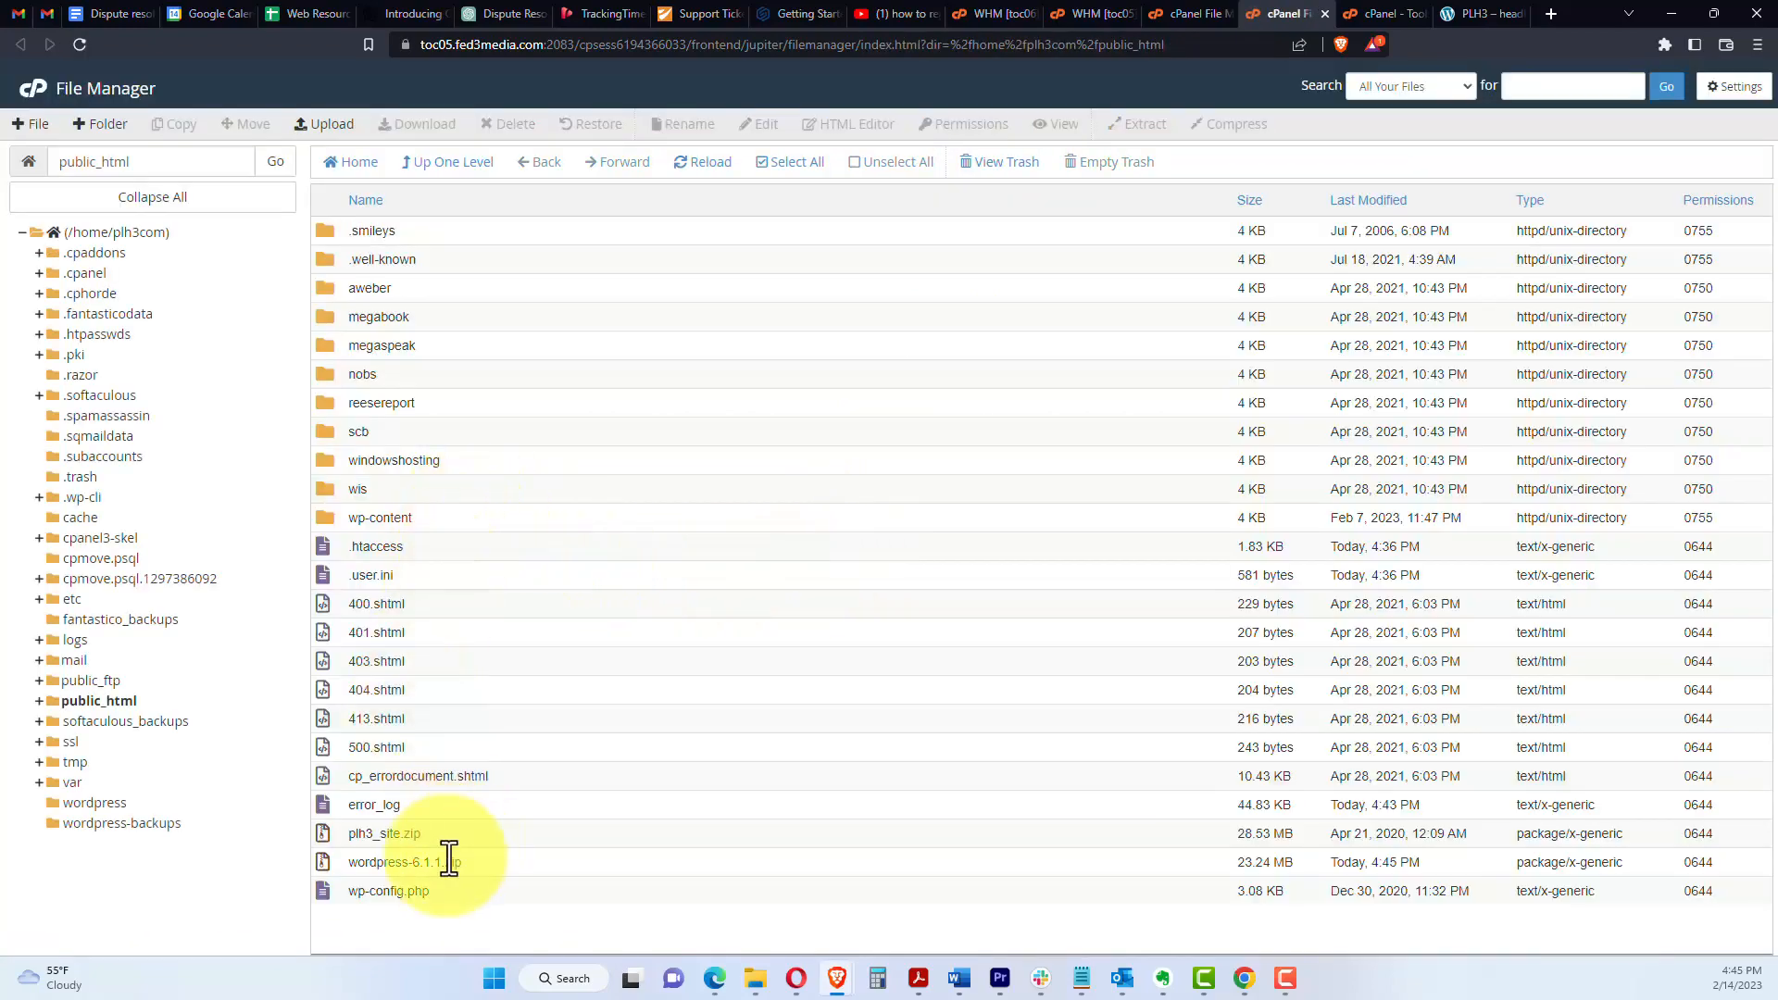
Step: Extract wordpress-6.1.1.zip into /public_html, creating a new wordpress folder
{"action": "right_click", "coordinate": [397, 861]}
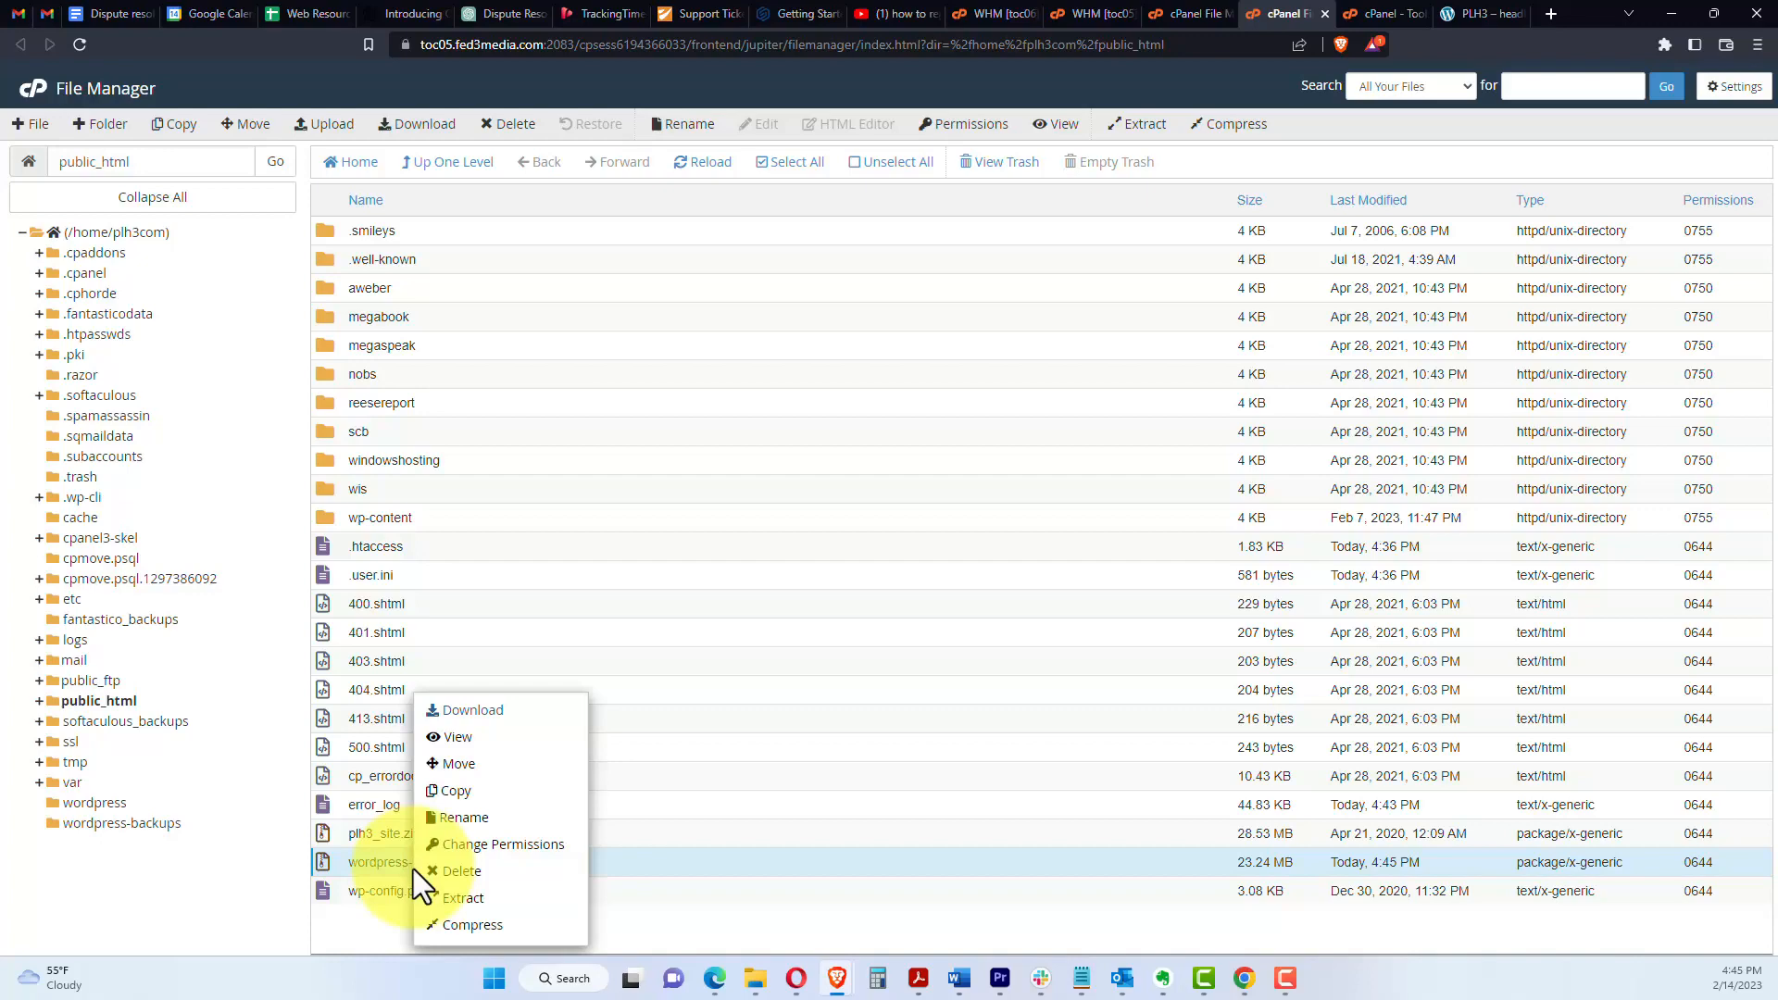
{"action": "left_click", "coordinate": [463, 896]}
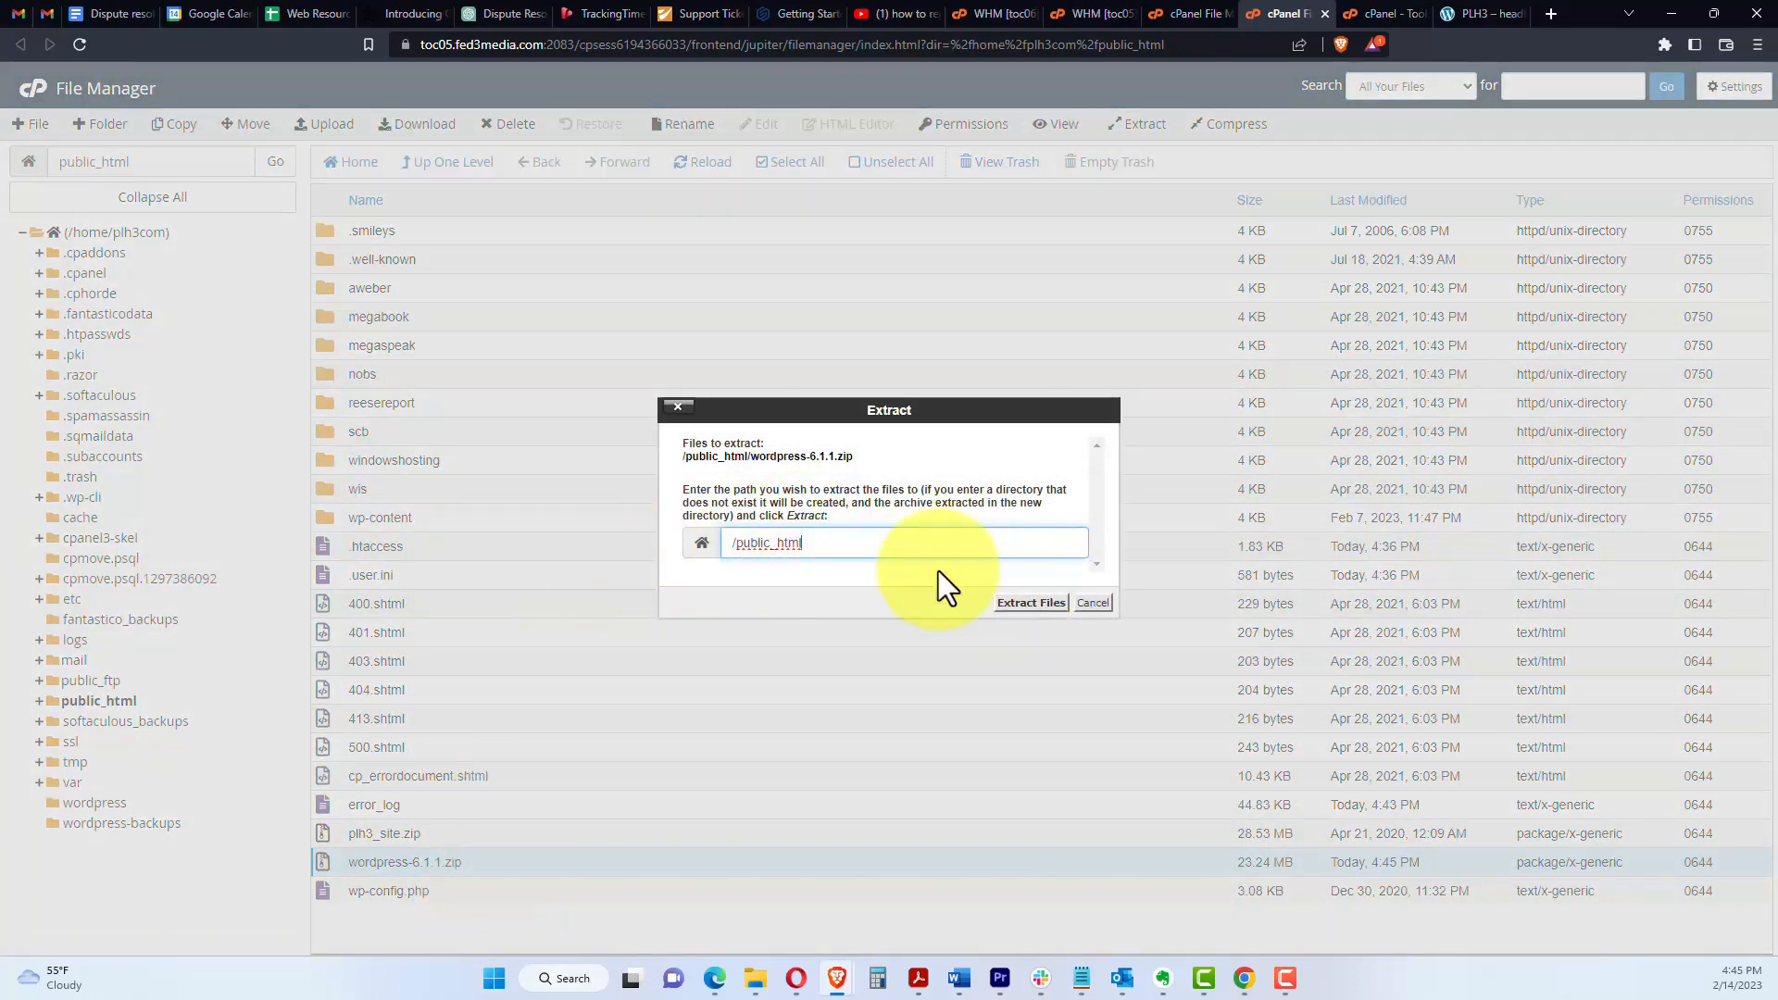
{"action": "left_click", "coordinate": [1030, 604]}
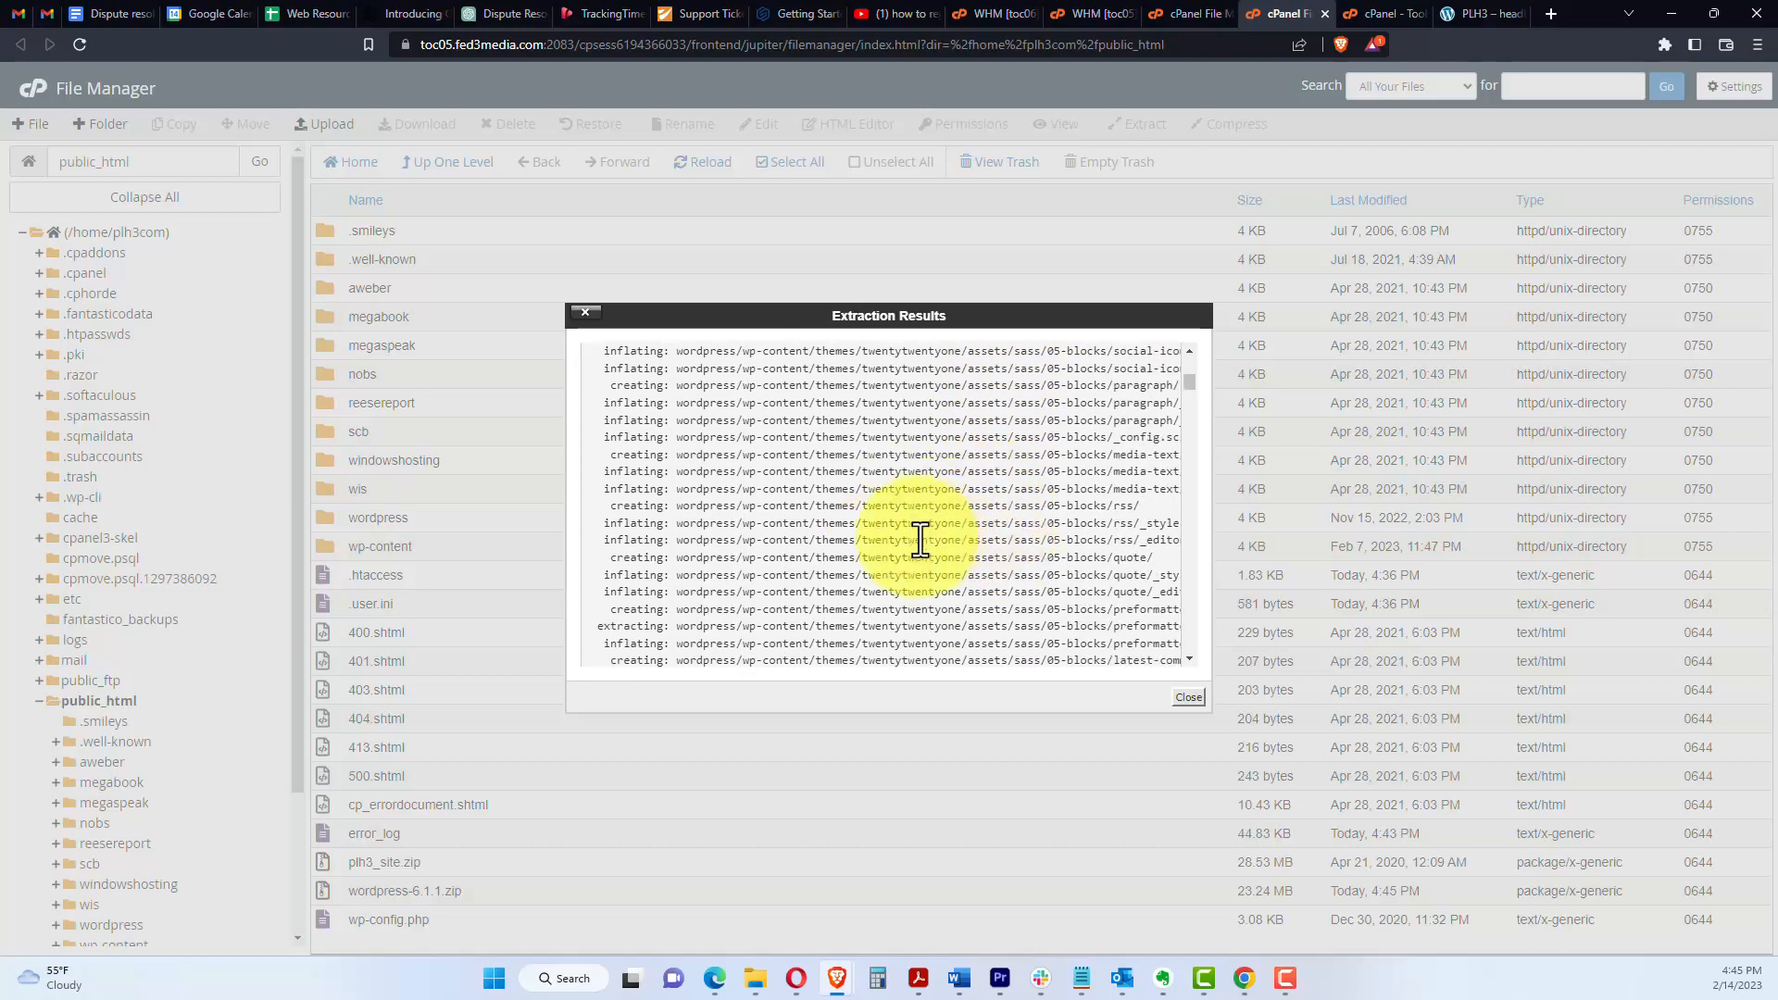
{"action": "left_click", "coordinate": [1189, 697]}
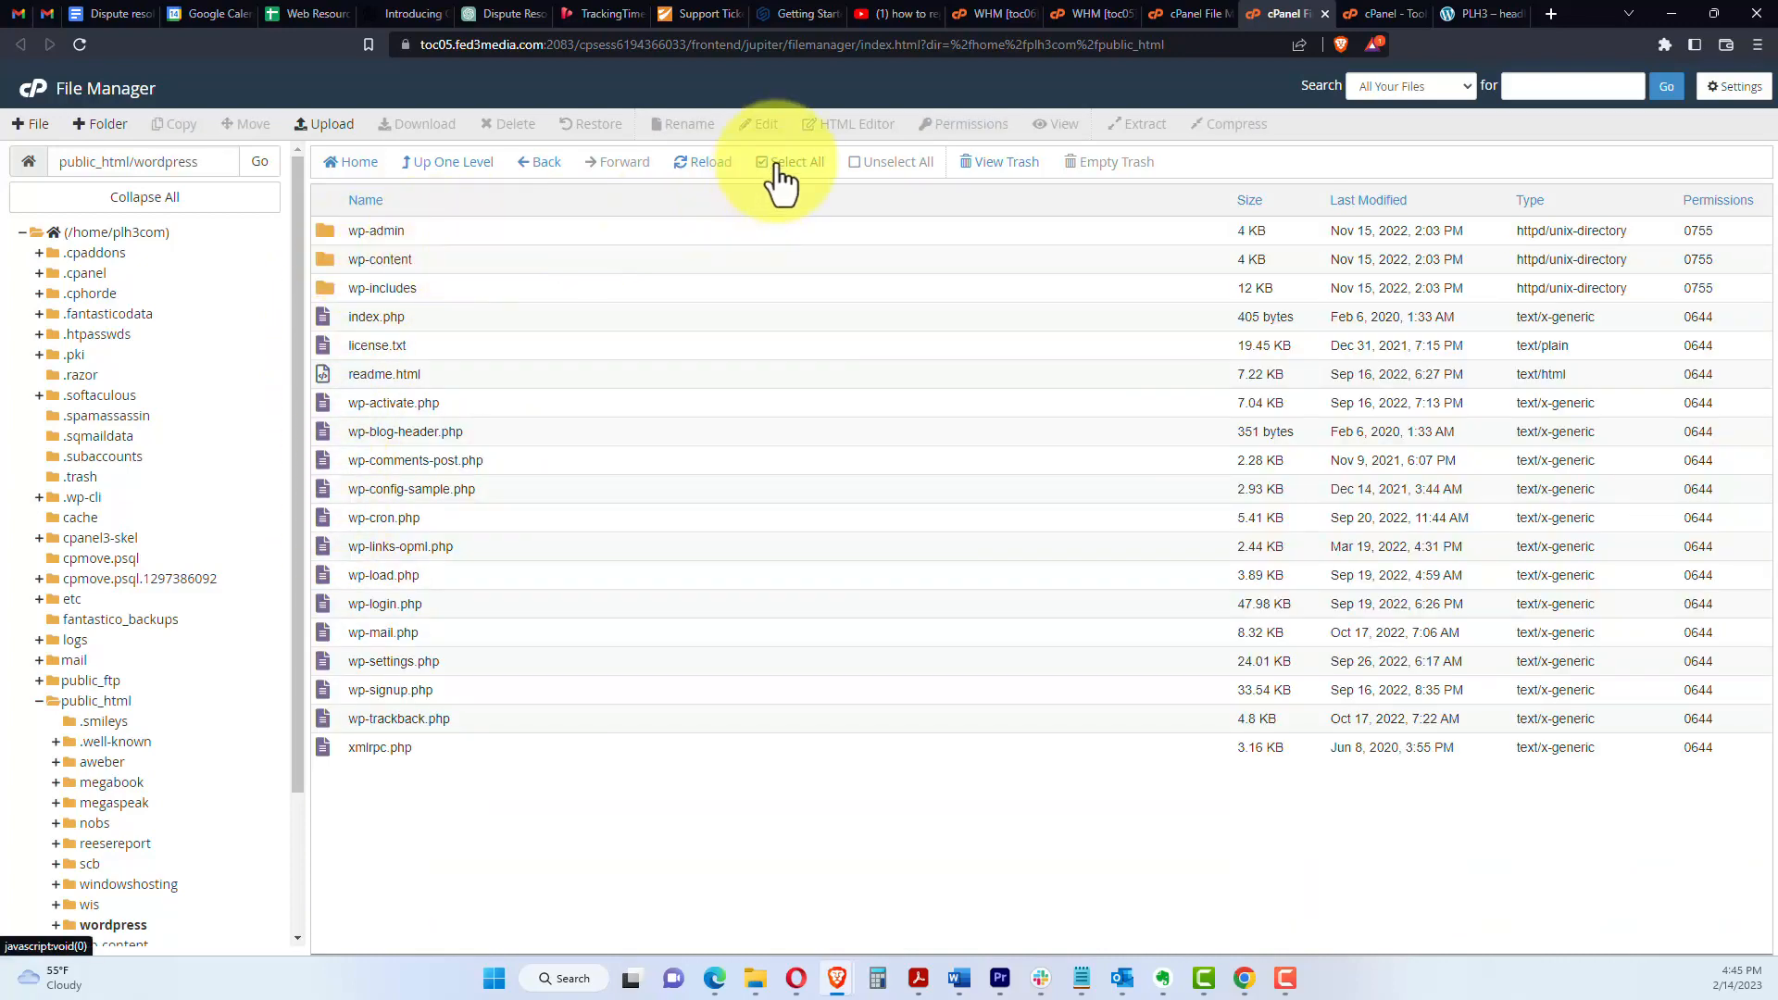
Step: Move every item in the wordpress folder to /public_html/ and go back up to public_html
{"action": "left_click", "coordinate": [789, 161]}
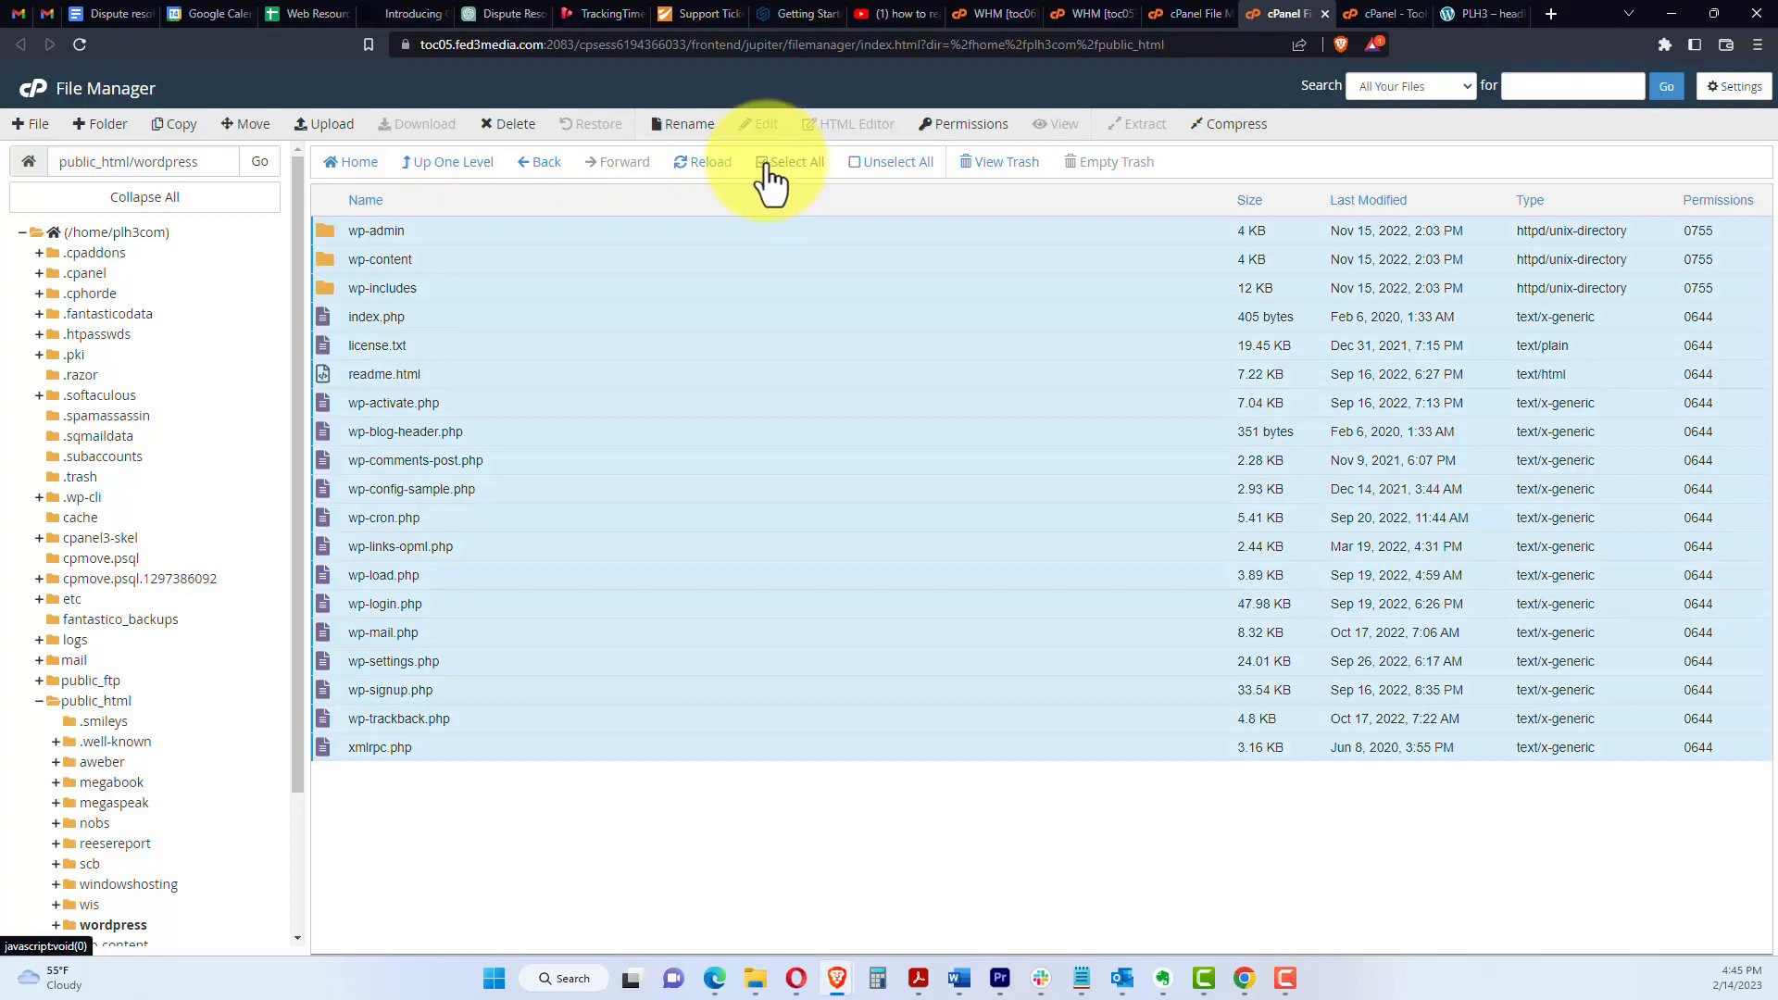
{"action": "left_click", "coordinate": [245, 122]}
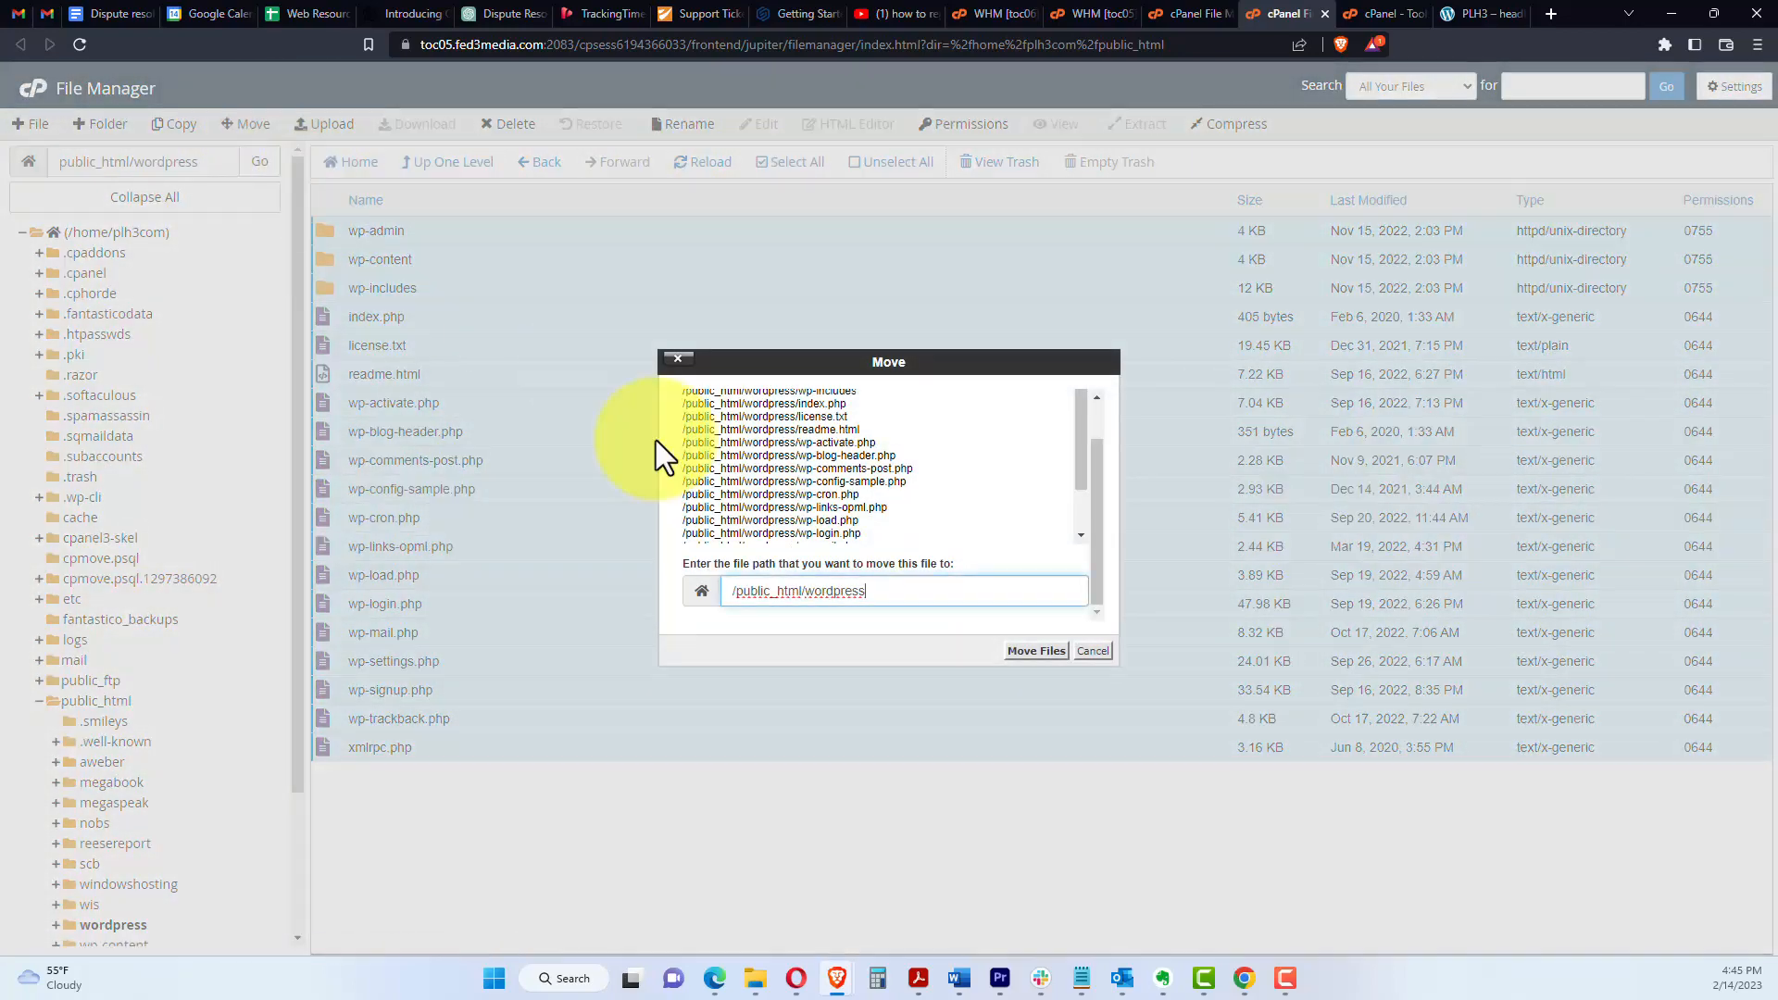
{"action": "left_click", "coordinate": [904, 591]}
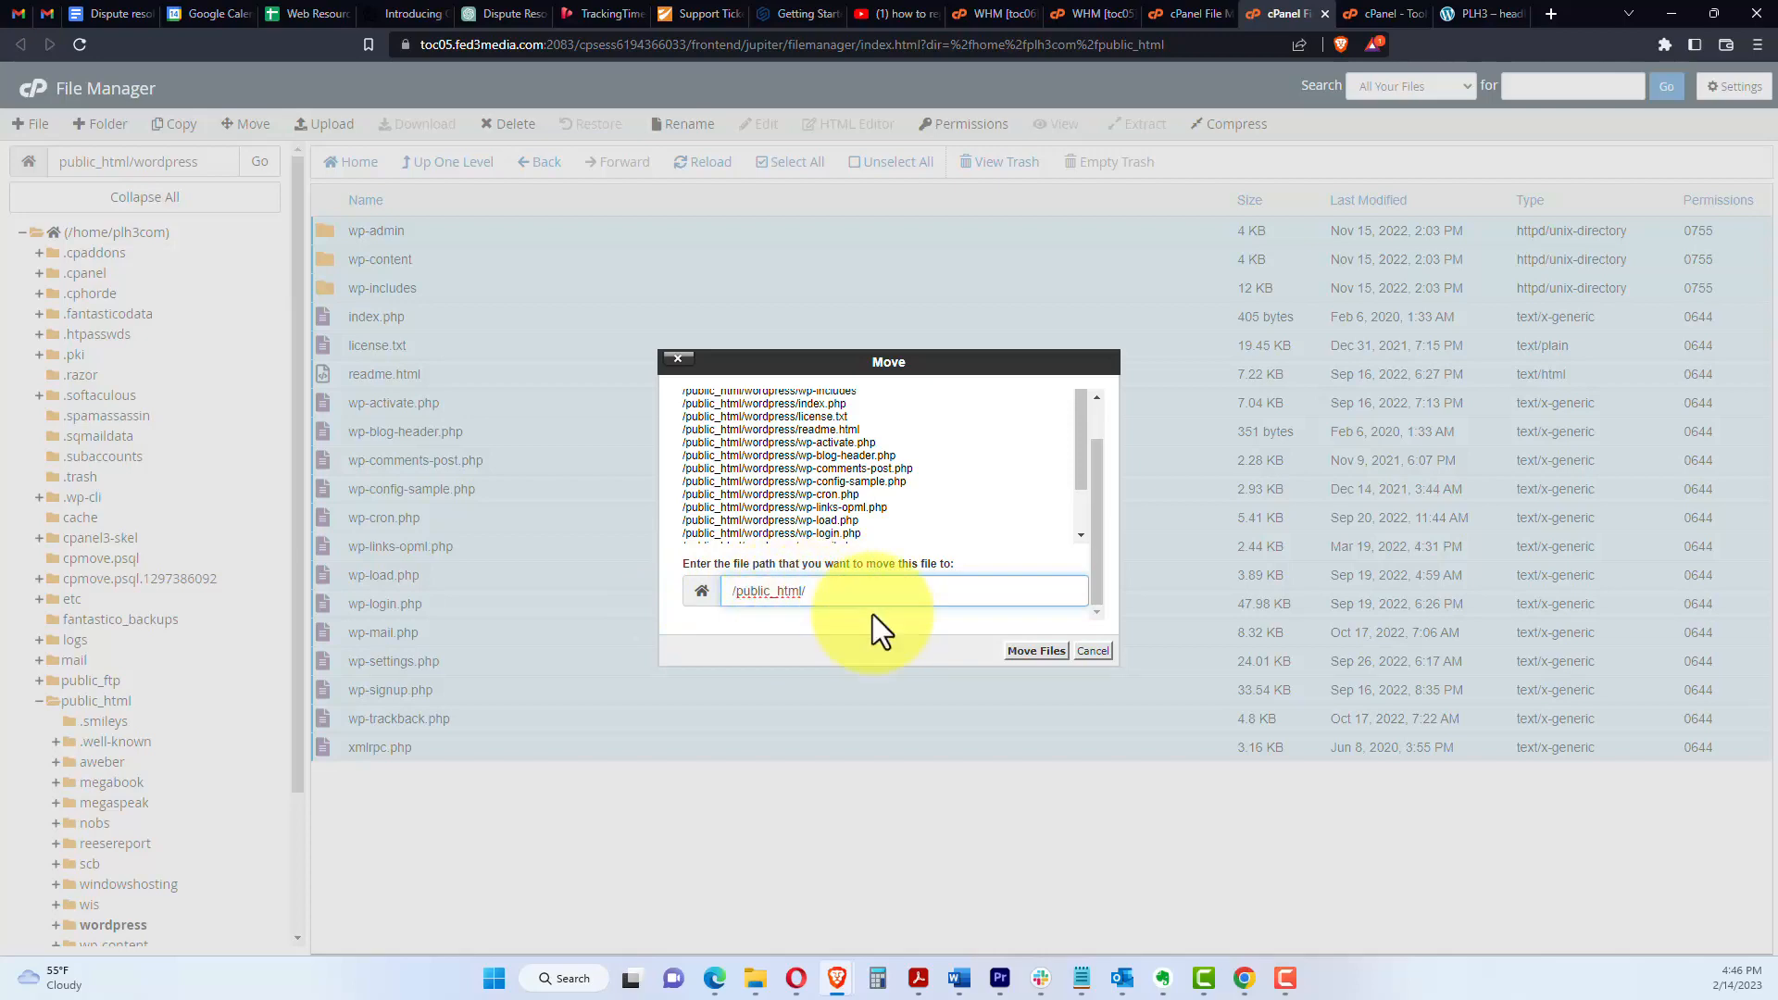
{"action": "left_click", "coordinate": [1035, 650]}
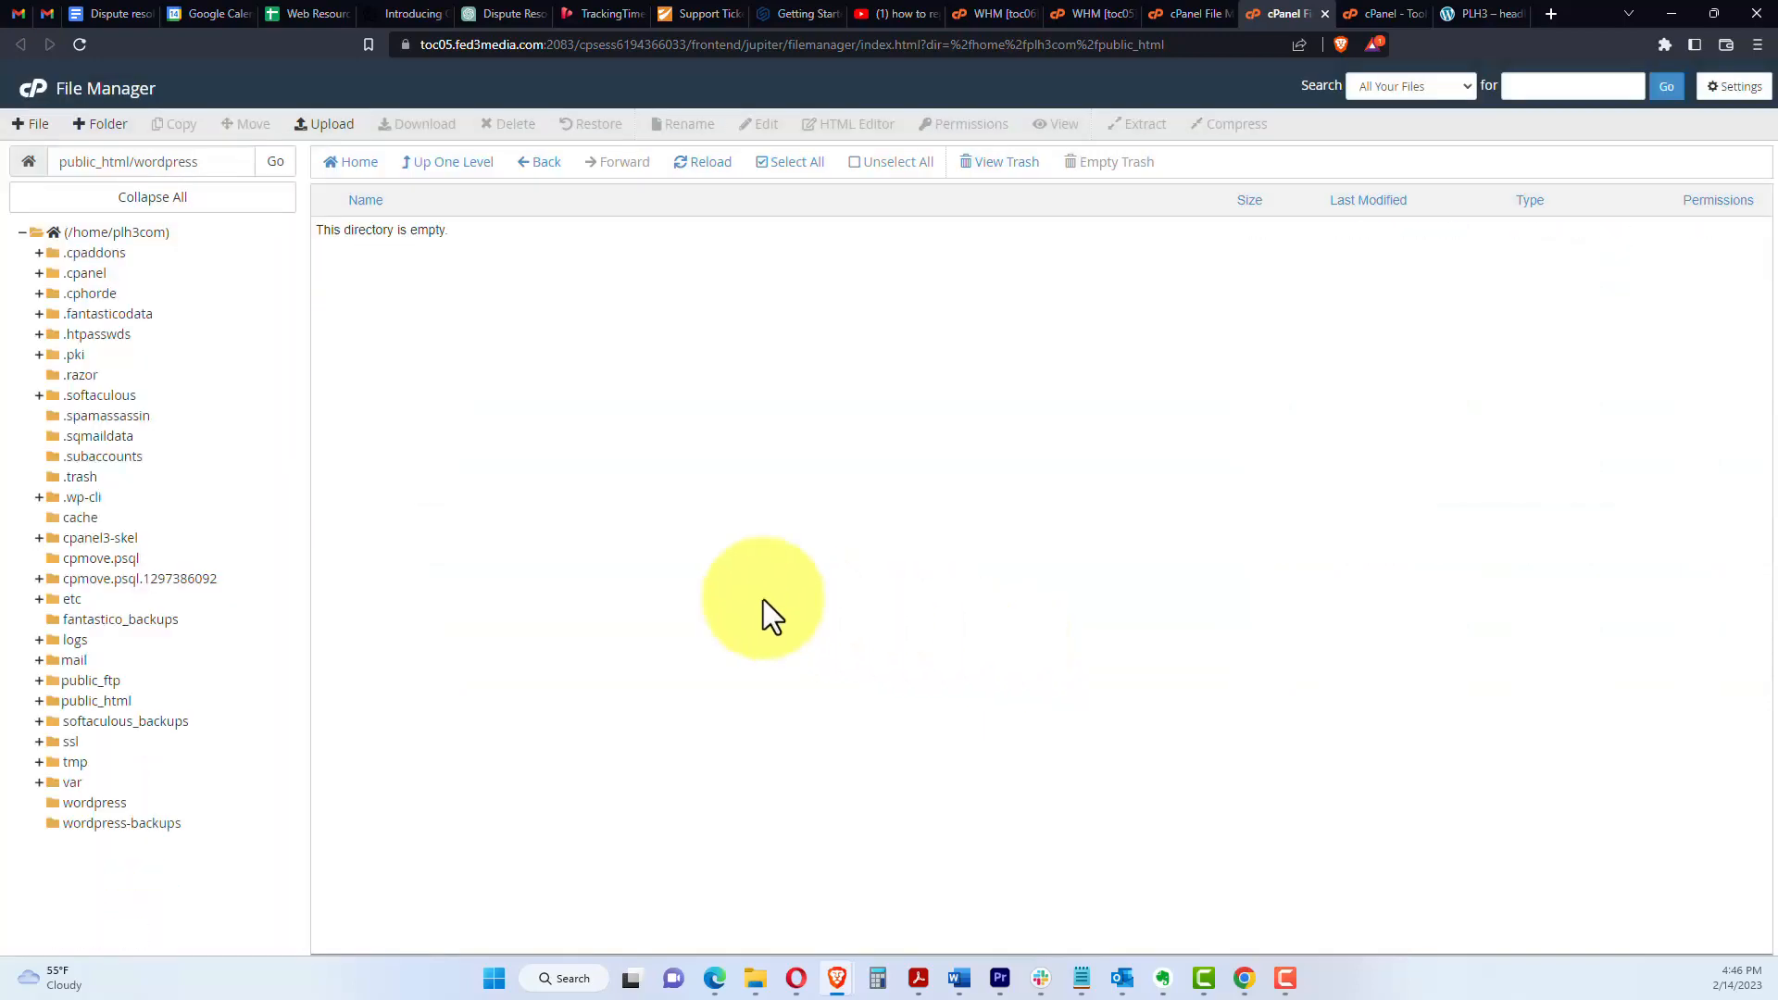
{"action": "left_click", "coordinate": [452, 163]}
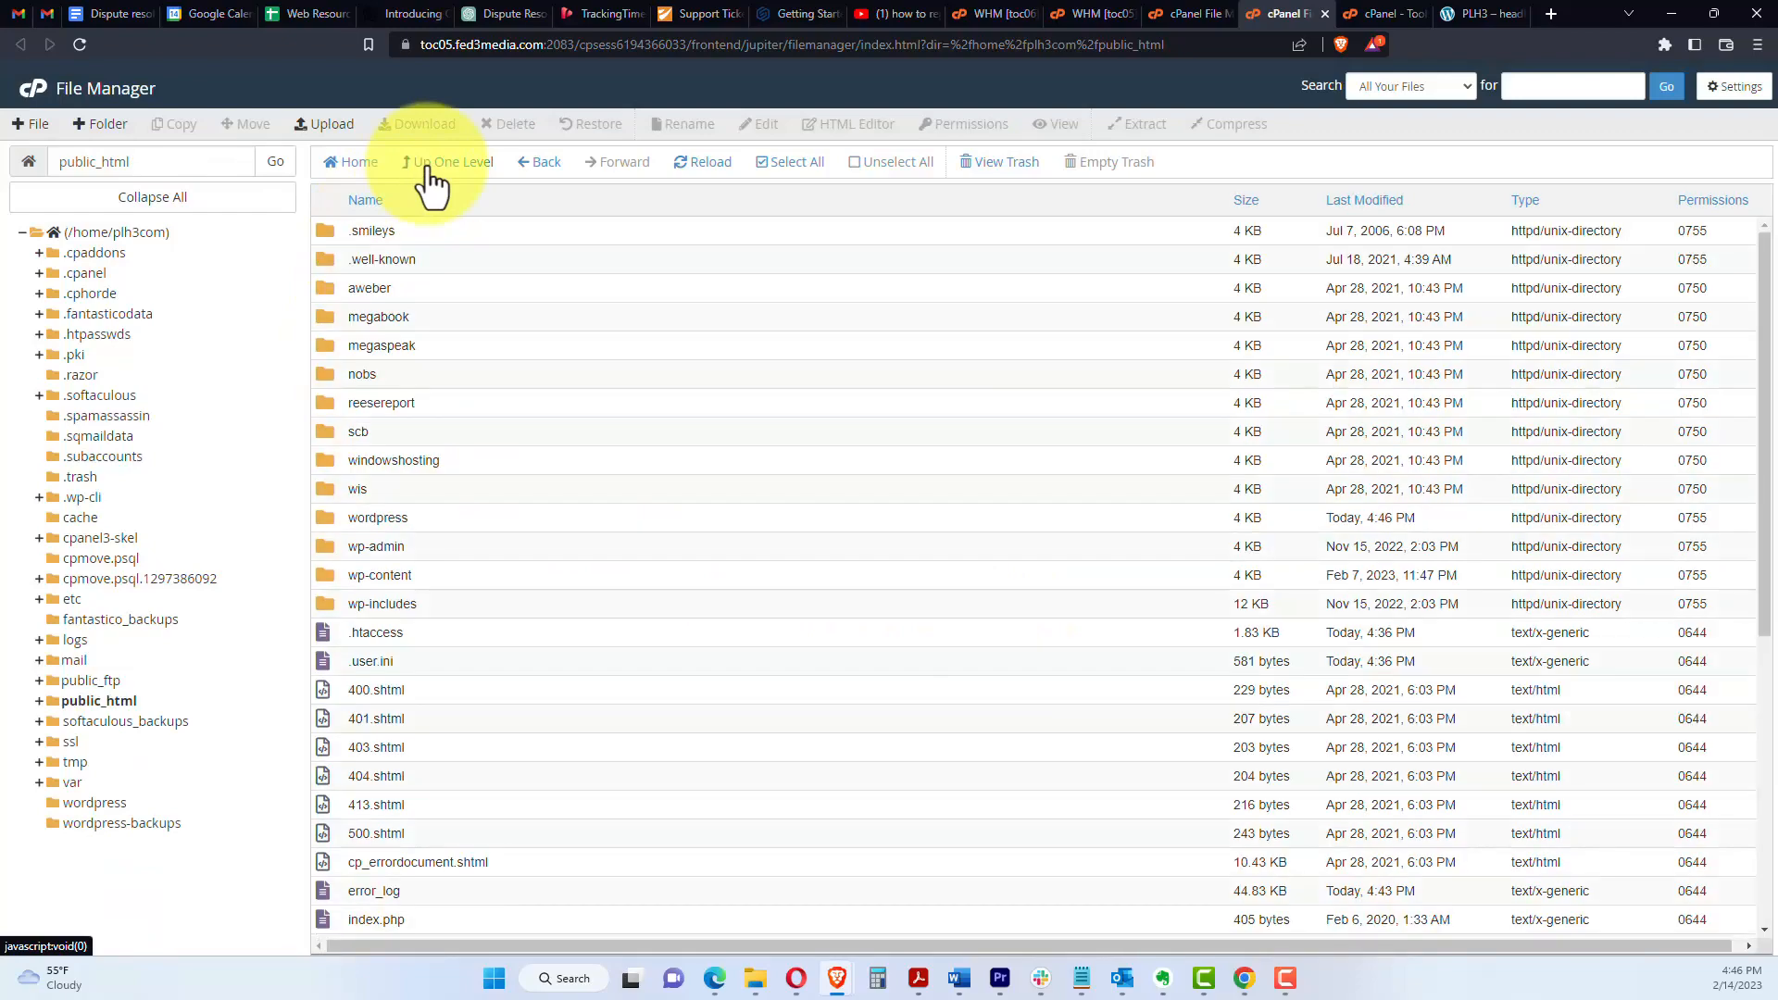
{"action": "mouse_move", "coordinate": [341, 533]}
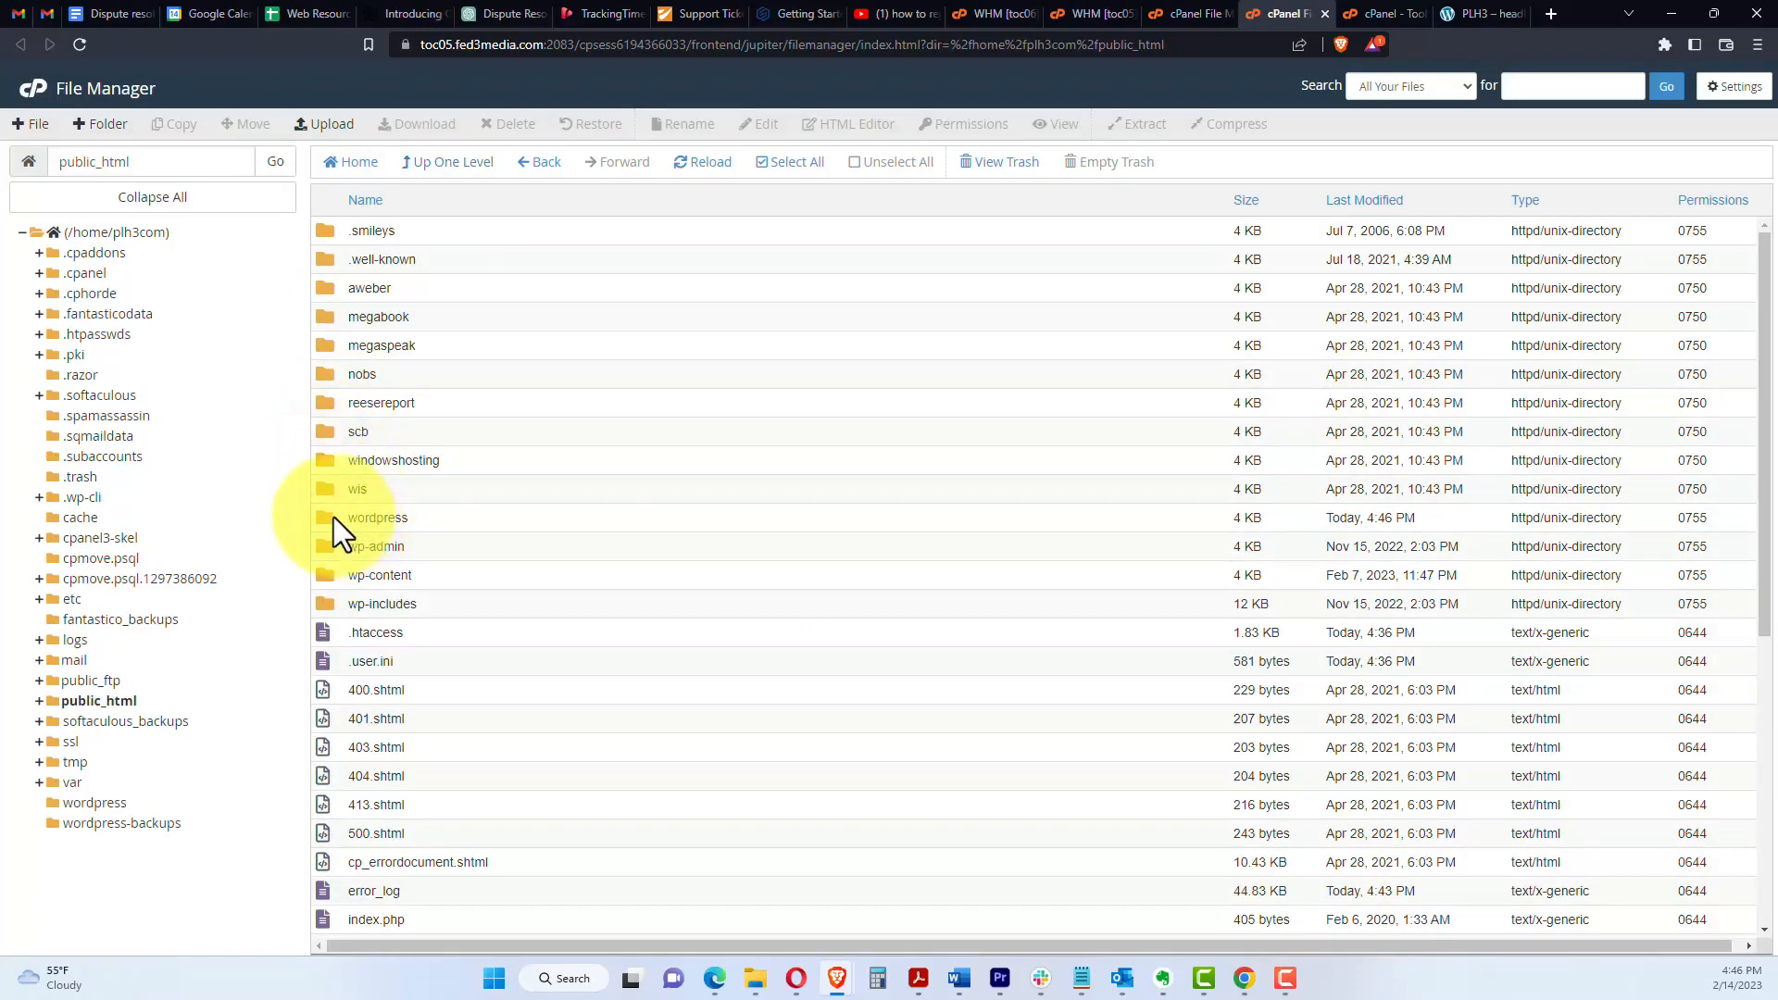
Step: Permanently delete the empty wordpress folder, check the remaining files, and view the live PLH3 site
{"action": "right_click", "coordinate": [378, 519]}
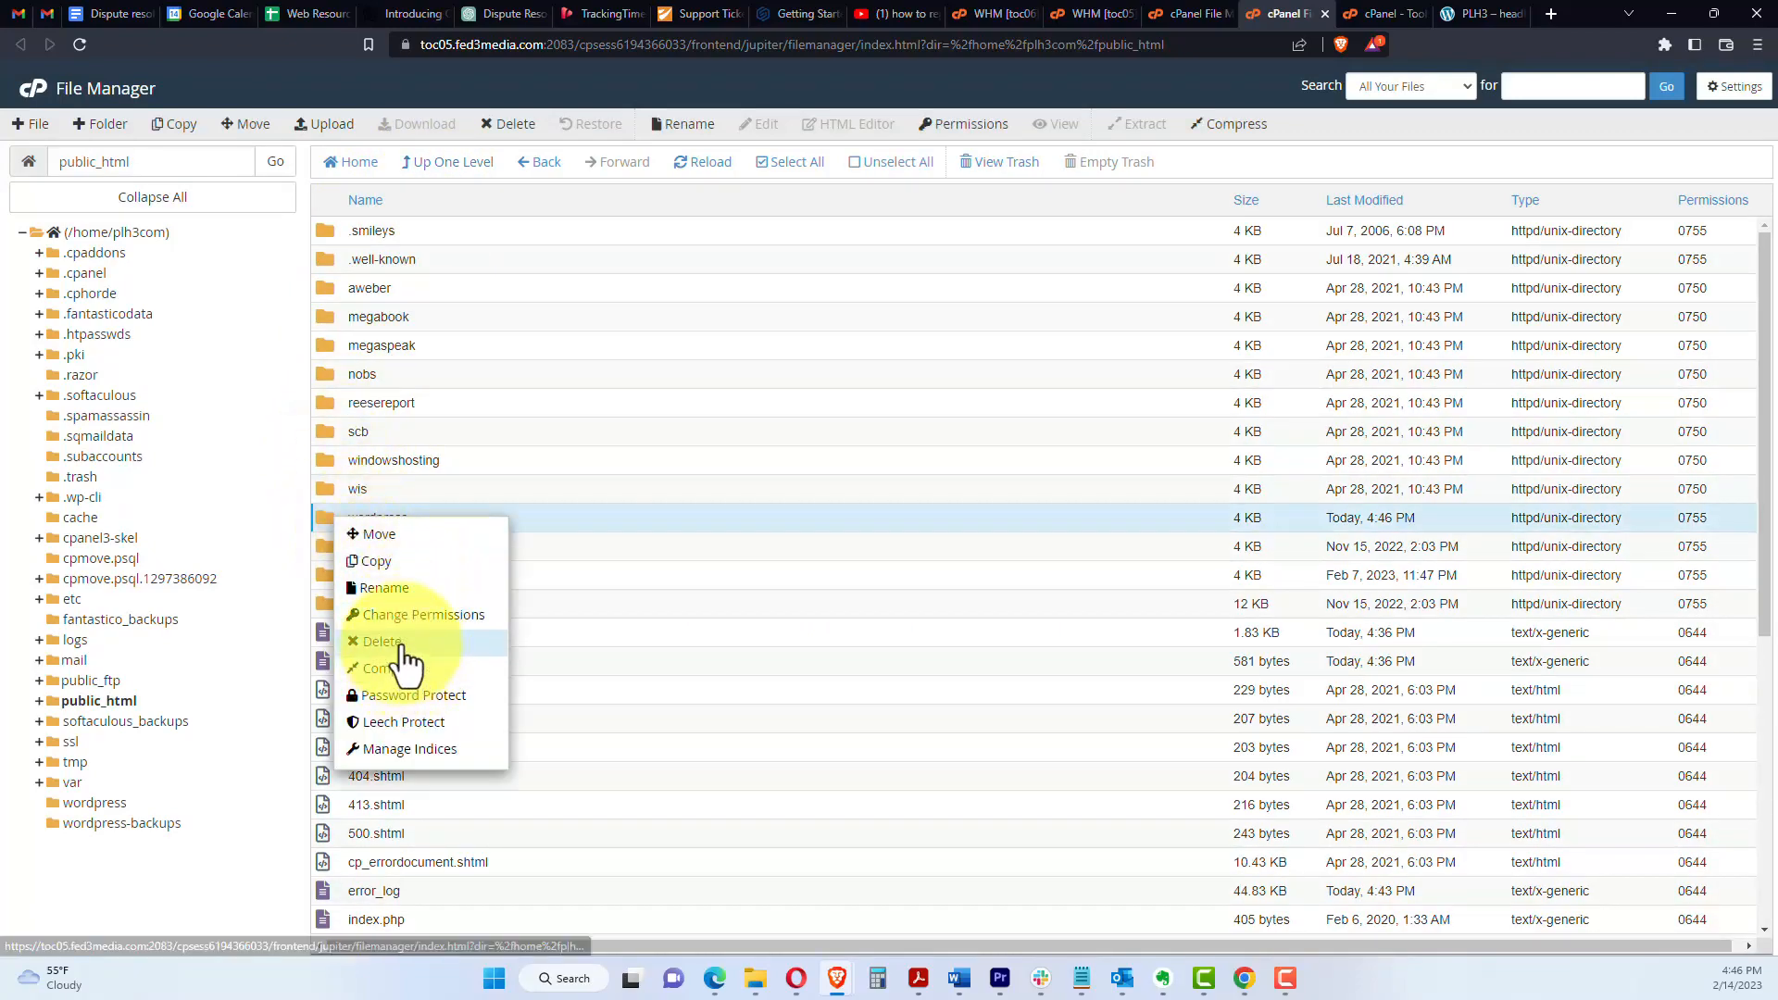
{"action": "left_click", "coordinate": [382, 641]}
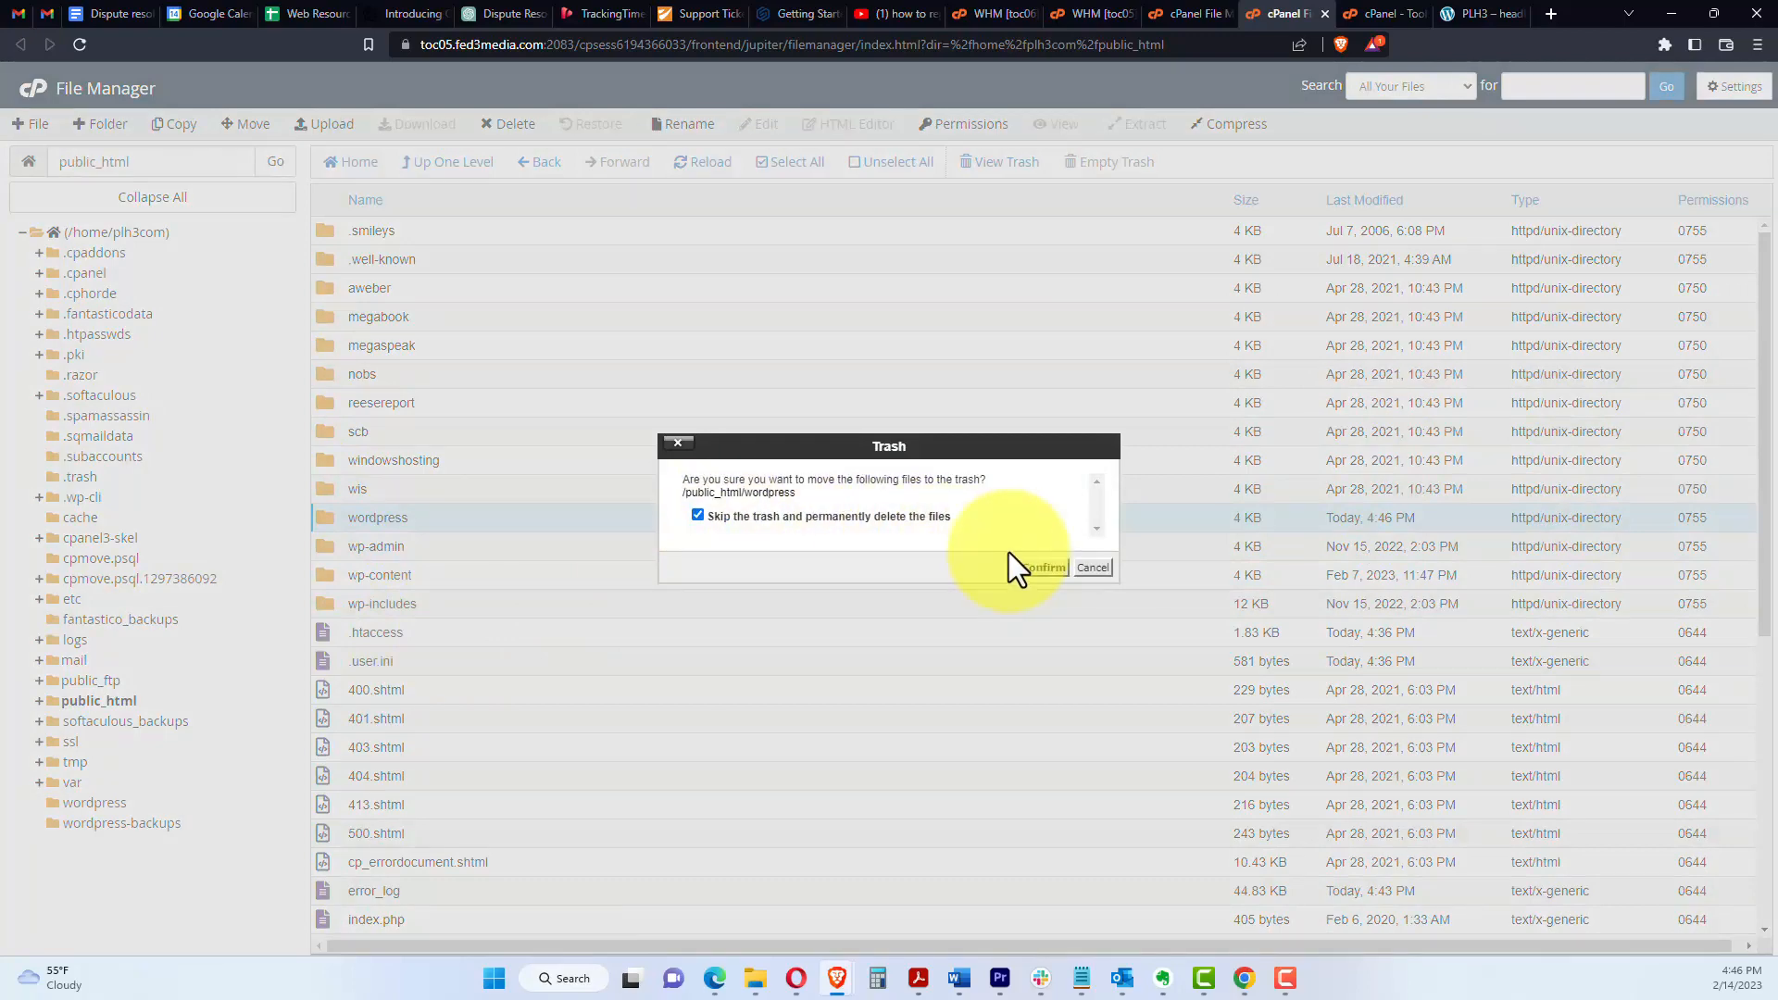
{"action": "left_click", "coordinate": [1041, 567]}
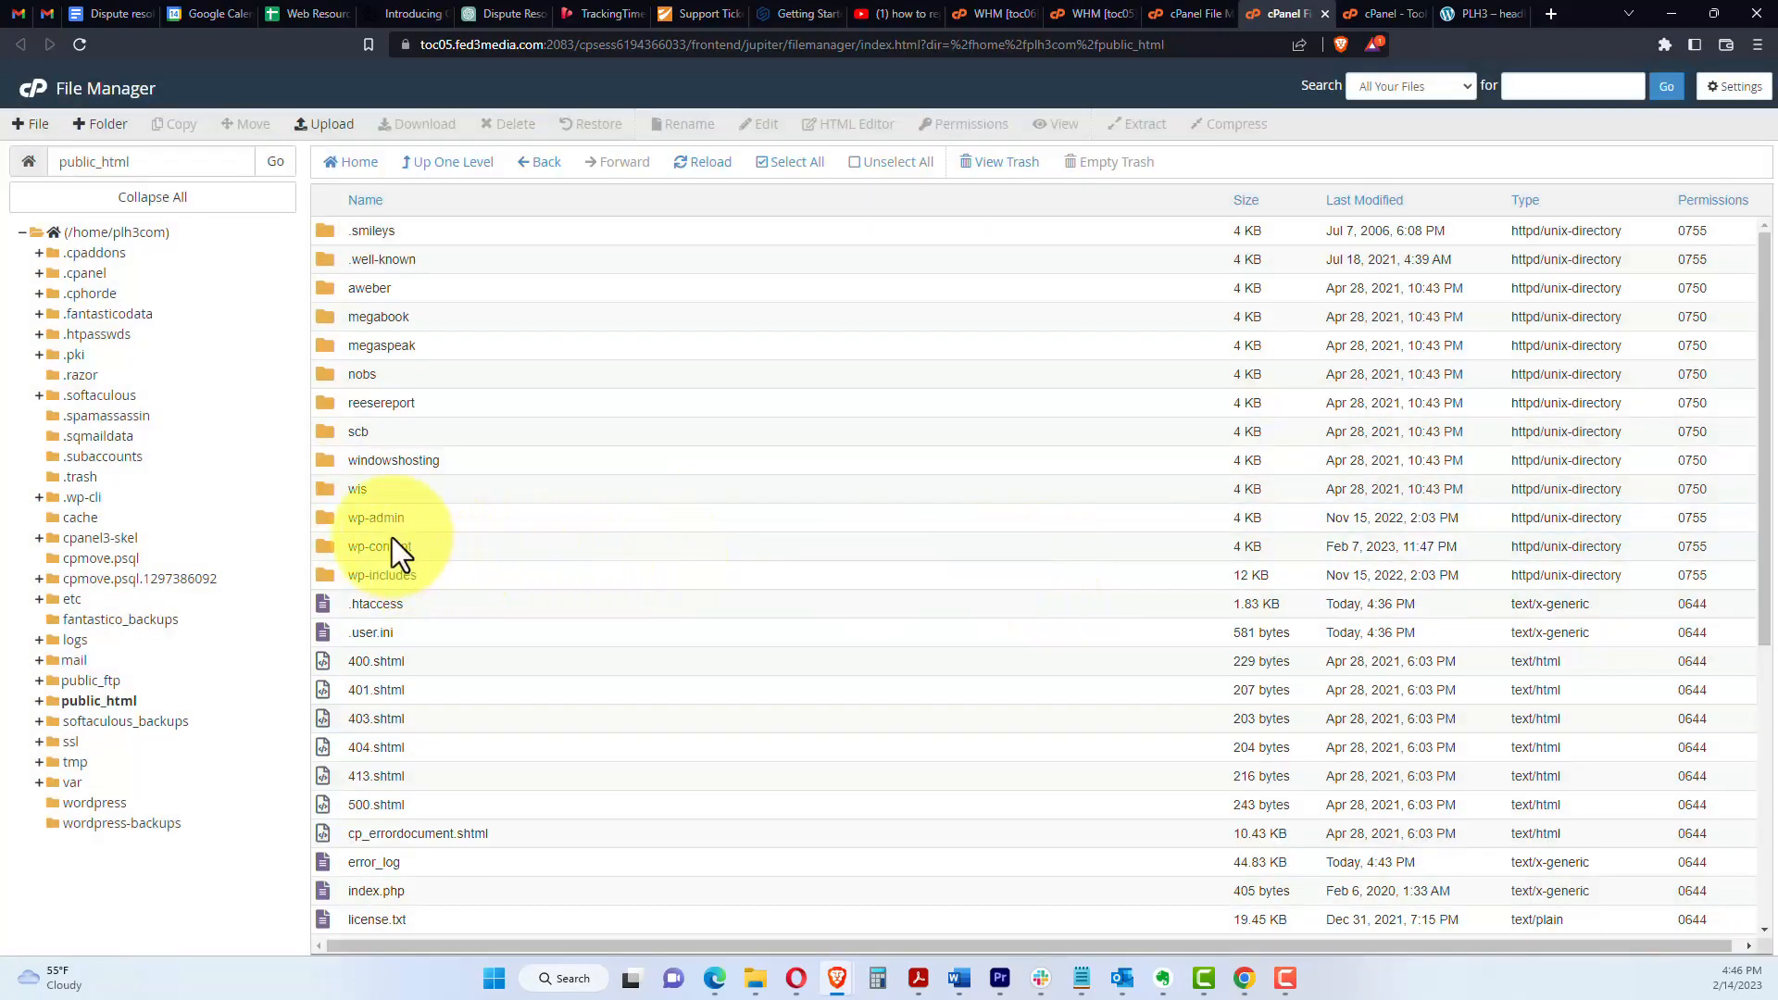
{"action": "mouse_move", "coordinate": [447, 588]}
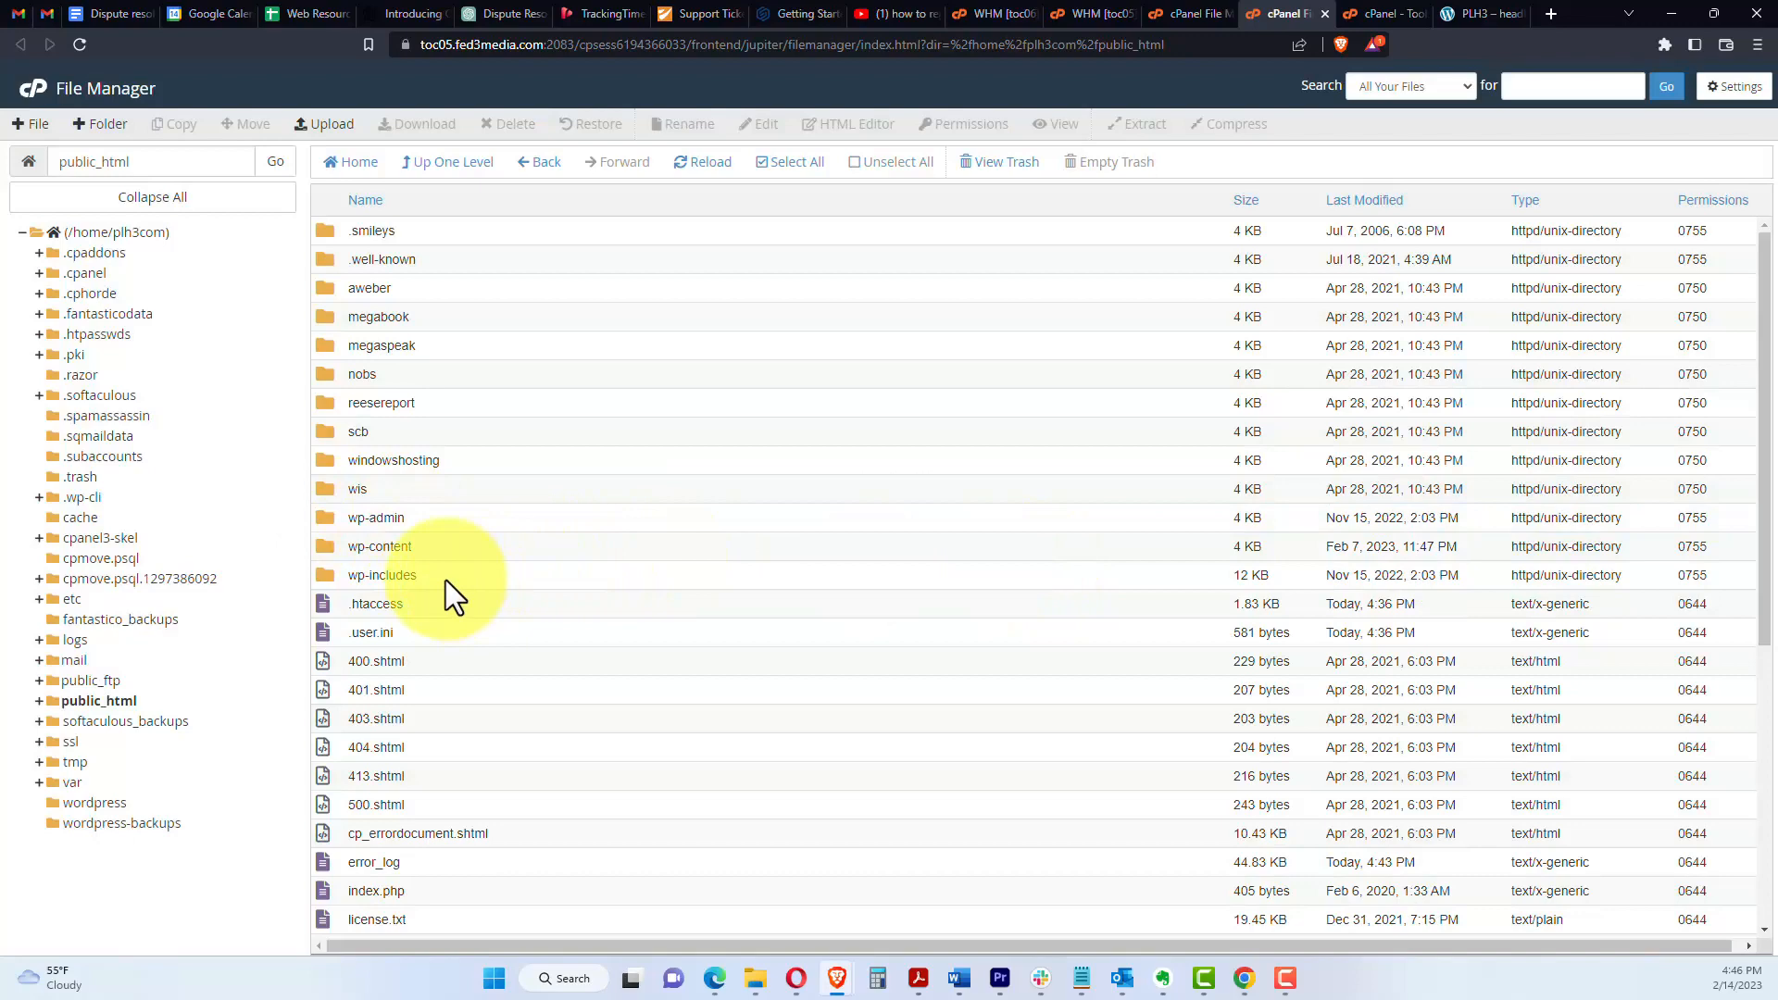
{"action": "scroll", "scroll_direction": "down", "scroll_amount": 3}
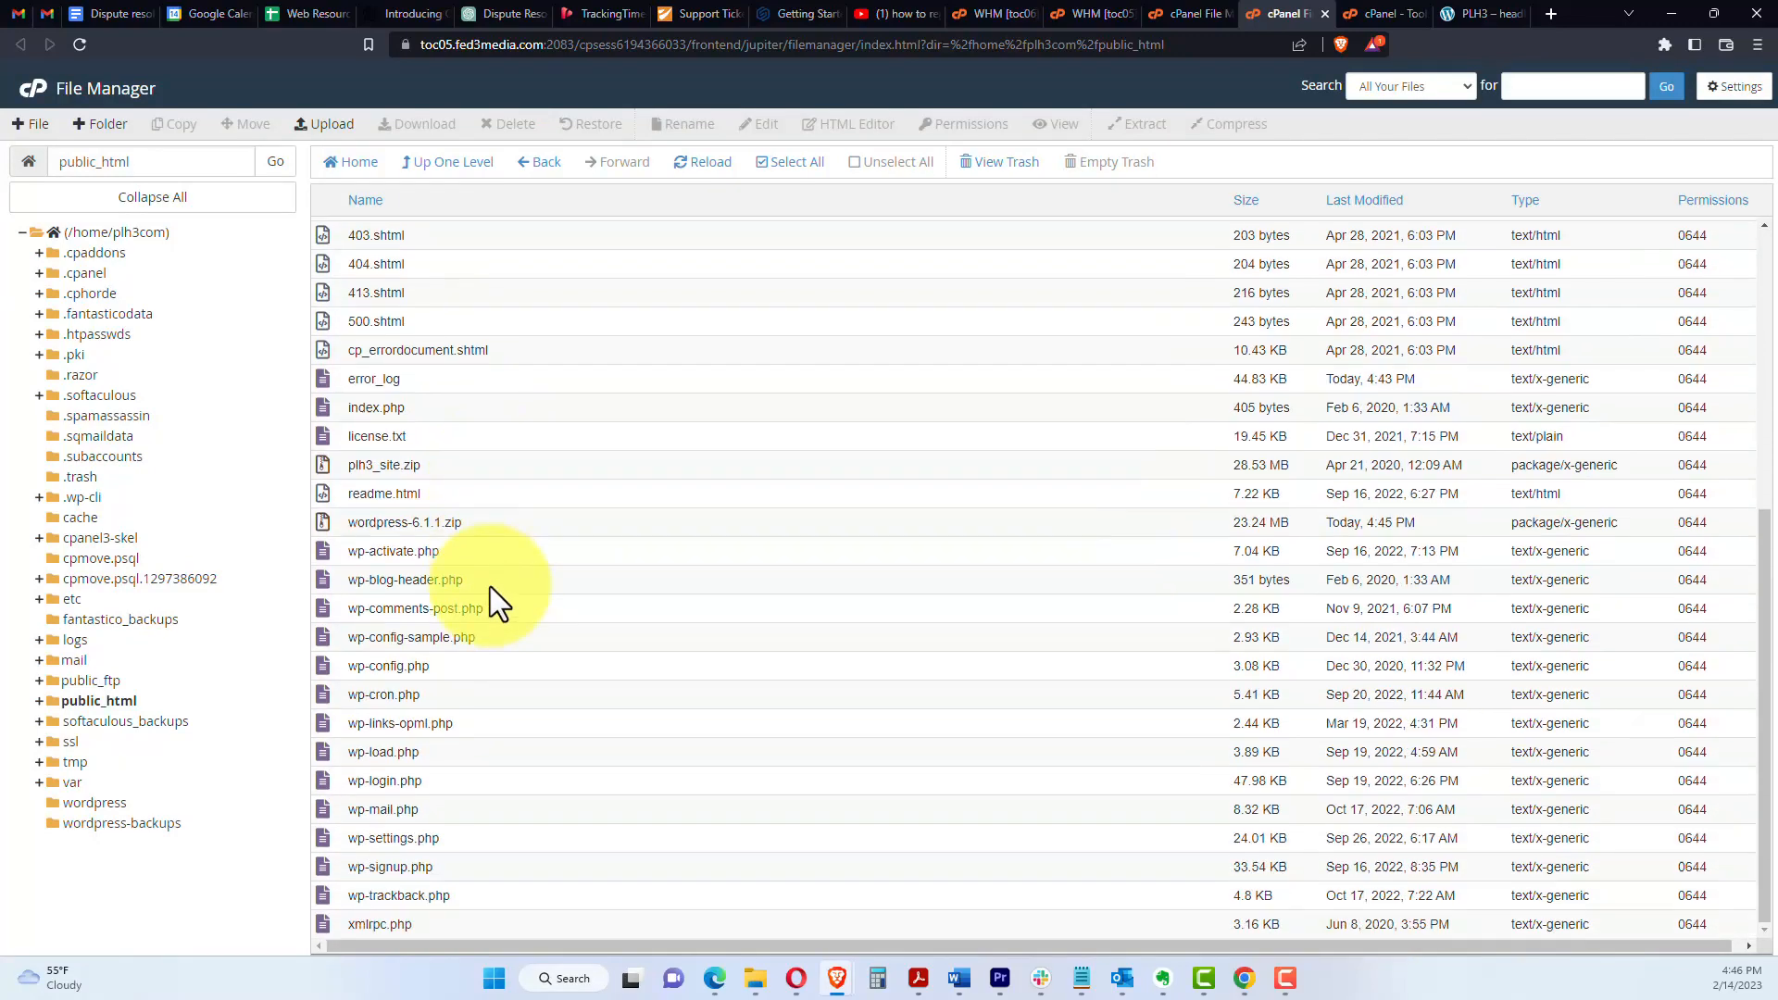
{"action": "mouse_move", "coordinate": [800, 304]}
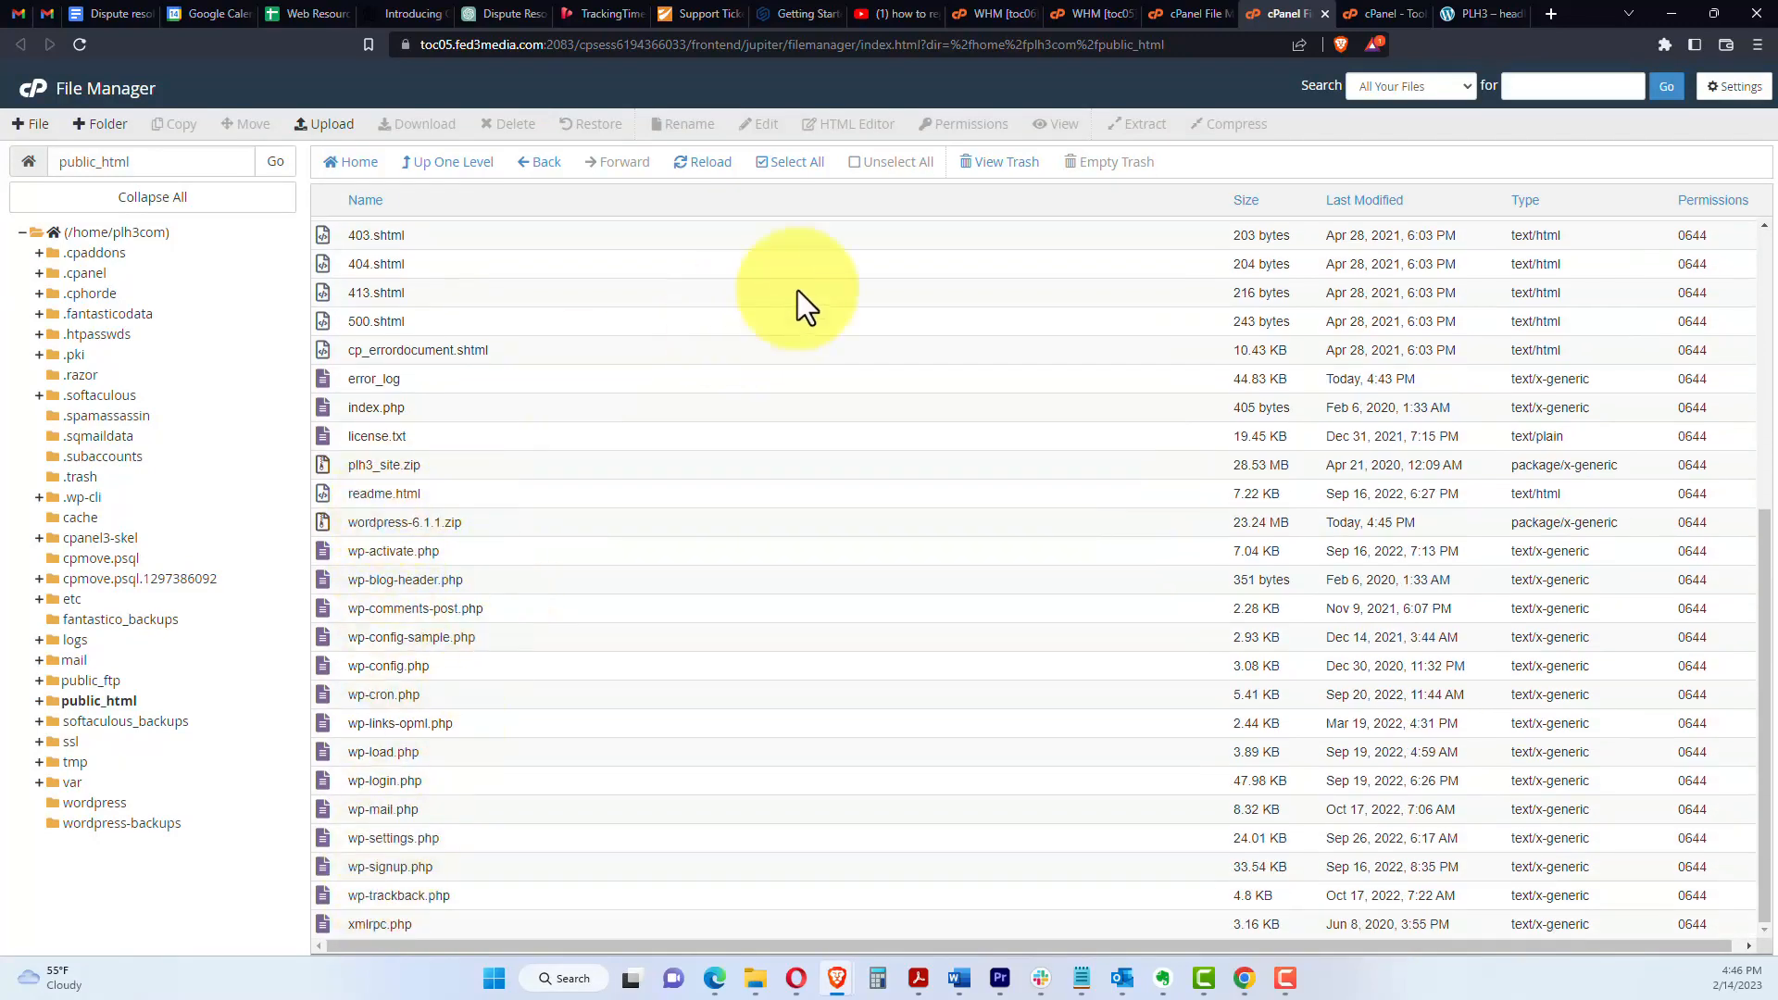
{"action": "left_click", "coordinate": [1478, 13]}
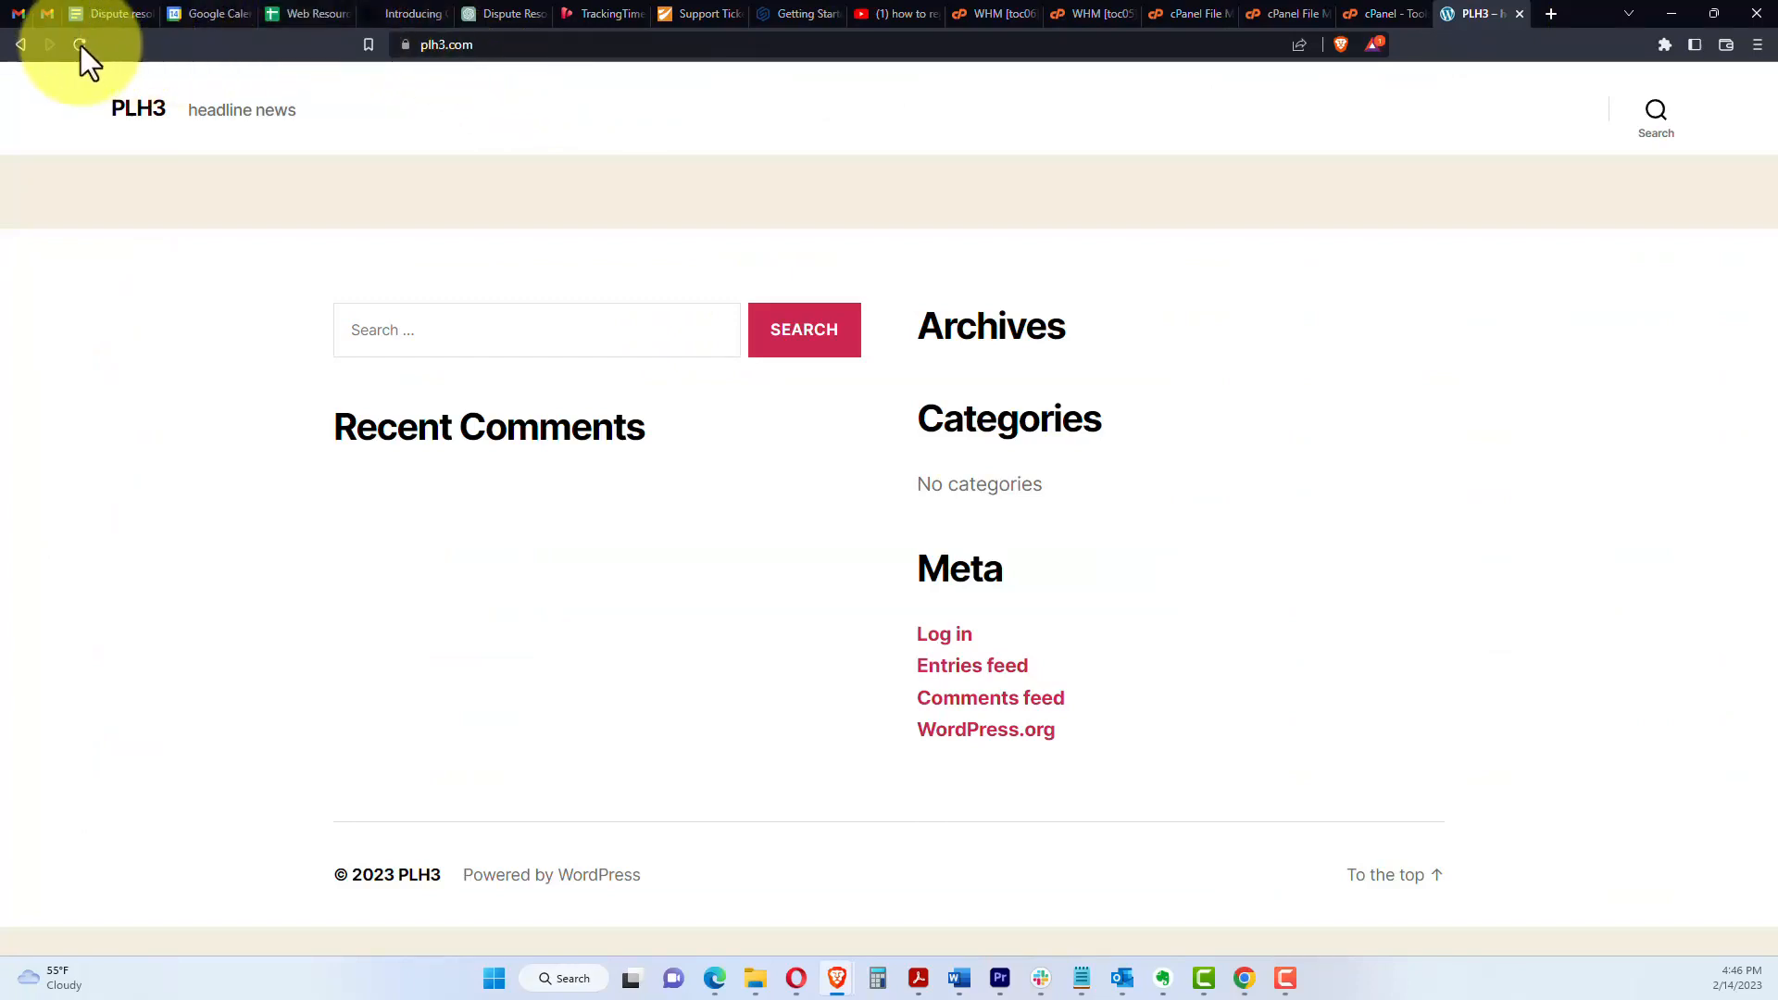
Step: Reload plh3.com and confirm the homepage still shows its search, archives, categories and meta widgets
{"action": "left_click", "coordinate": [76, 45]}
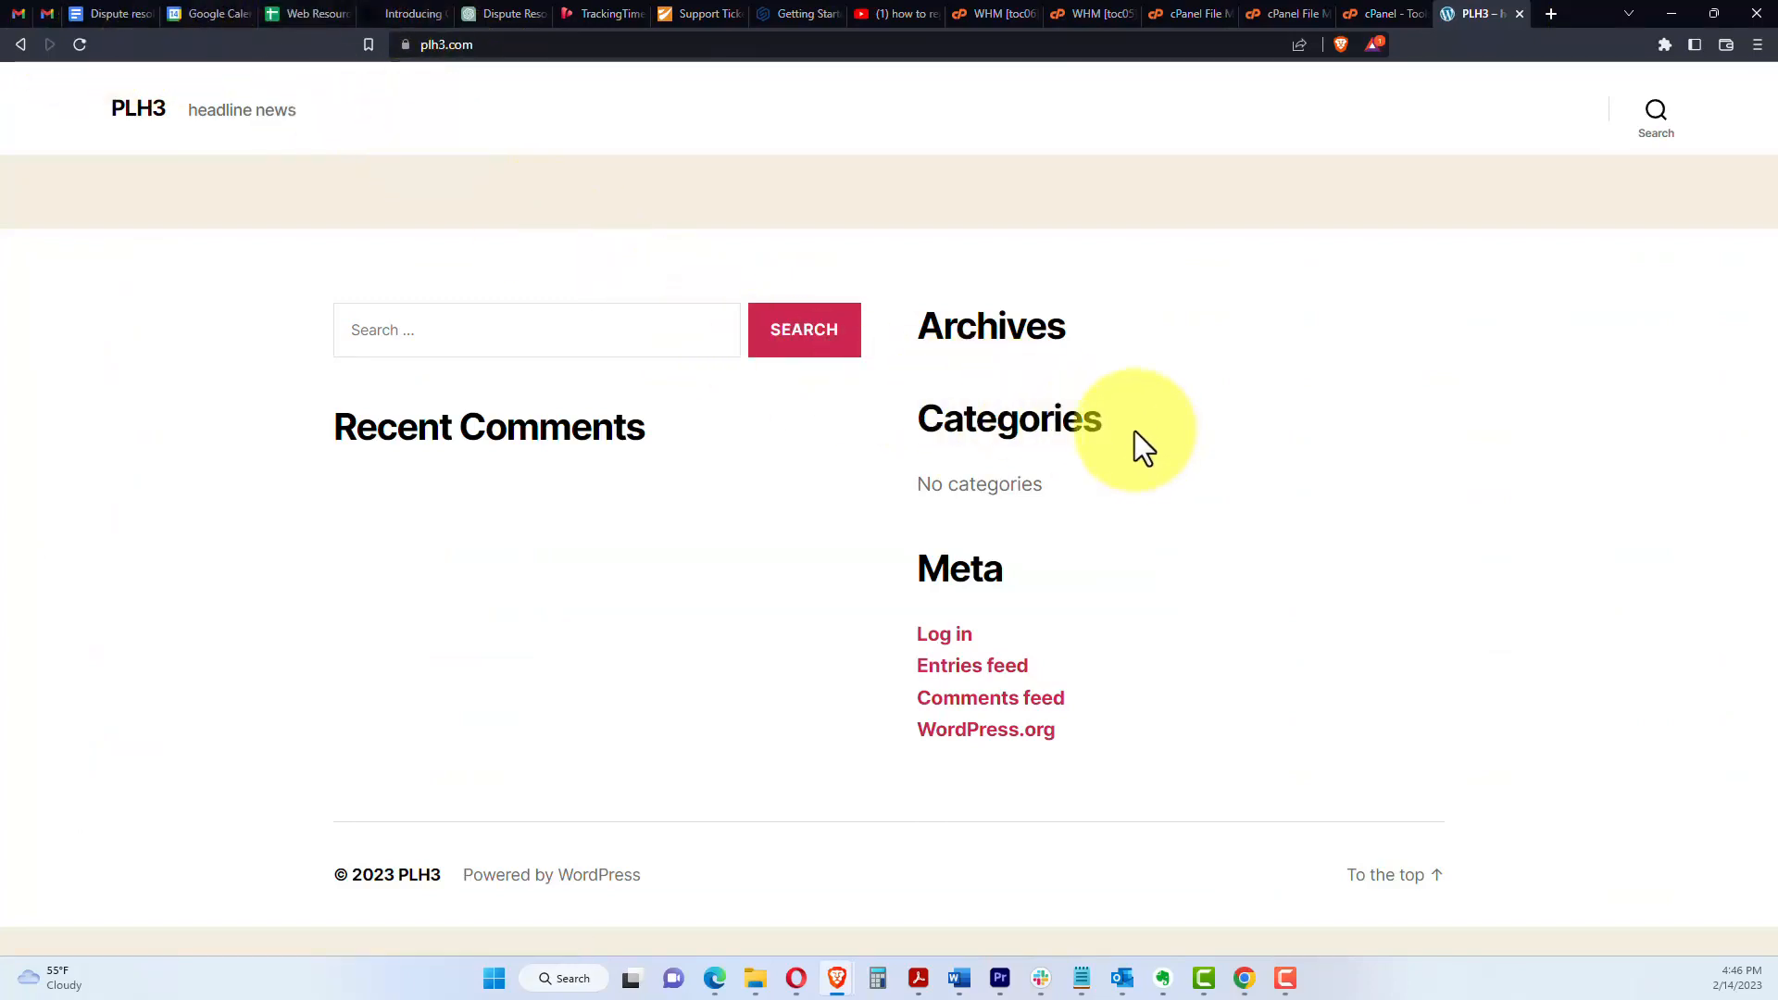
{"action": "mouse_move", "coordinate": [982, 418]}
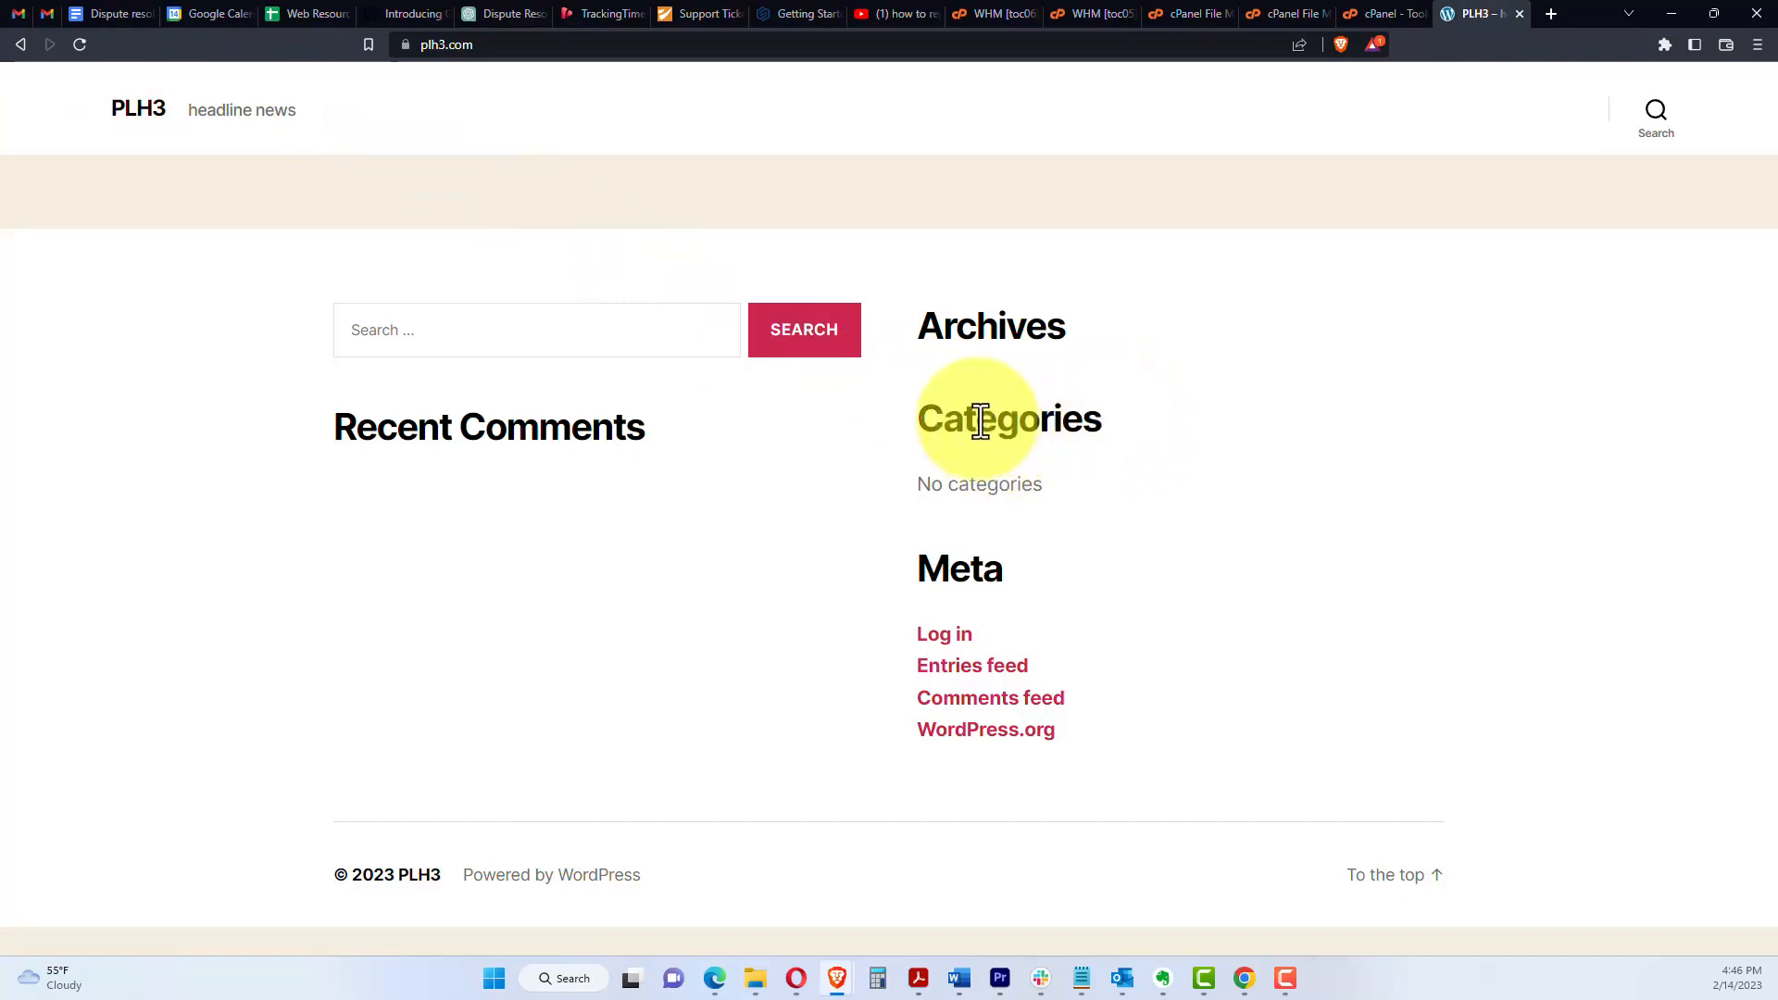
{"action": "mouse_move", "coordinate": [1374, 163]}
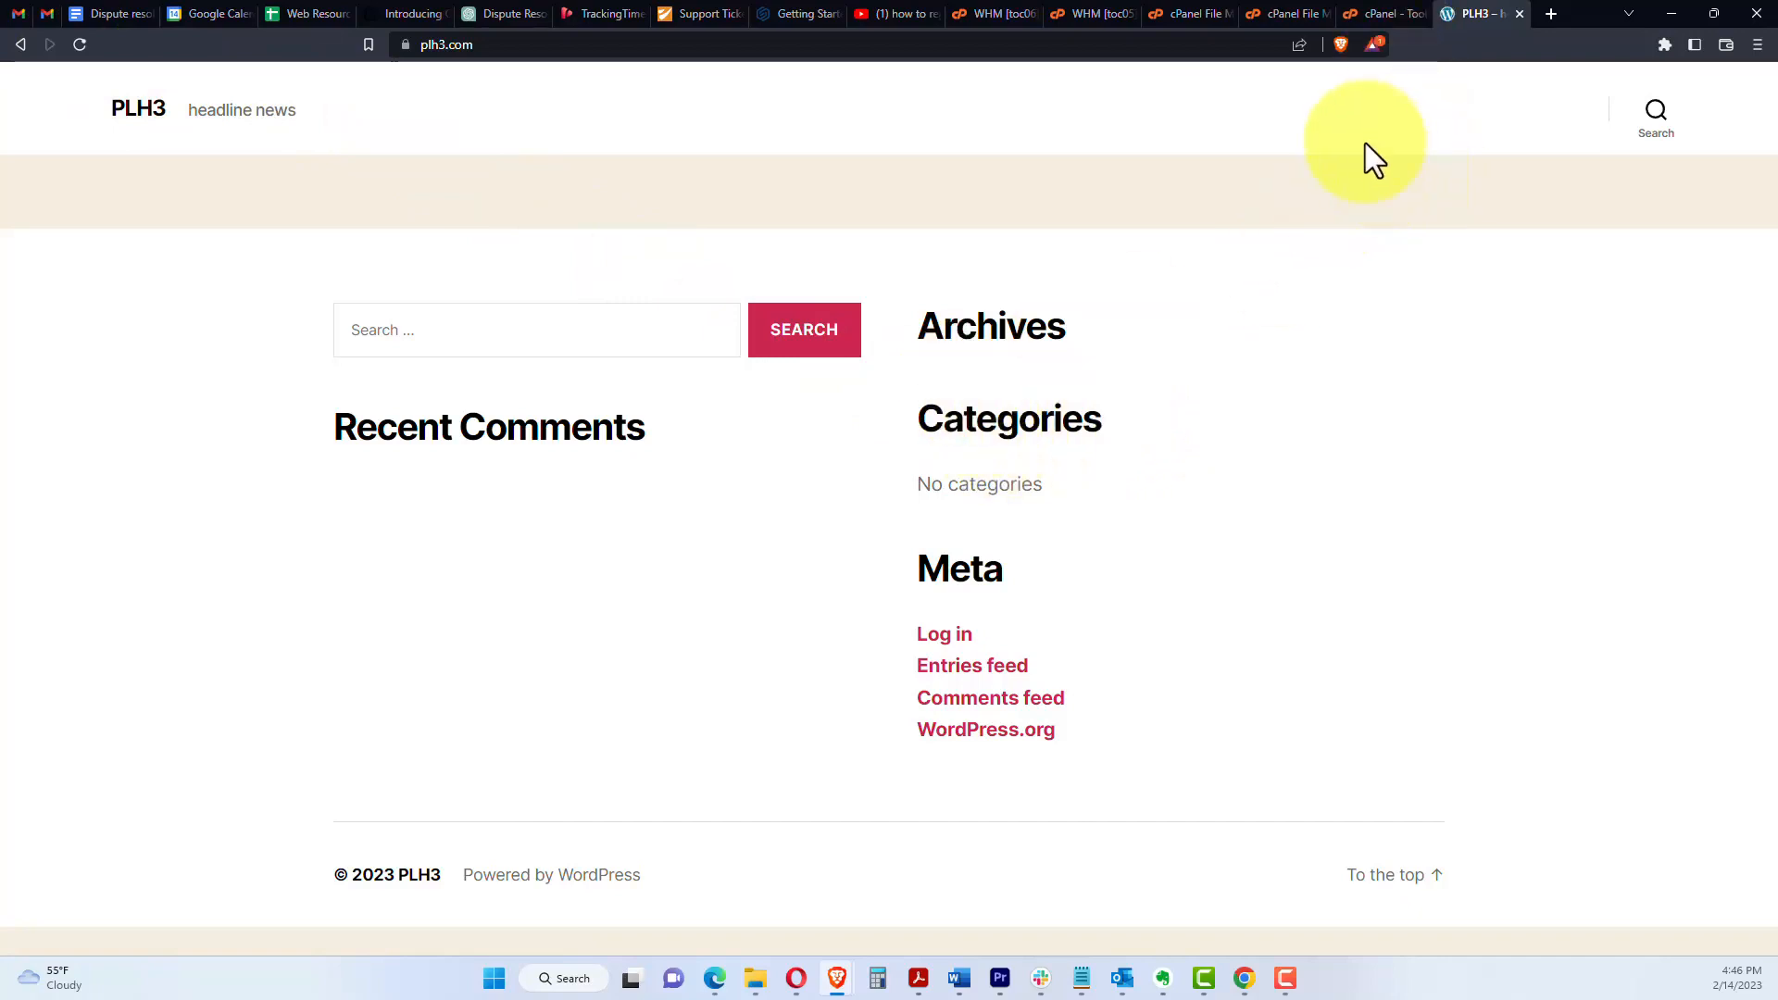
{"action": "mouse_move", "coordinate": [1337, 189]}
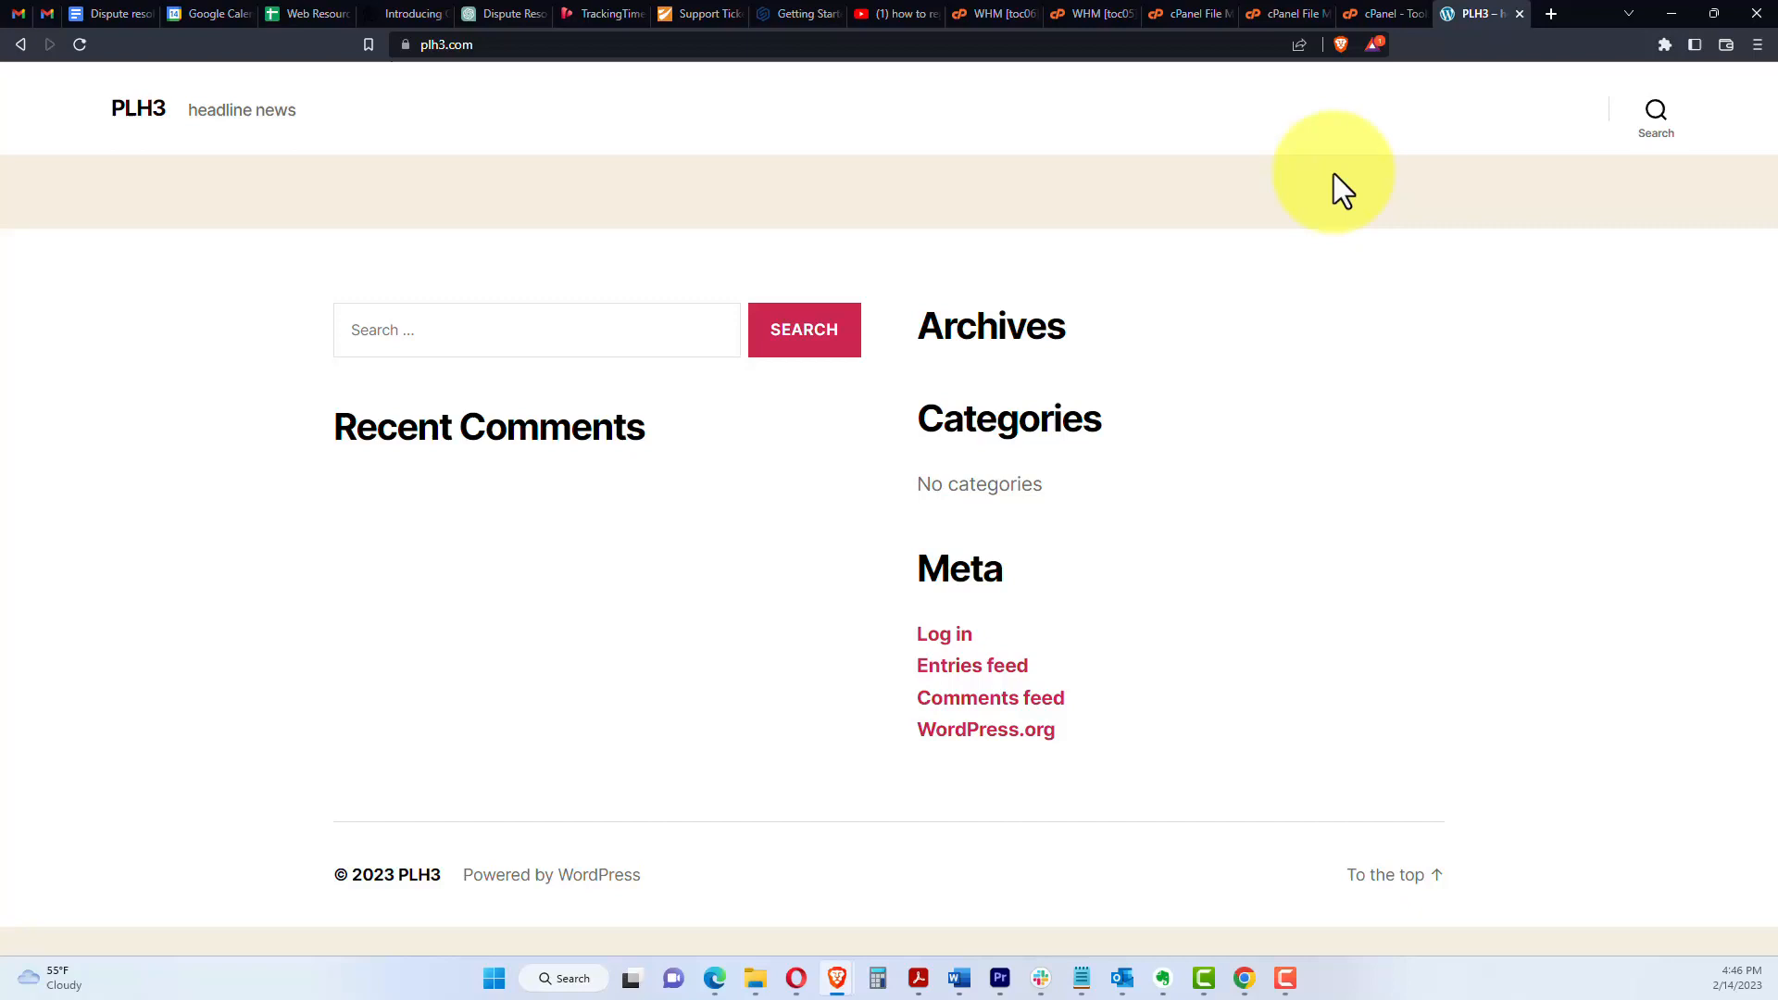
{"action": "mouse_move", "coordinate": [1315, 200]}
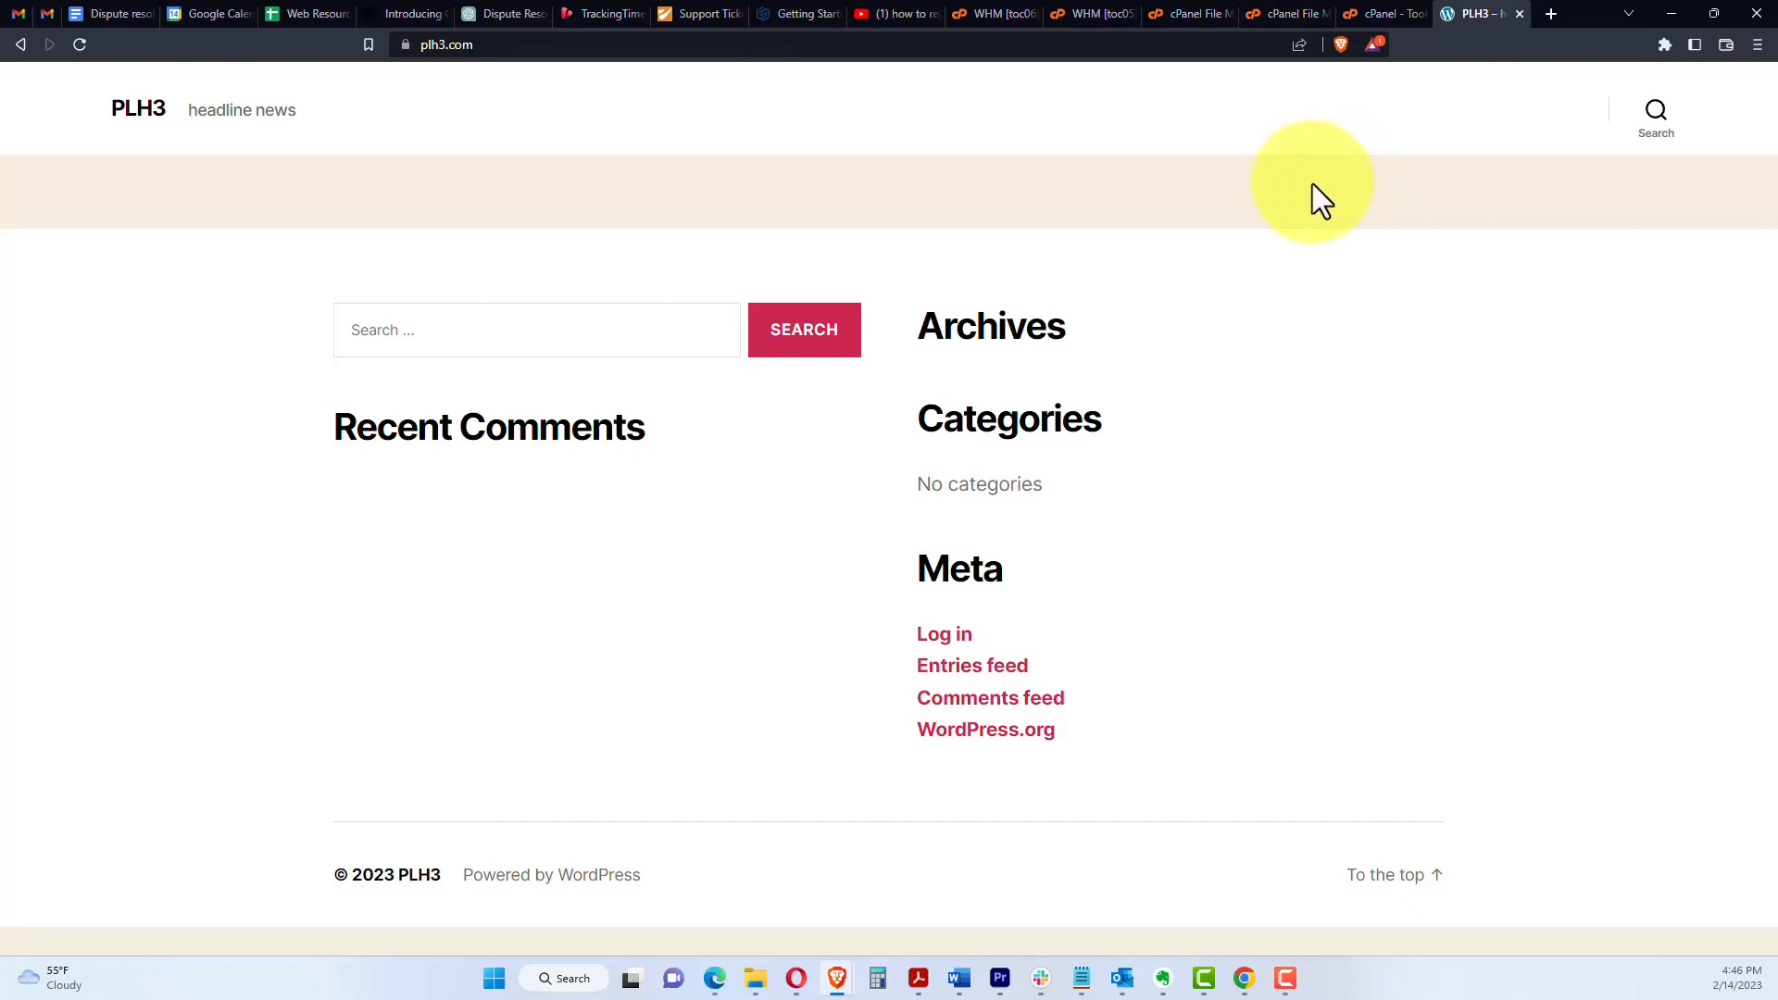
{"action": "mouse_move", "coordinate": [1311, 186]}
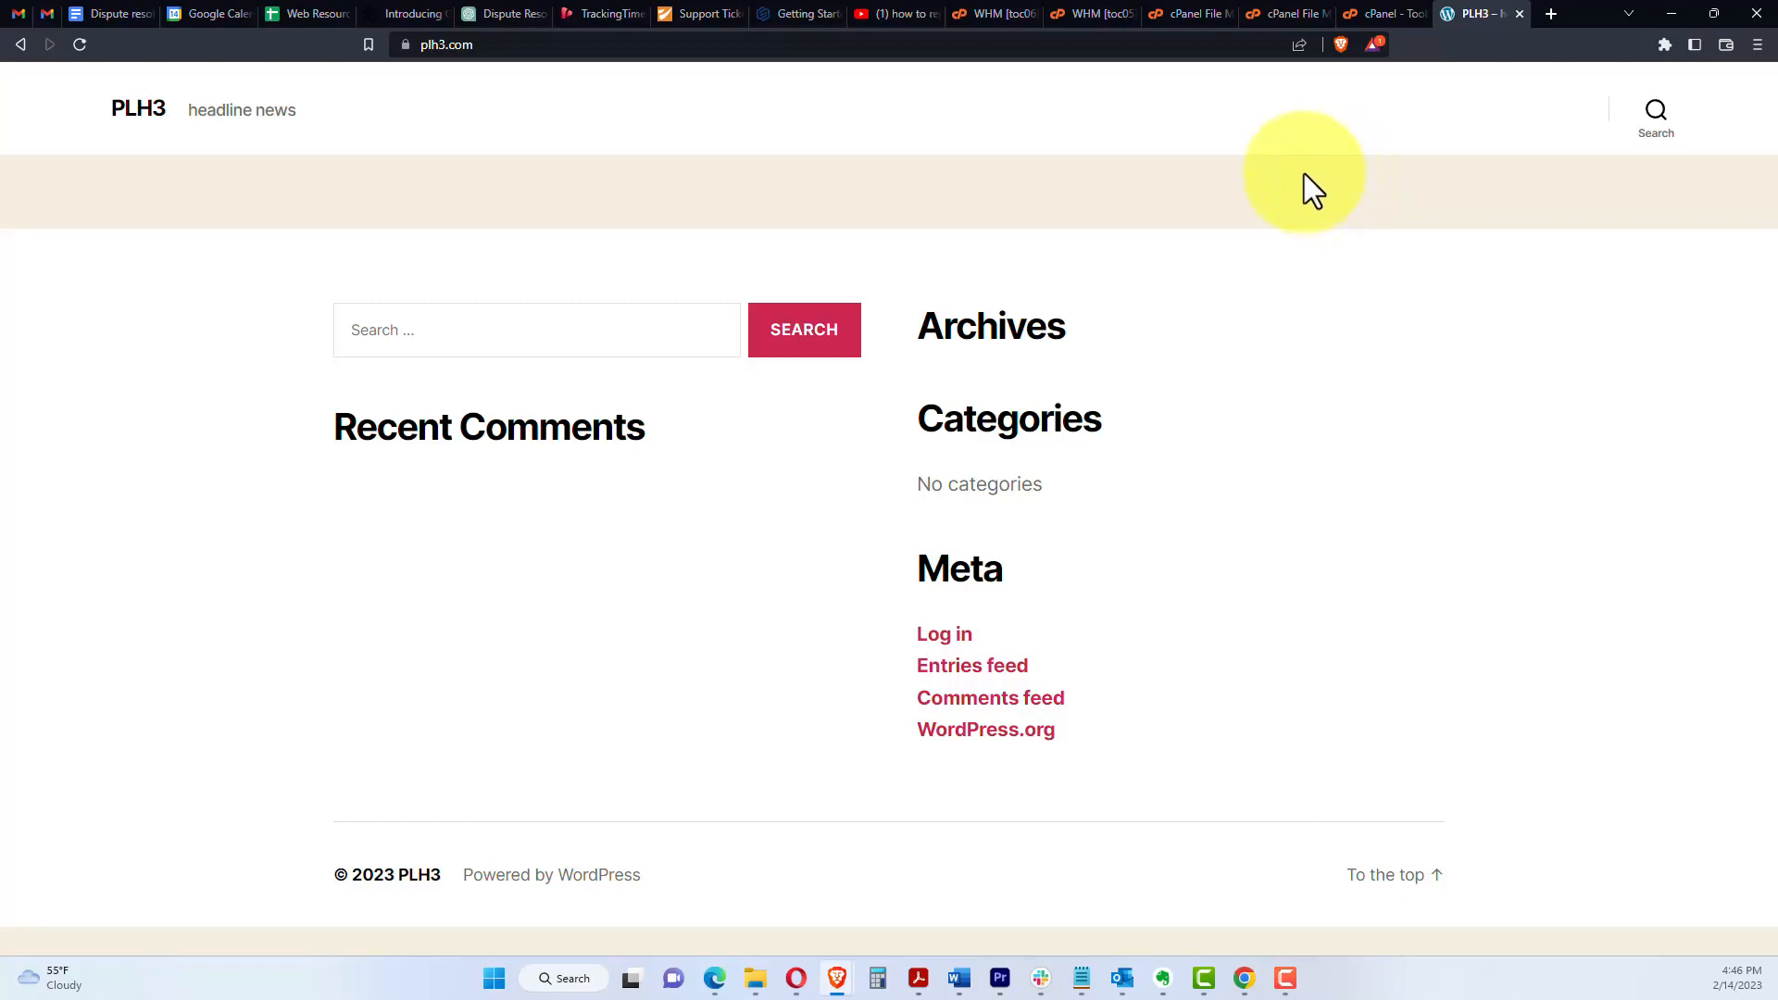